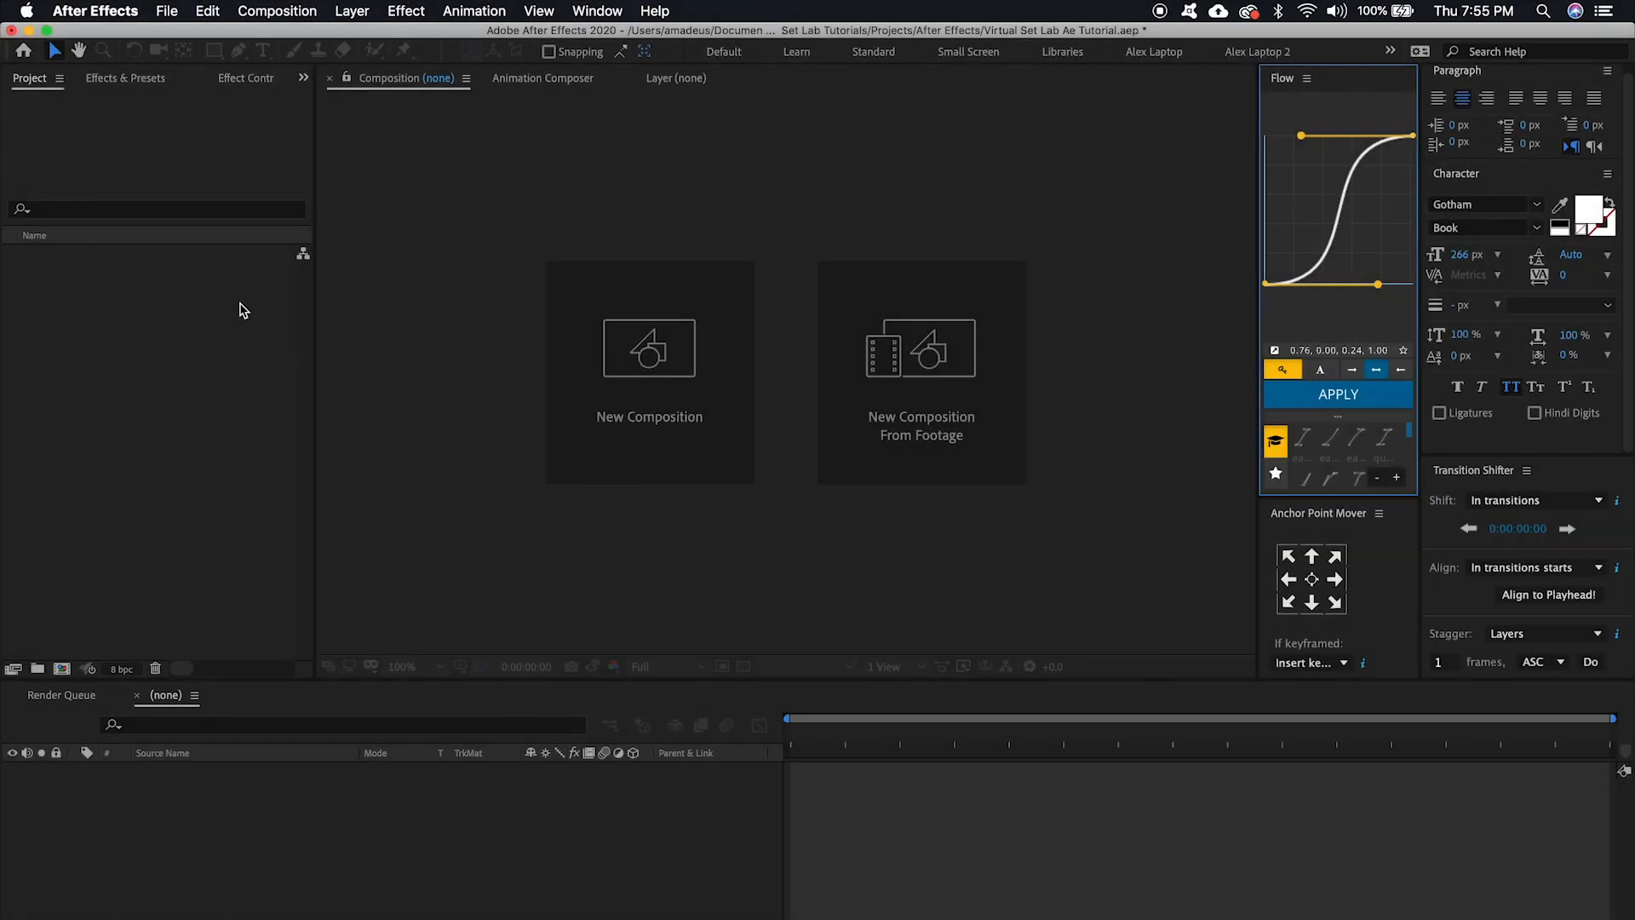
# Open the About After Effects window showing version 17.0.4 (Build 59)
pyautogui.click(93, 11)
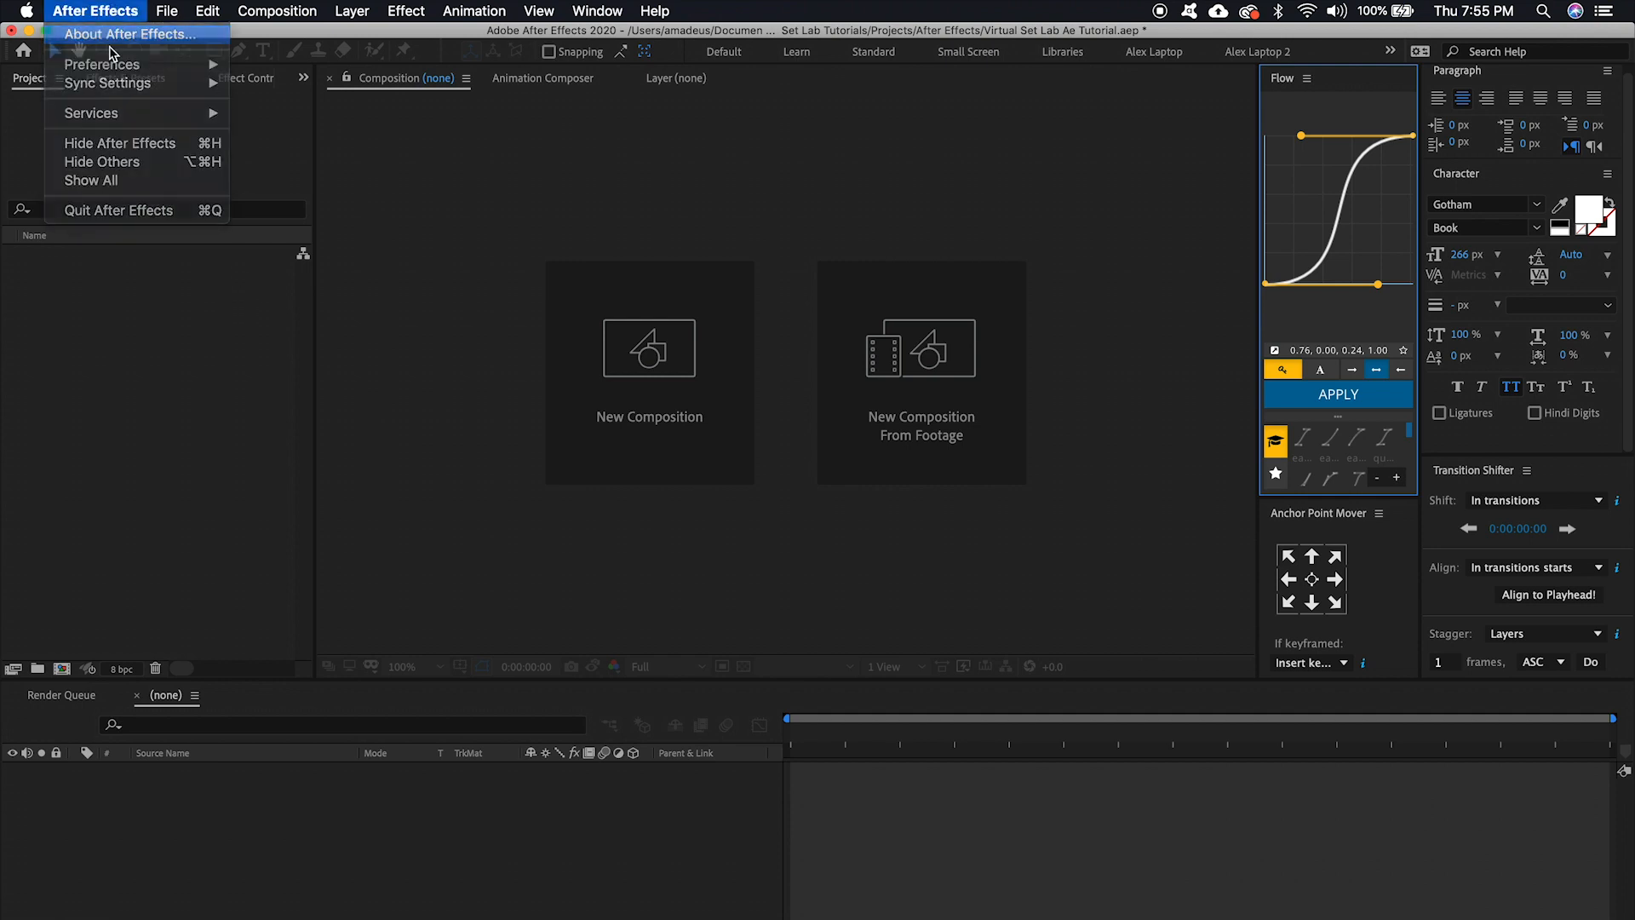
pyautogui.click(127, 35)
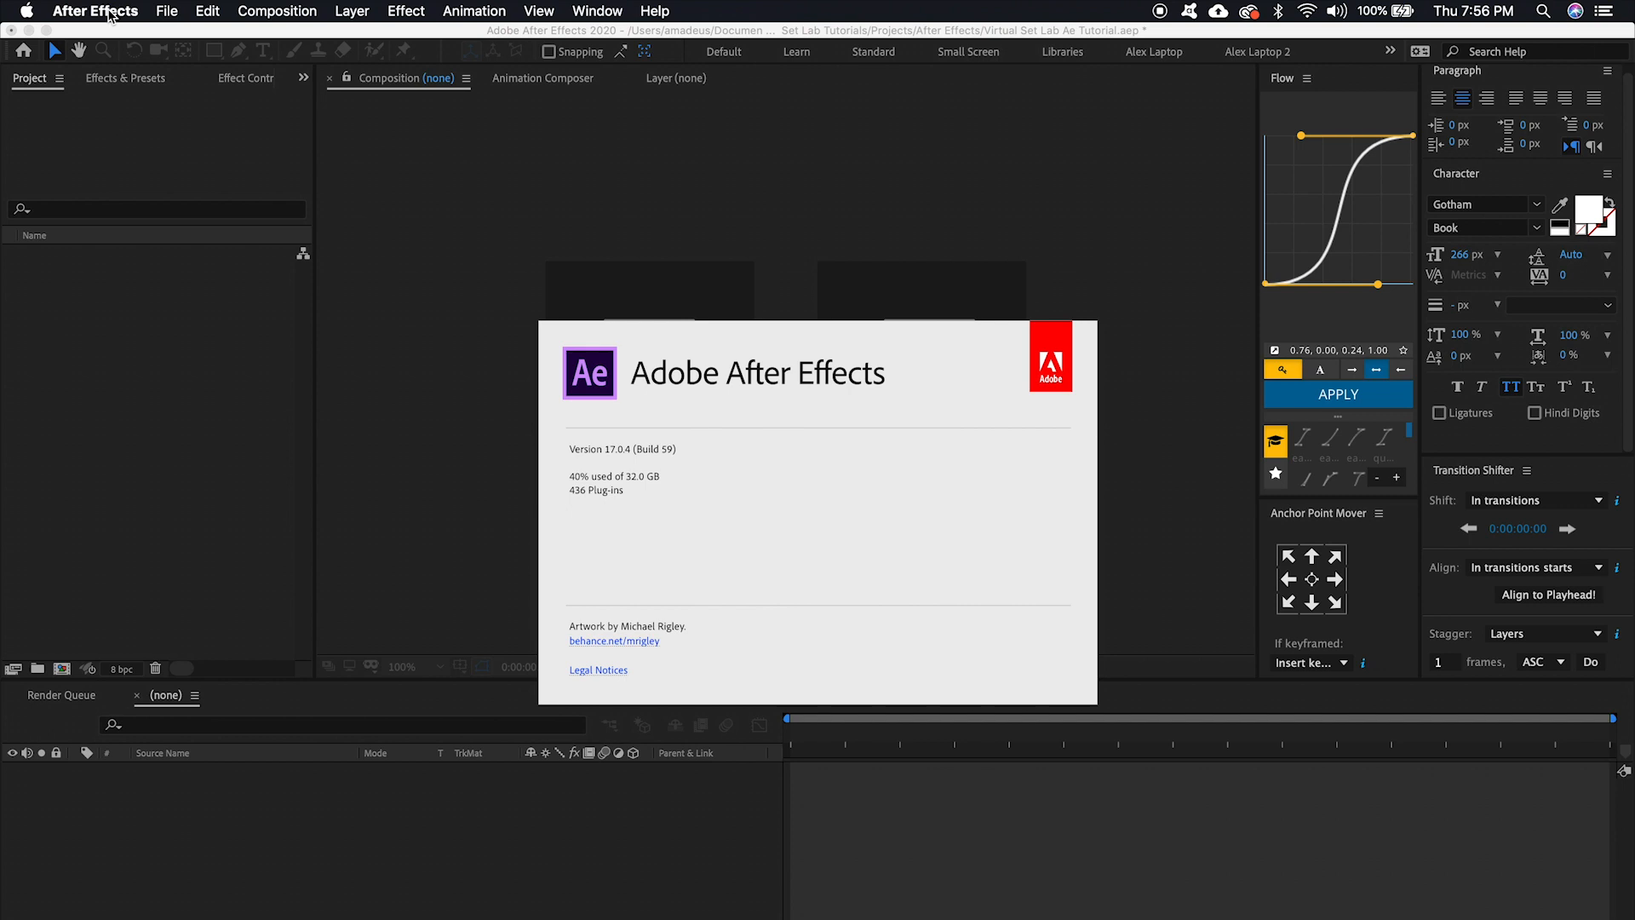
pyautogui.moveTo(257, 316)
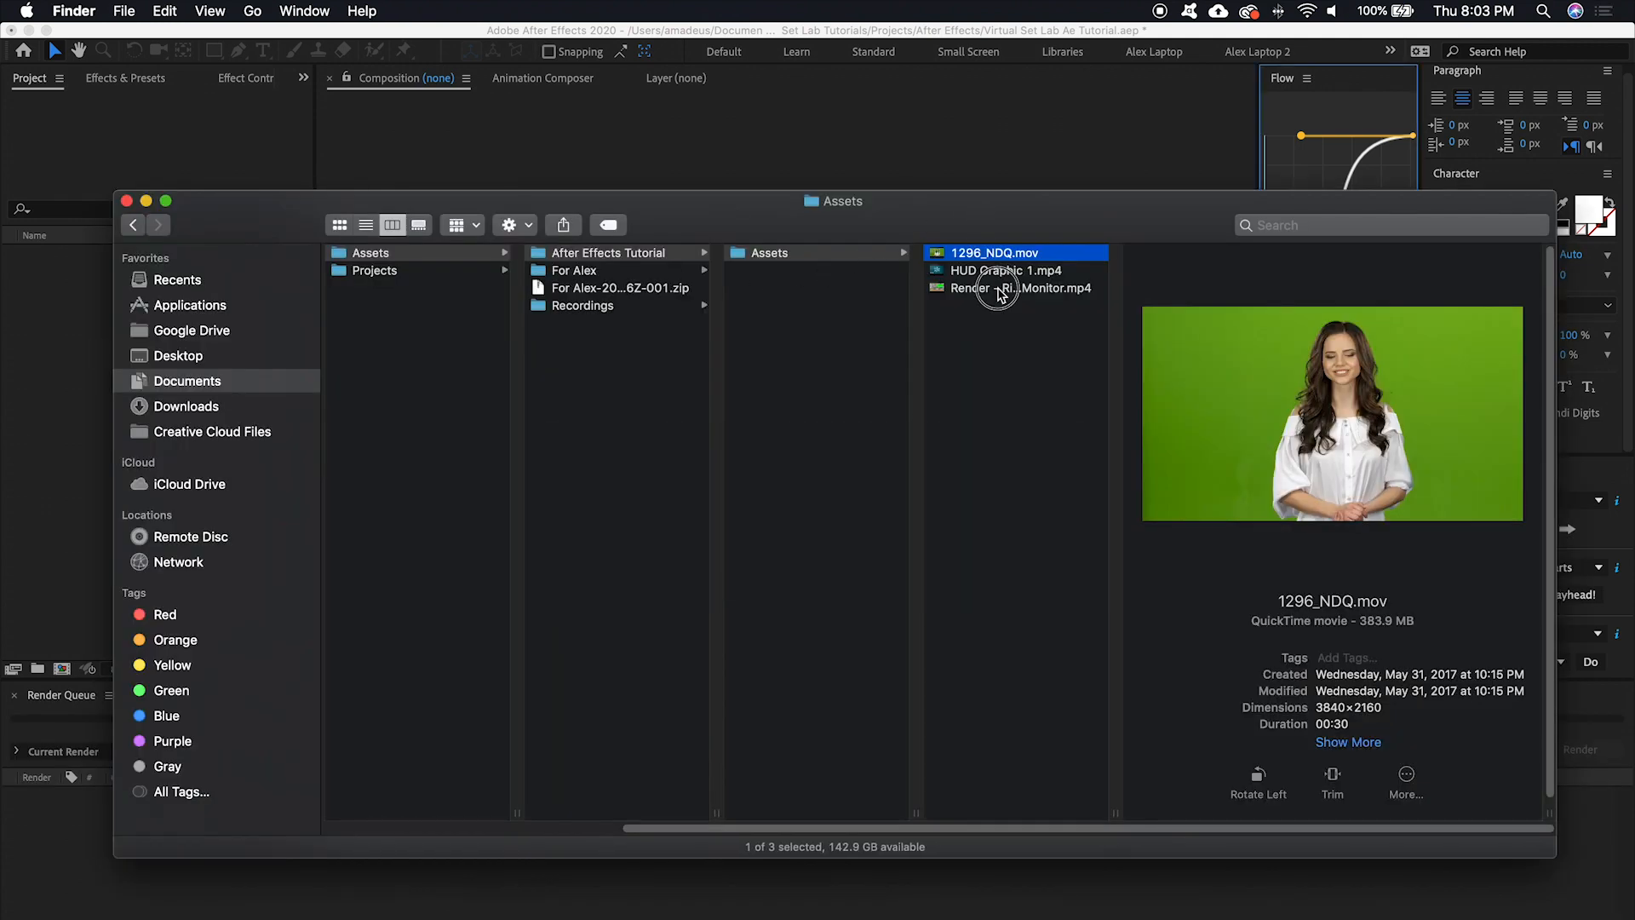
# Preview the HUD graphic and Render - Right Monitor.mp4 clips in Finder's Assets column view
pyautogui.click(1015, 288)
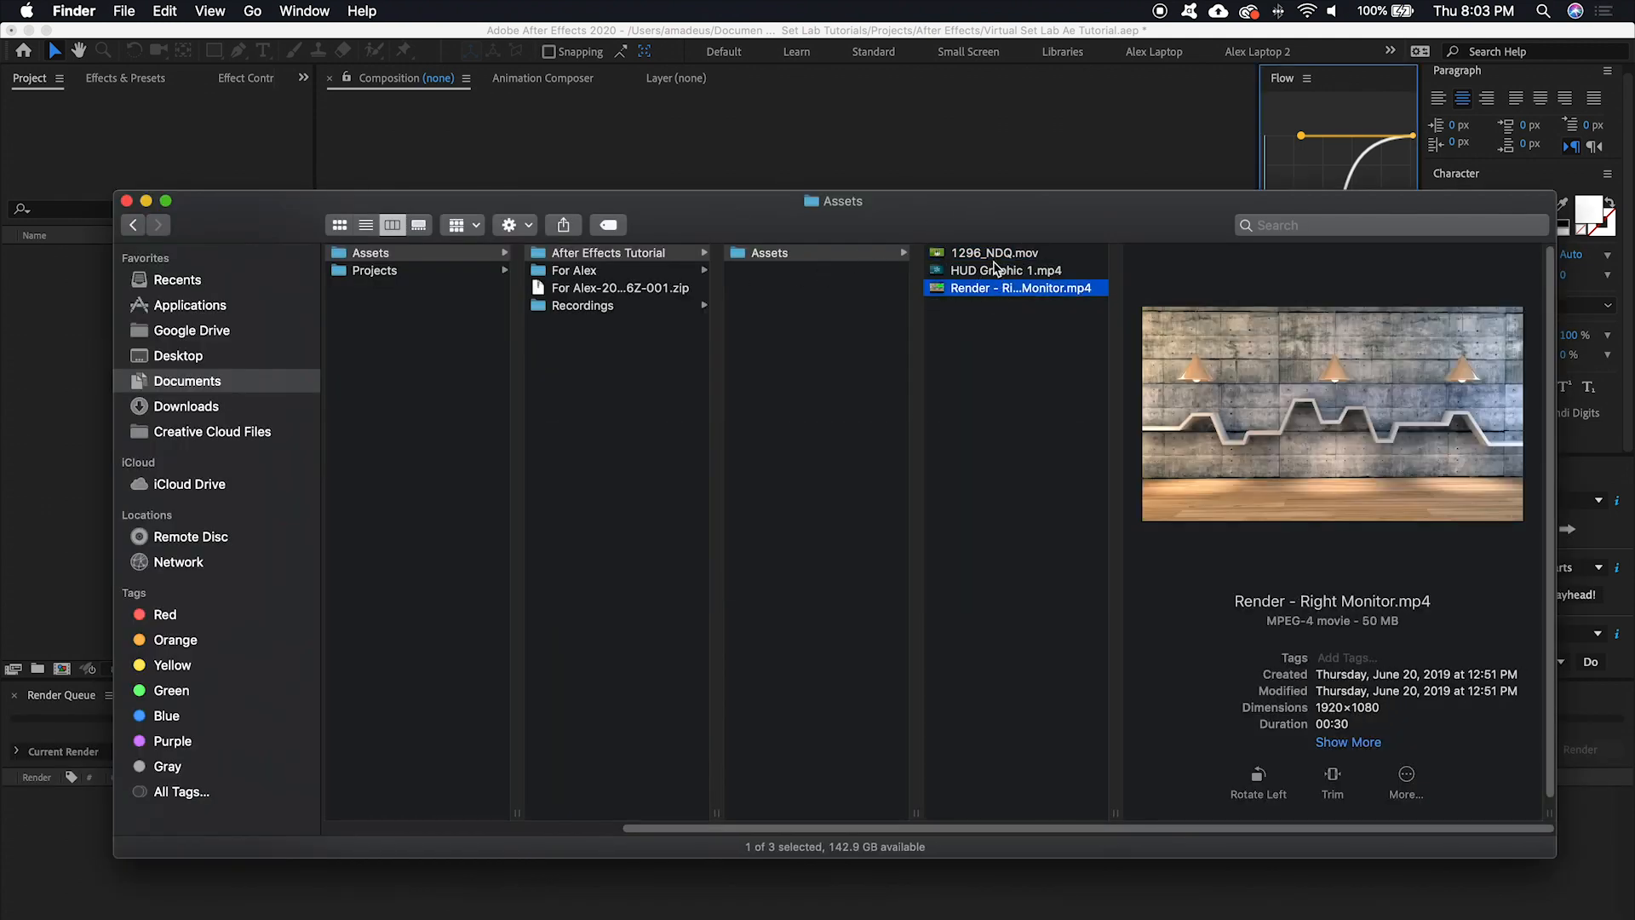
pyautogui.click(1007, 270)
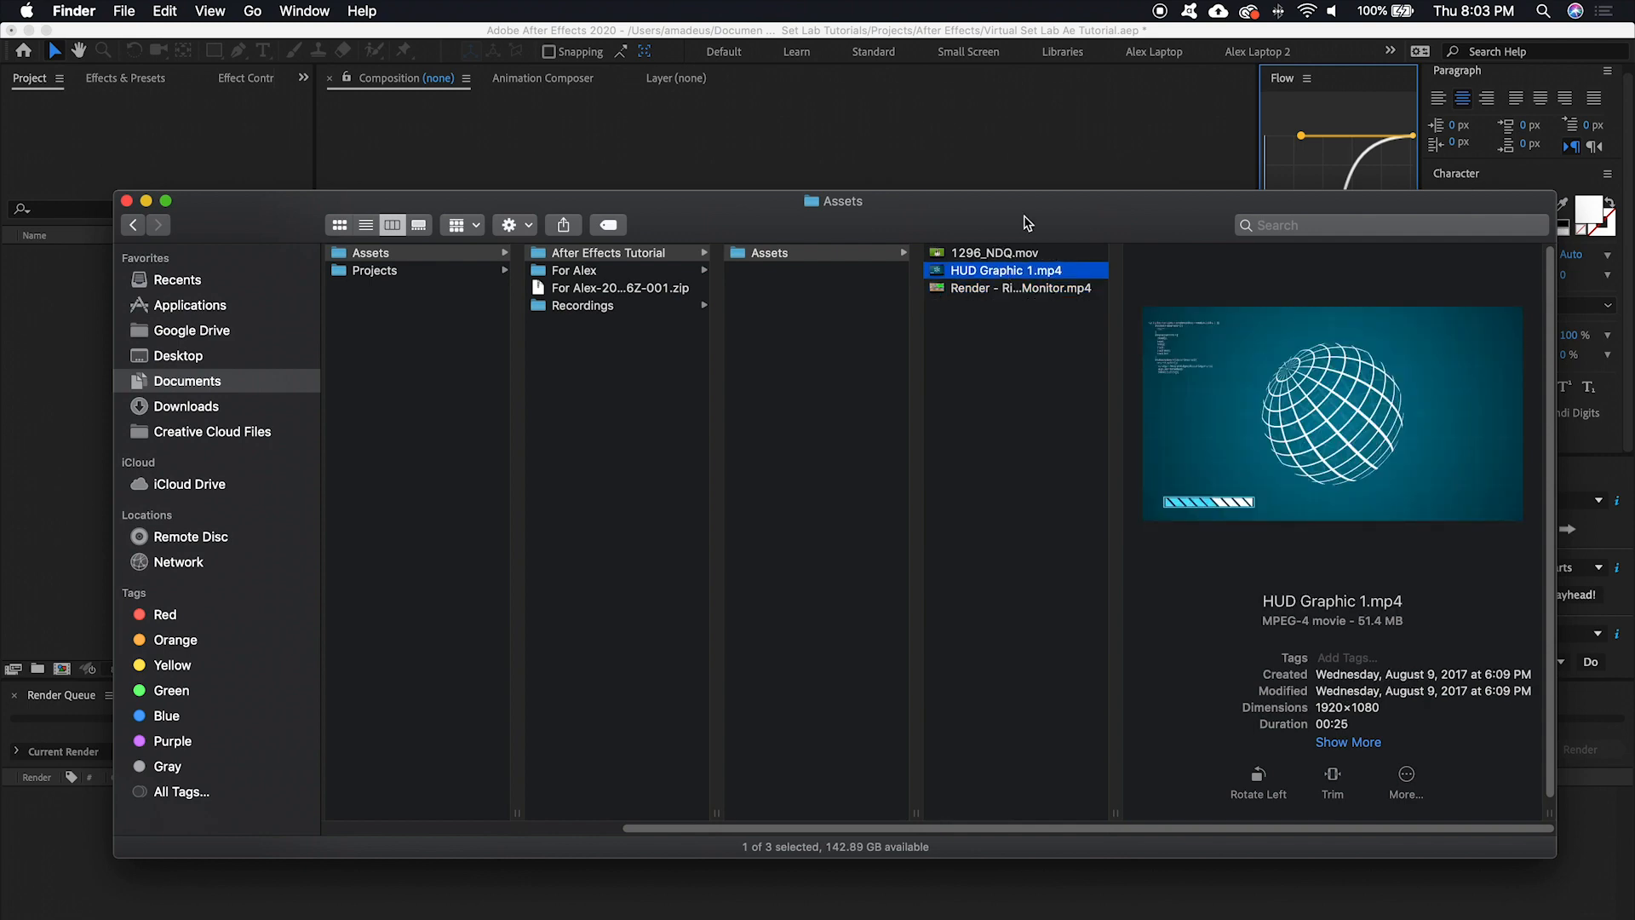
pyautogui.click(1016, 288)
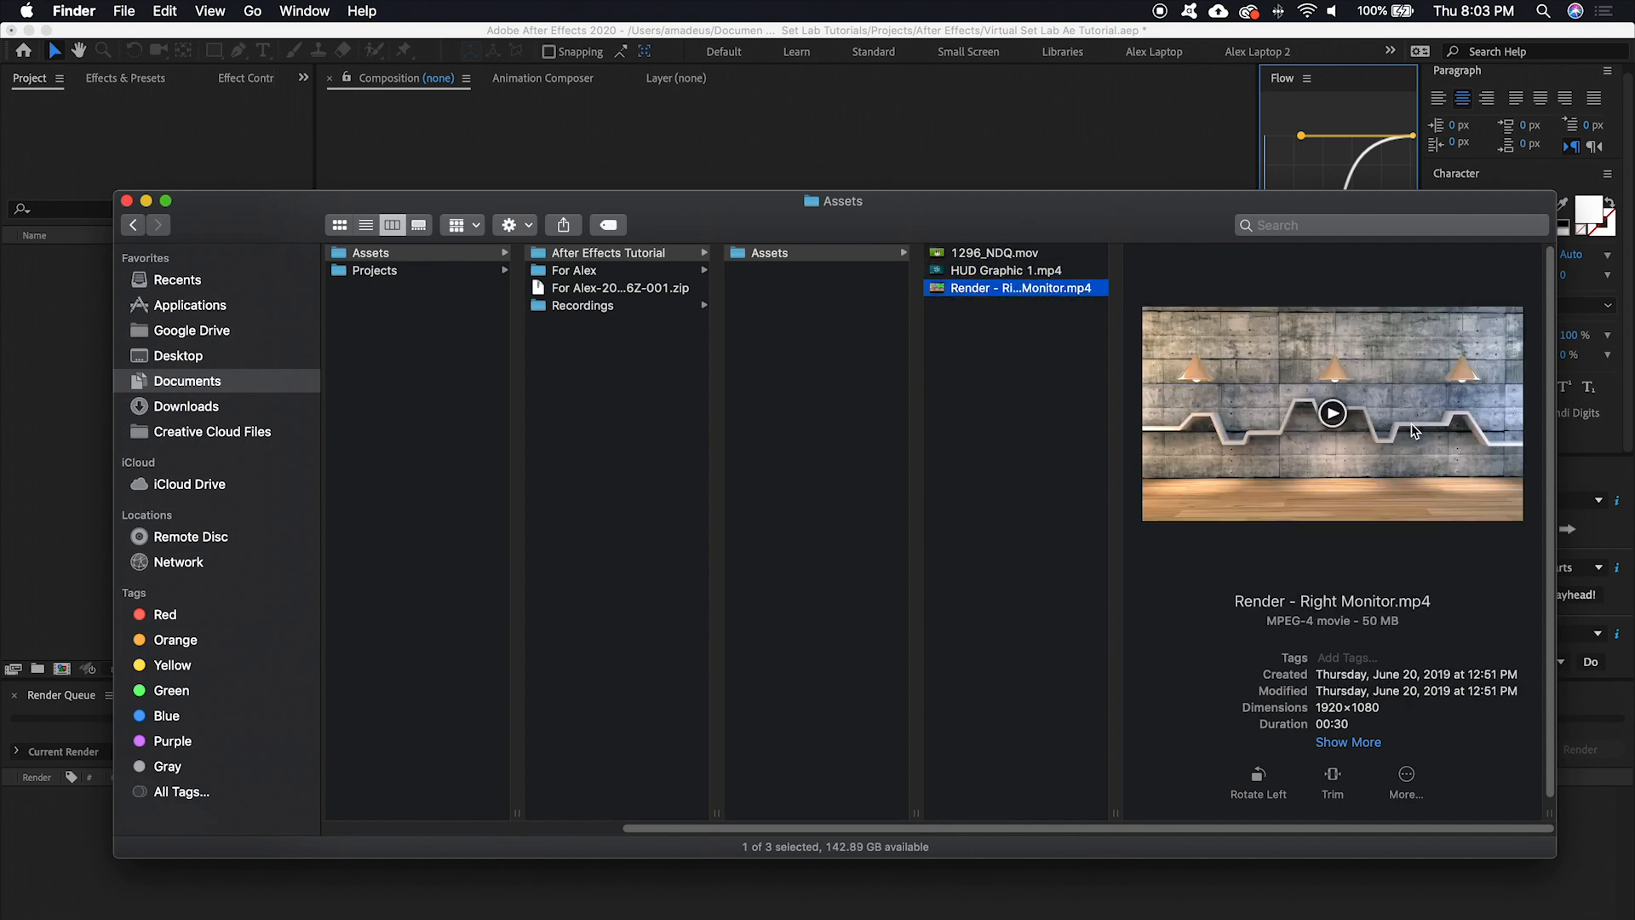
pyautogui.moveTo(979, 316)
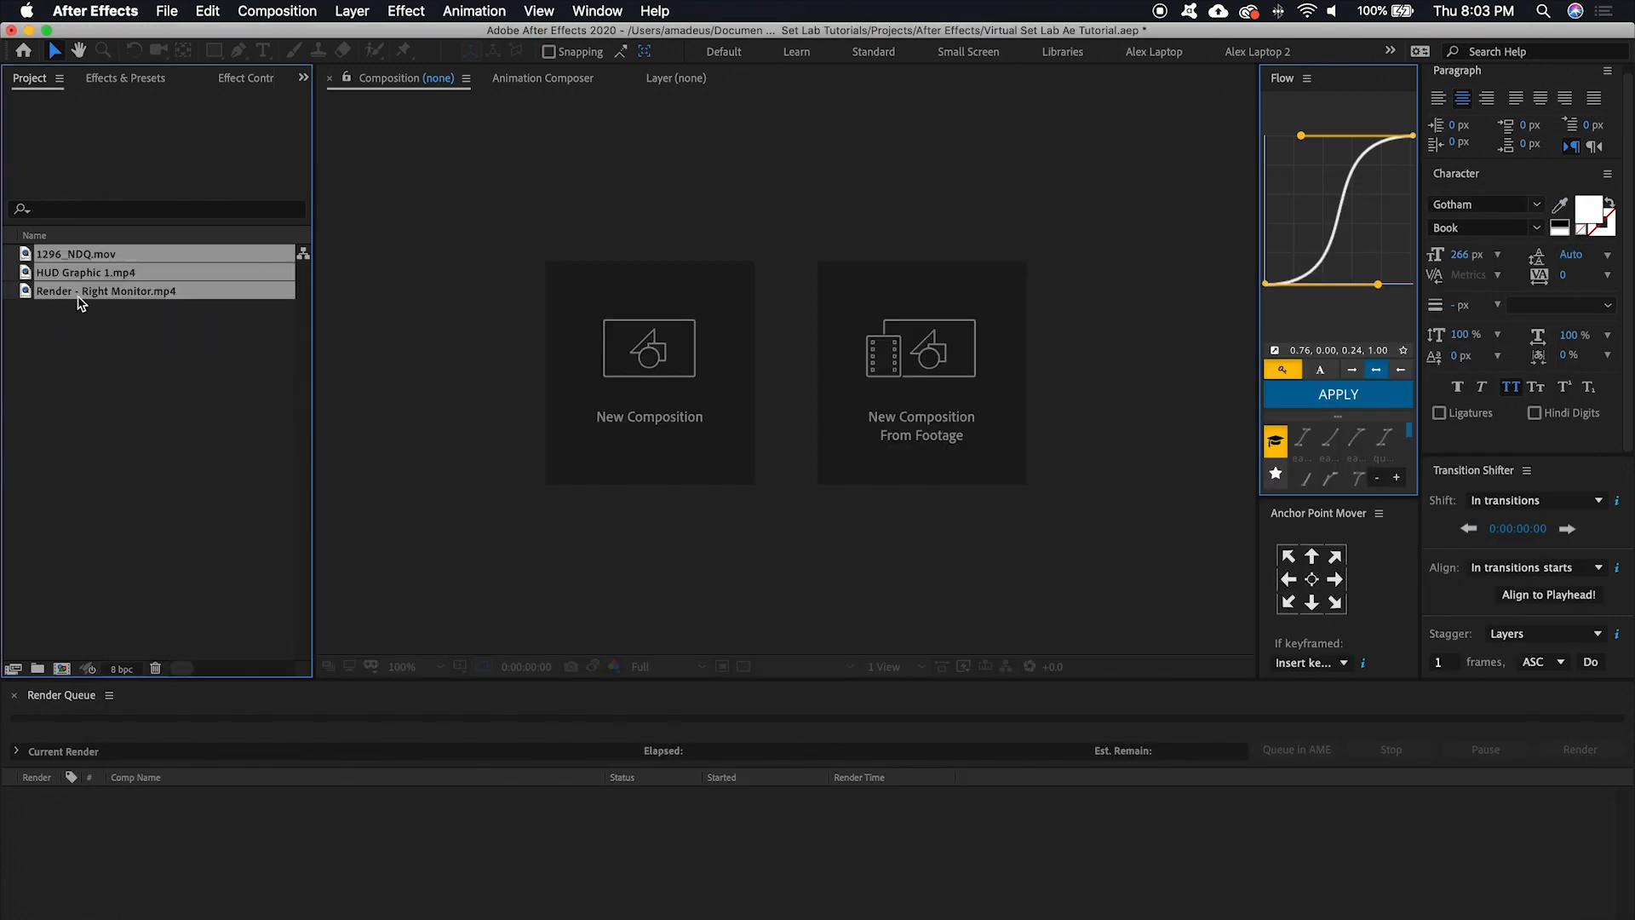
# Select Render - Right Monitor.mp4 in the Project panel to build a 1920×1080 composition
pyautogui.click(106, 291)
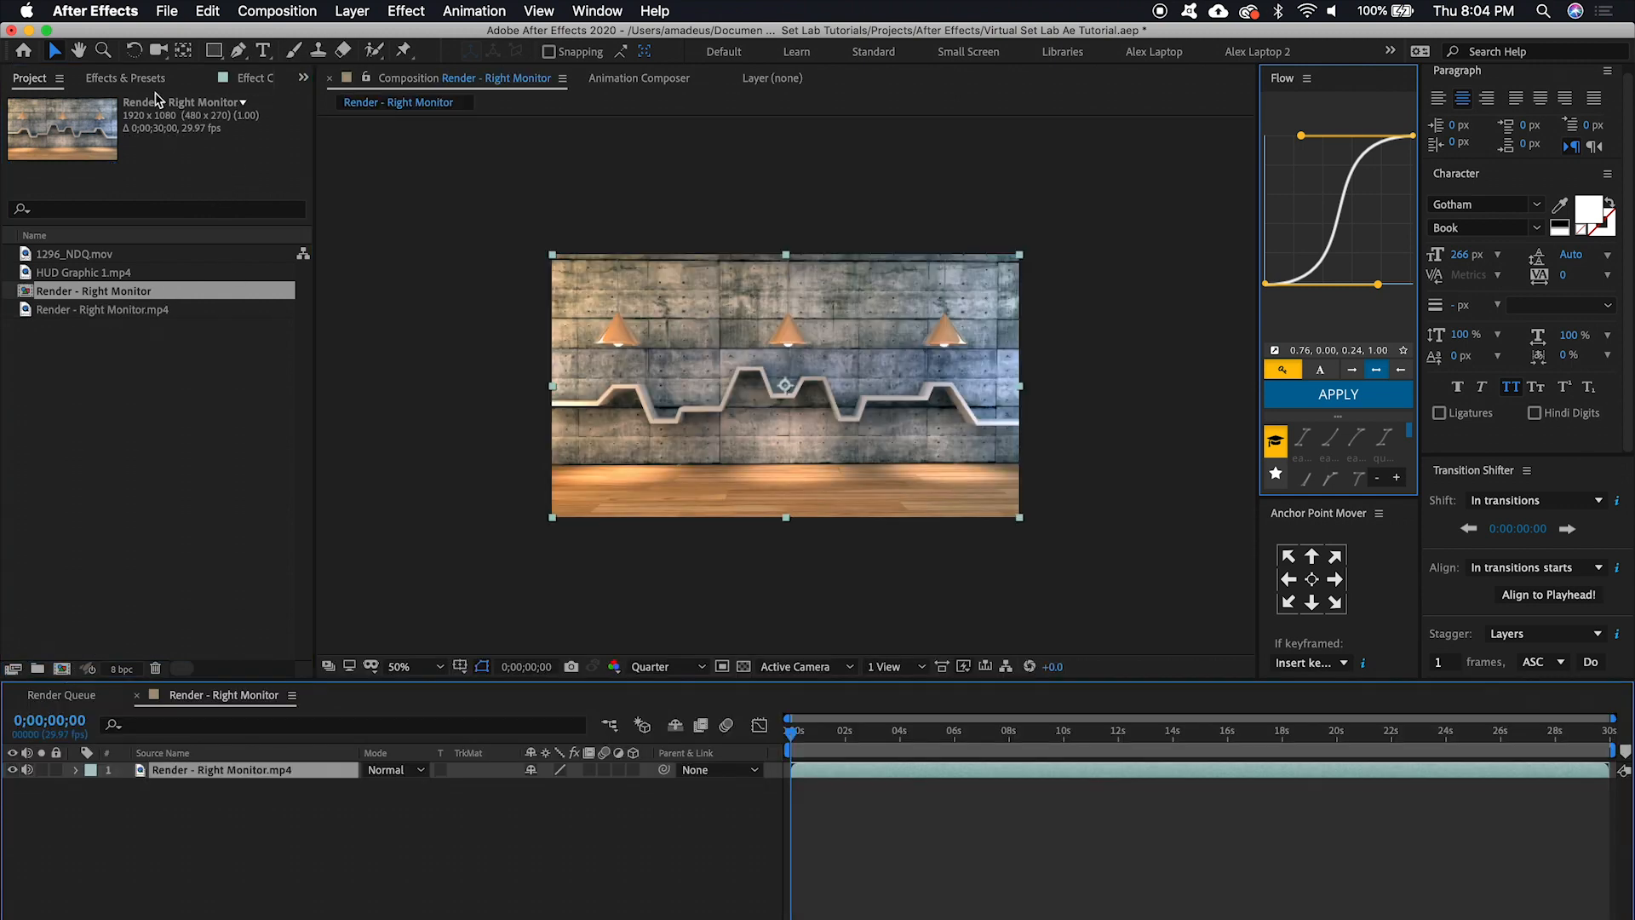
pyautogui.moveTo(269, 145)
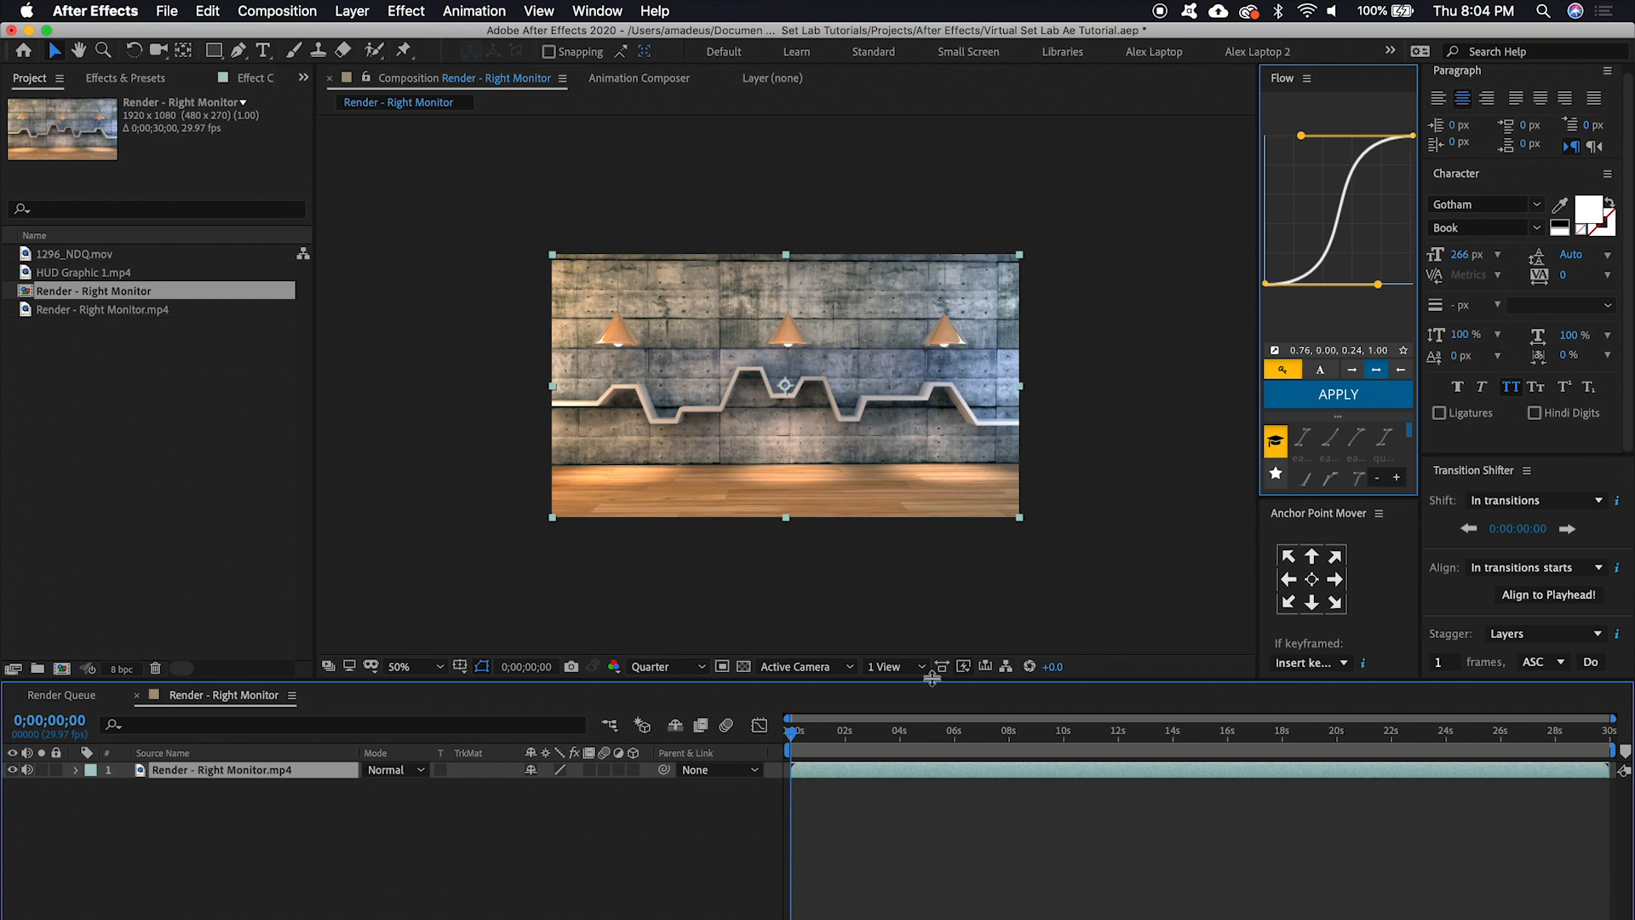
pyautogui.moveTo(942, 819)
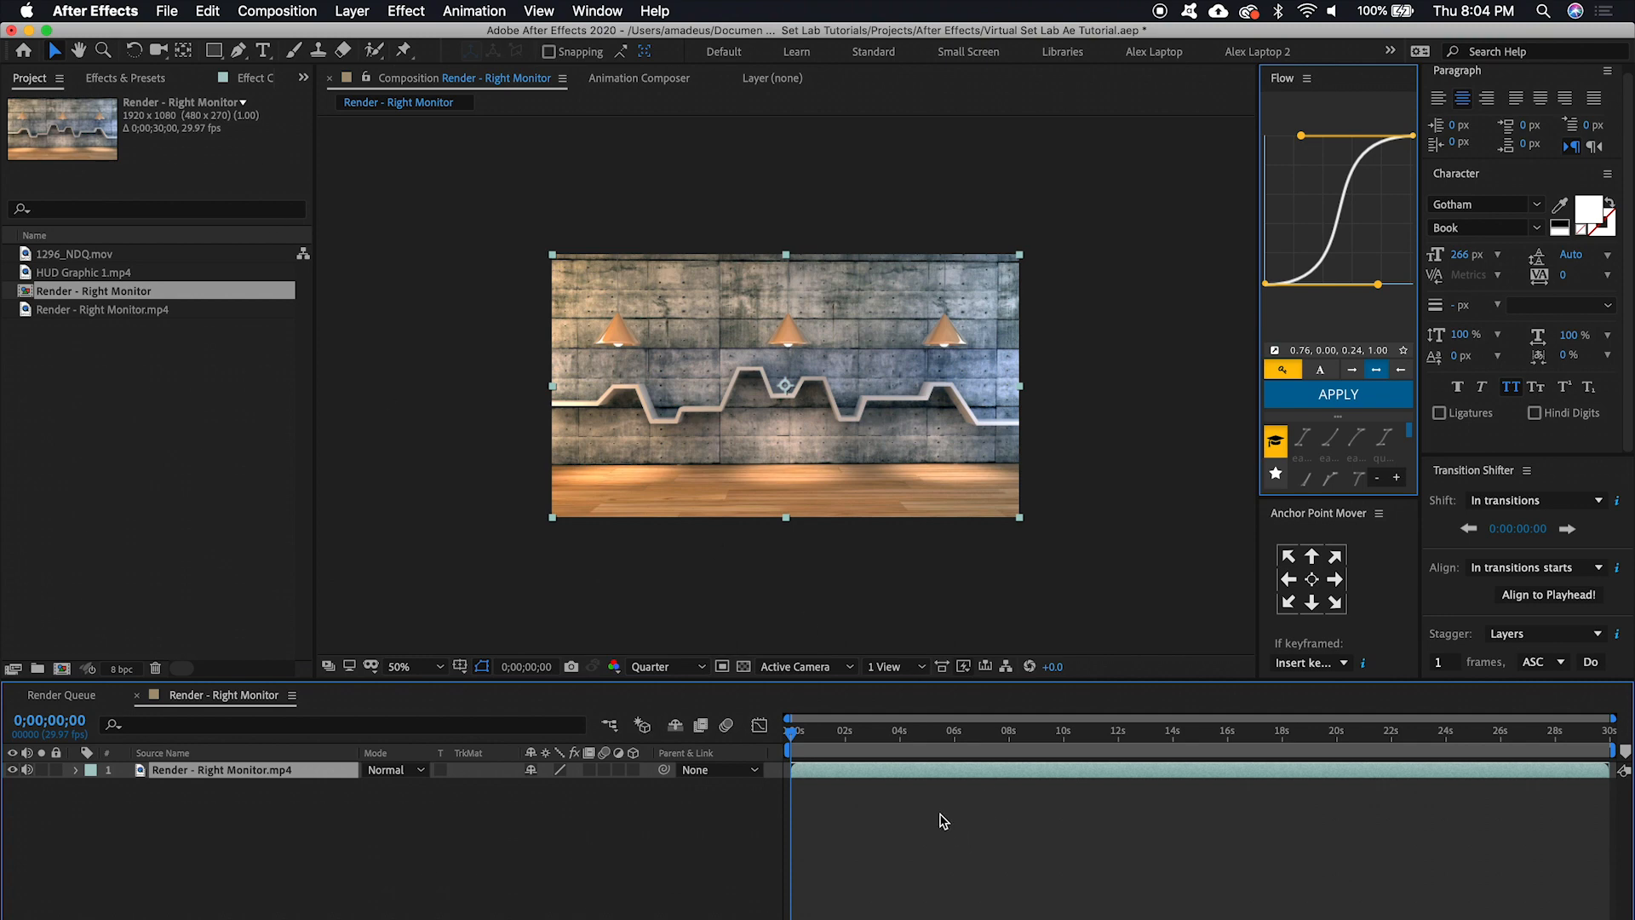
# Add 1296_NDQ.mov above the monitor layer and scale the presenter layer to 50%
pyautogui.click(75, 254)
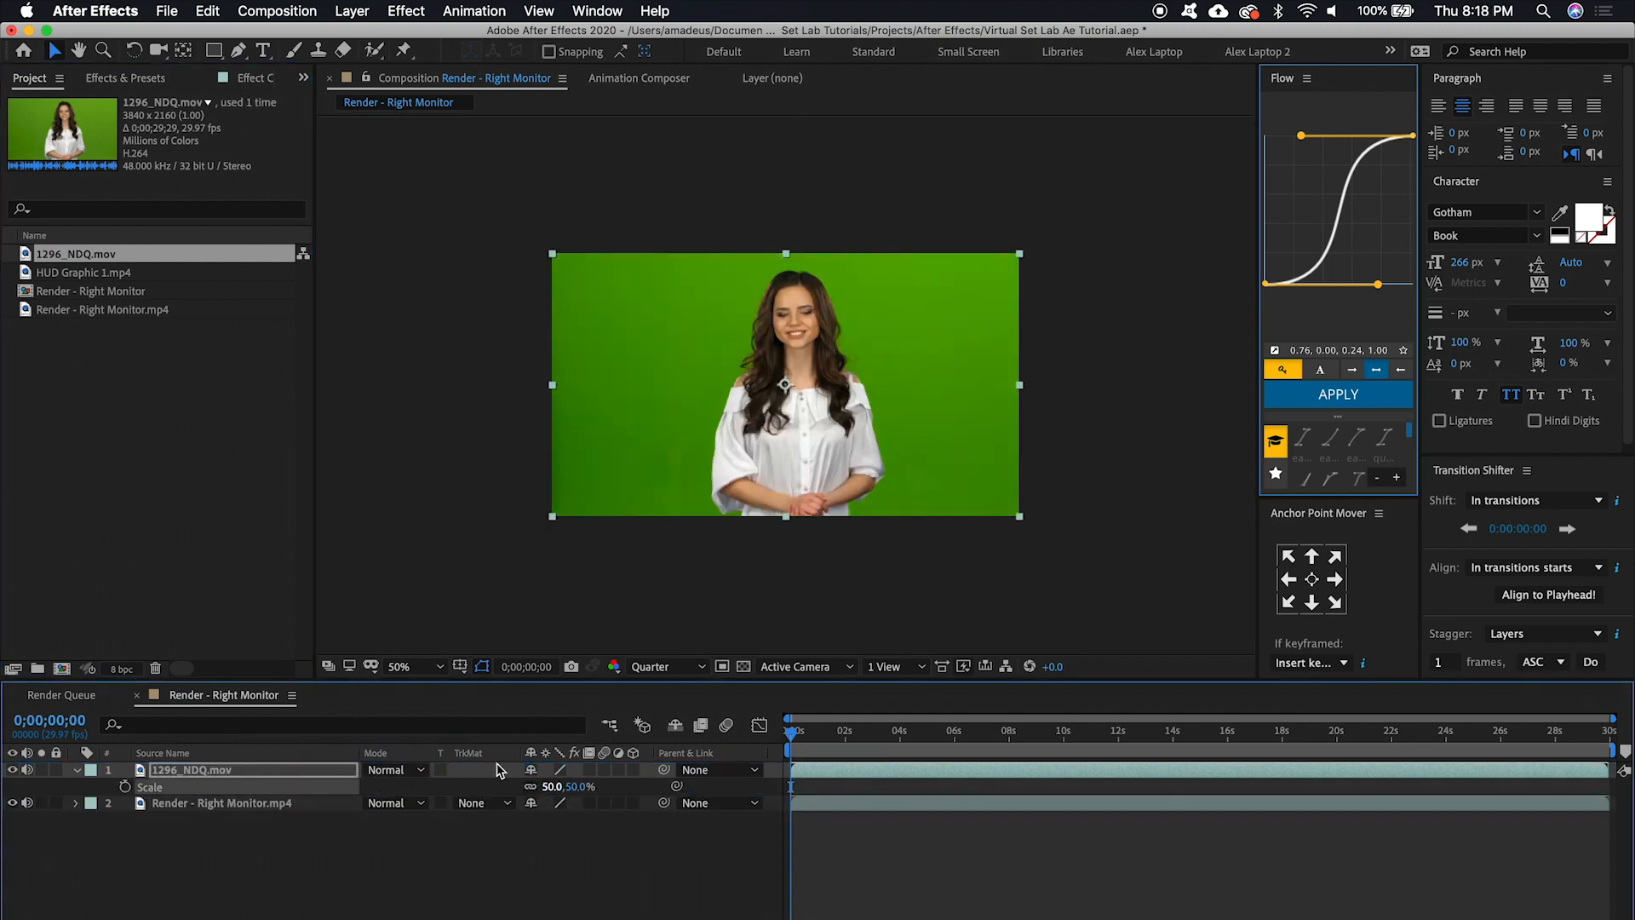
pyautogui.click(14, 770)
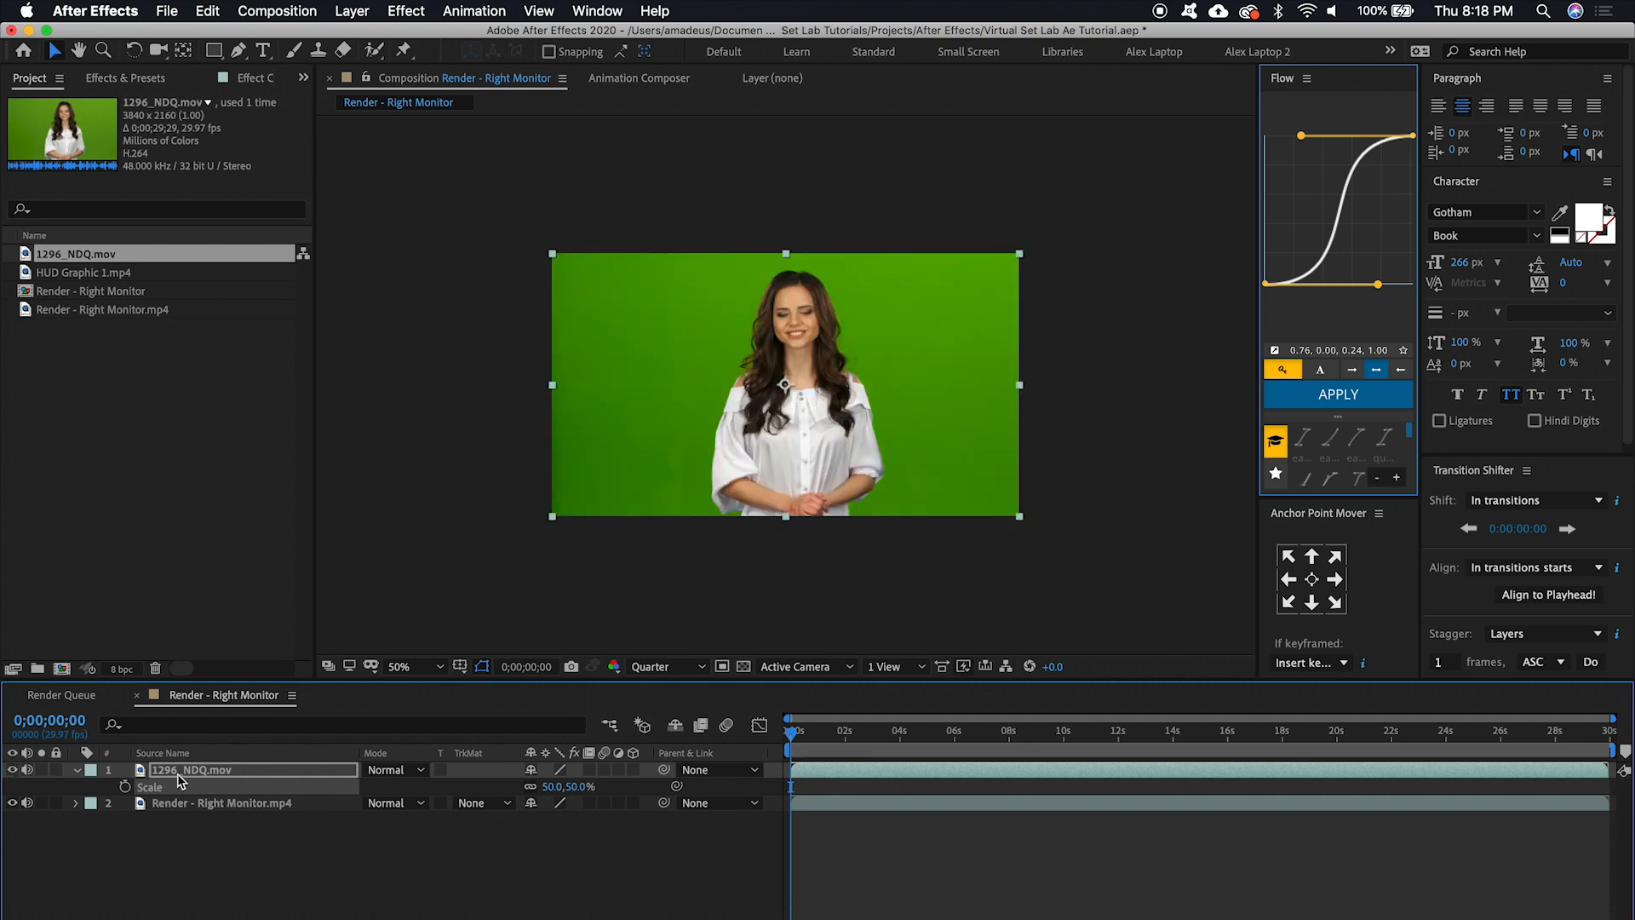
pyautogui.click(125, 79)
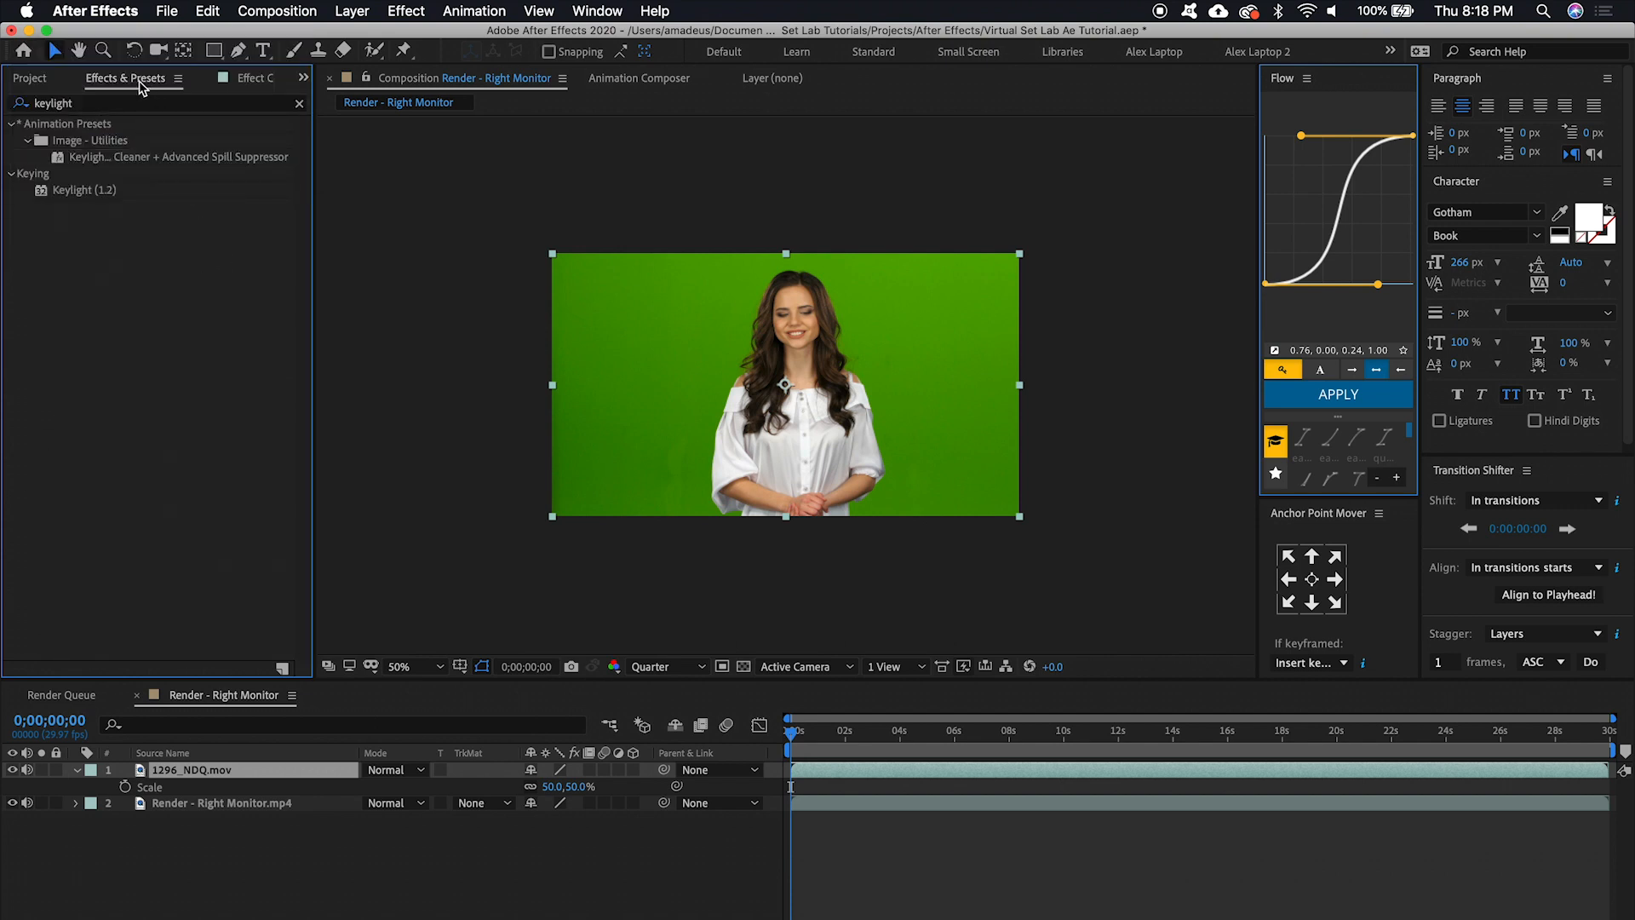
# Apply the Keylight + Key Cleaner + Advanced Spill Suppressor preset to the presenter layer
pyautogui.click(177, 156)
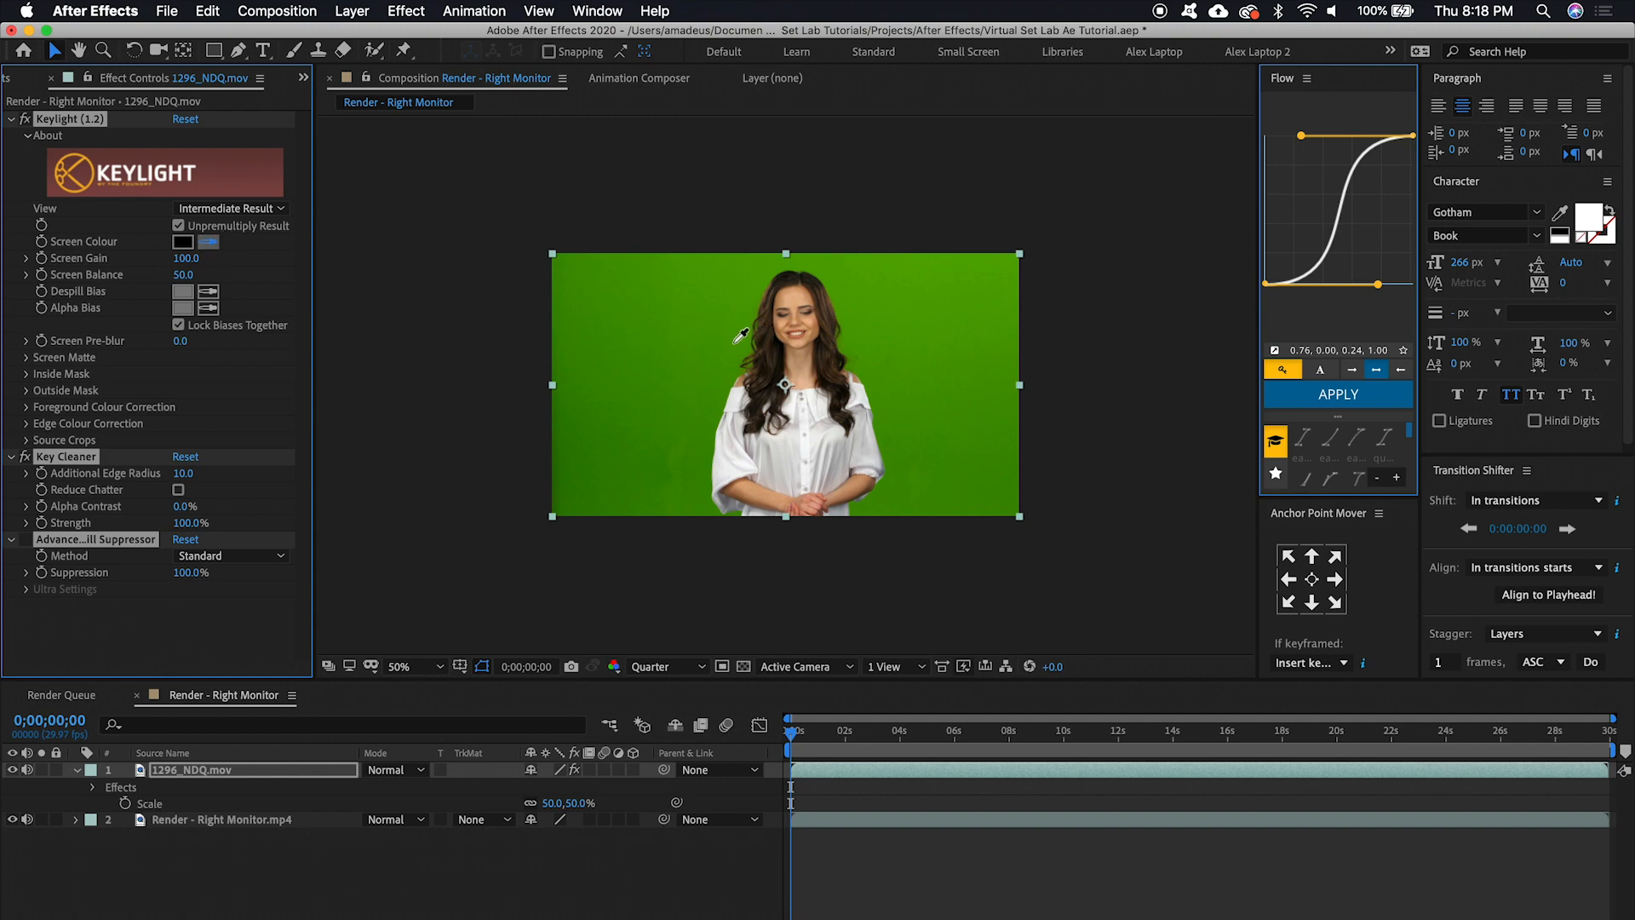
pyautogui.moveTo(746, 321)
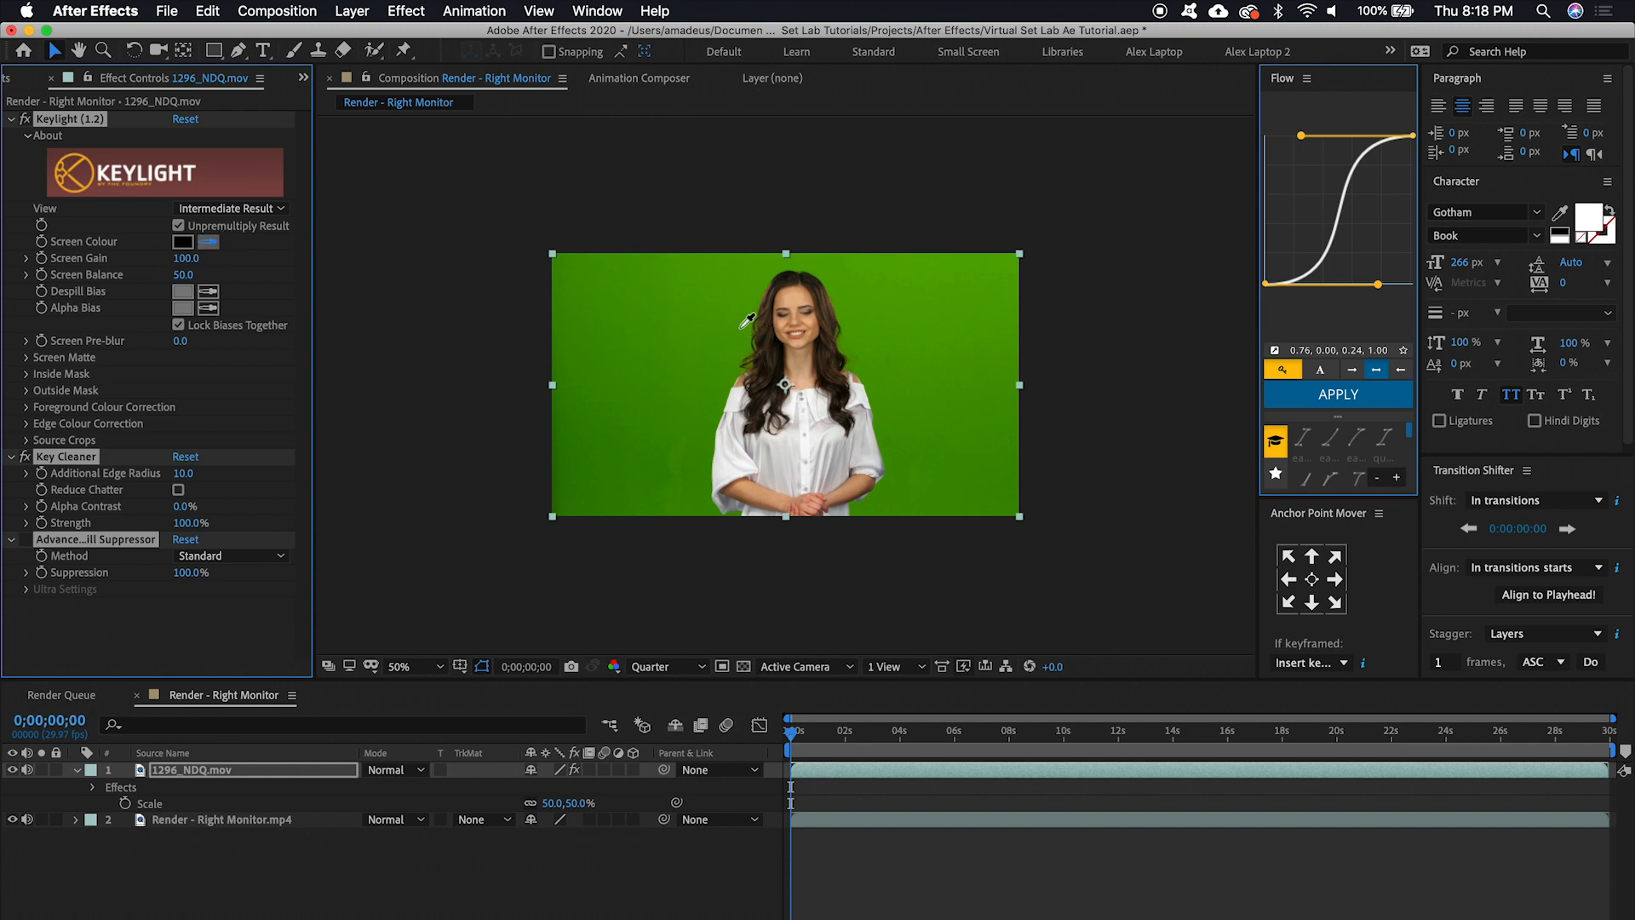
pyautogui.moveTo(735, 346)
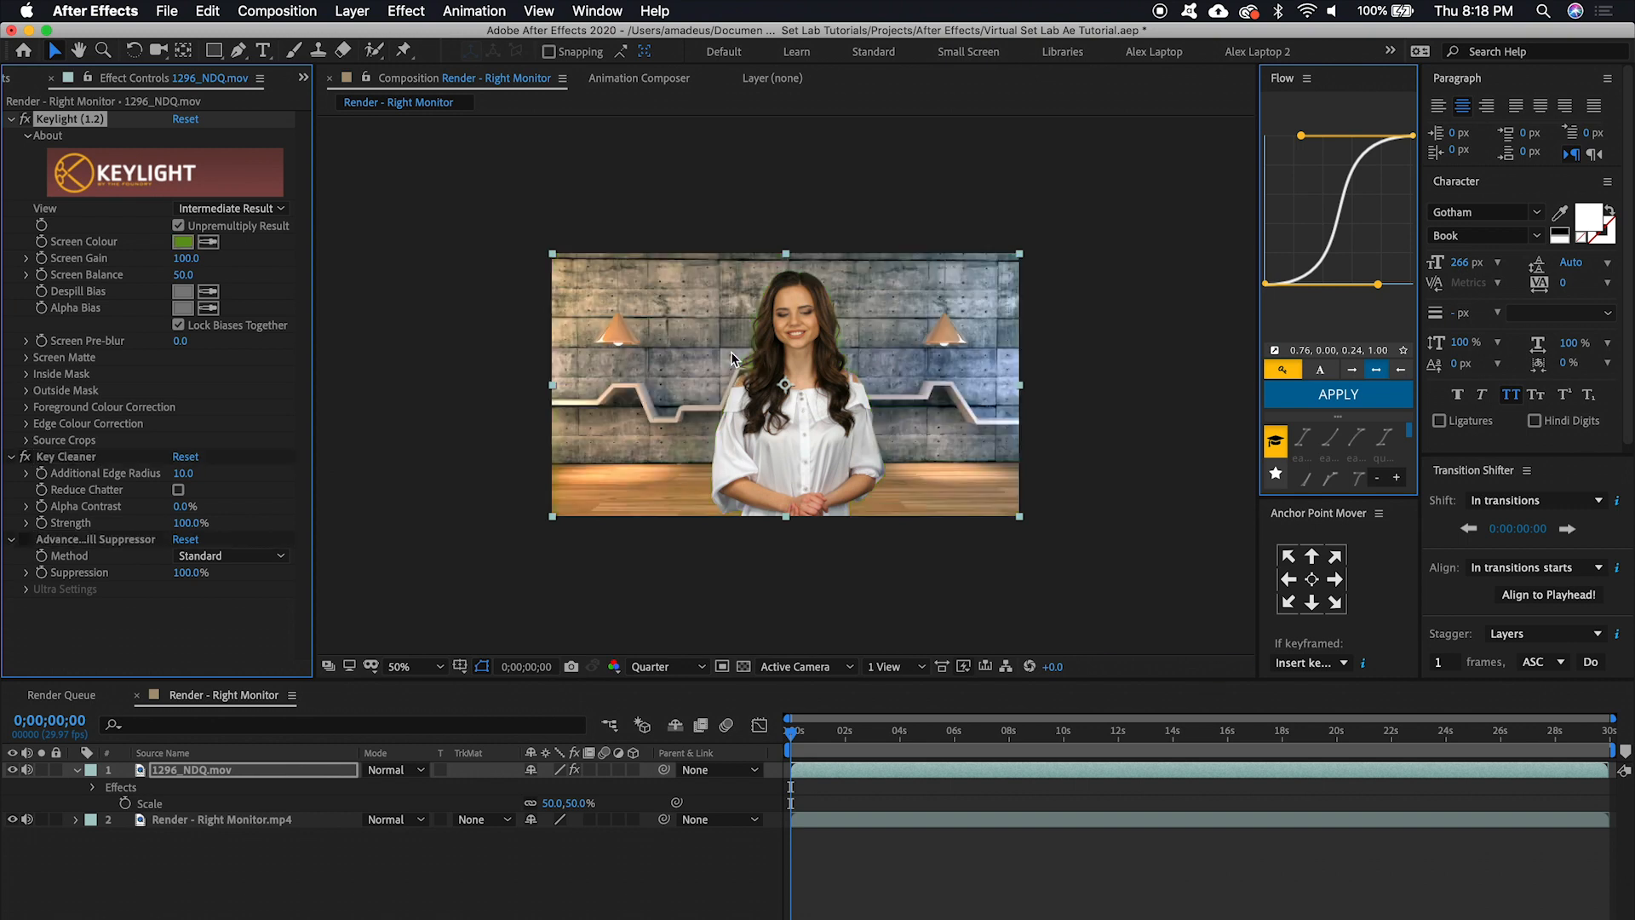
pyautogui.moveTo(709, 628)
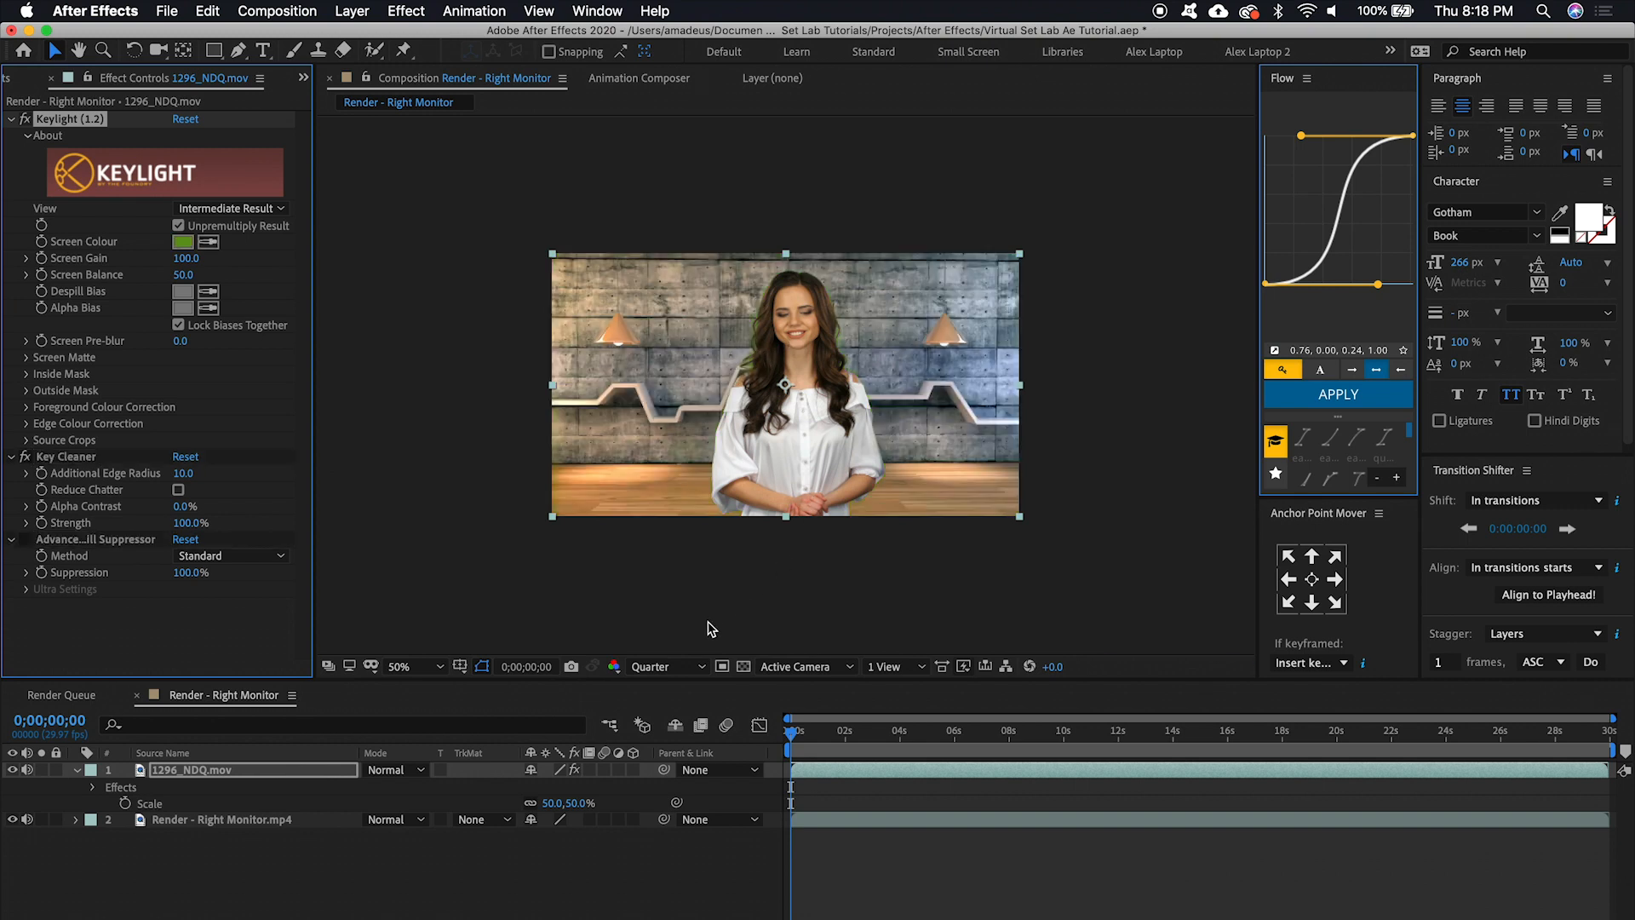
# View the keyed composite at 100% magnification and Full resolution
pyautogui.click(415, 666)
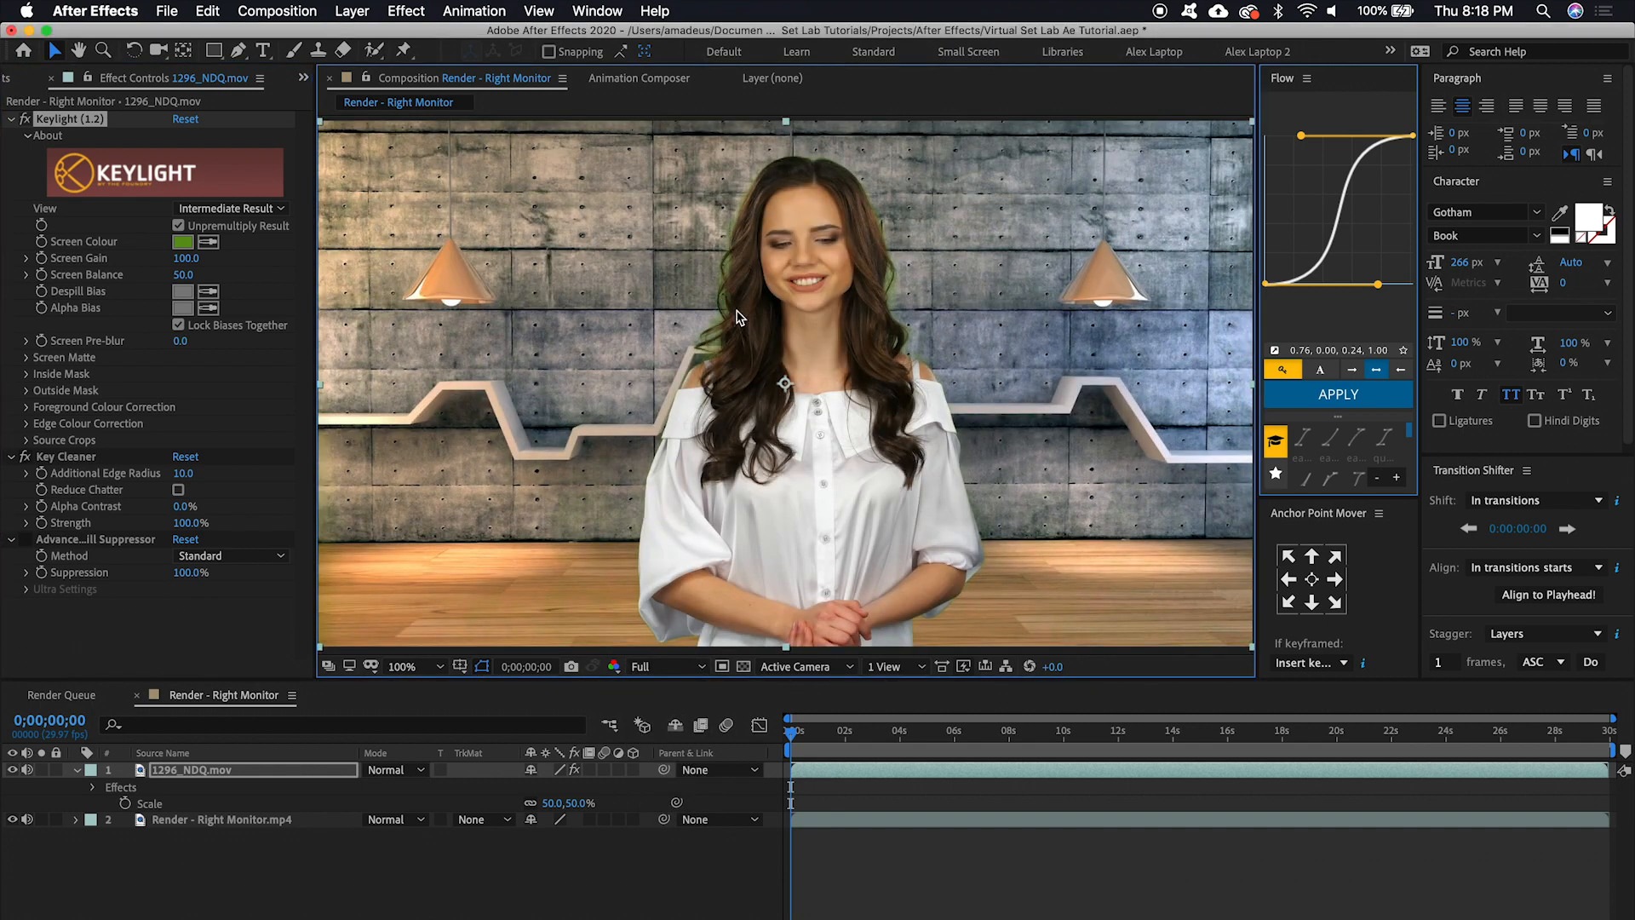
pyautogui.moveTo(212, 508)
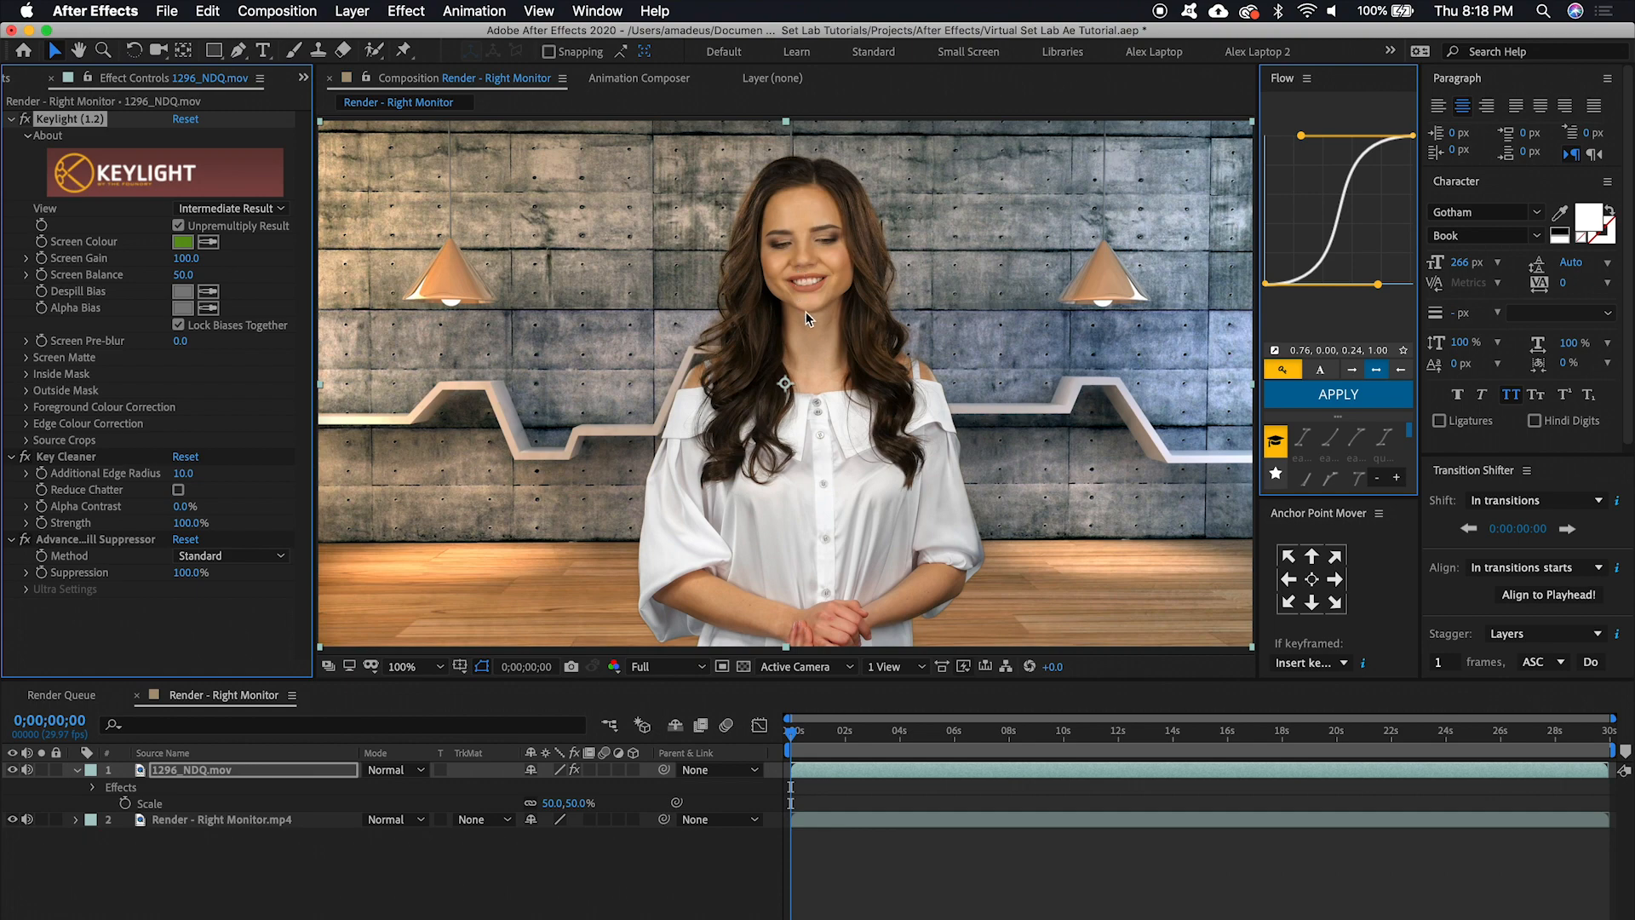
# Show Keylight's Screen Matte and tighten it with Clip Black 25 and Clip White 85
pyautogui.click(229, 208)
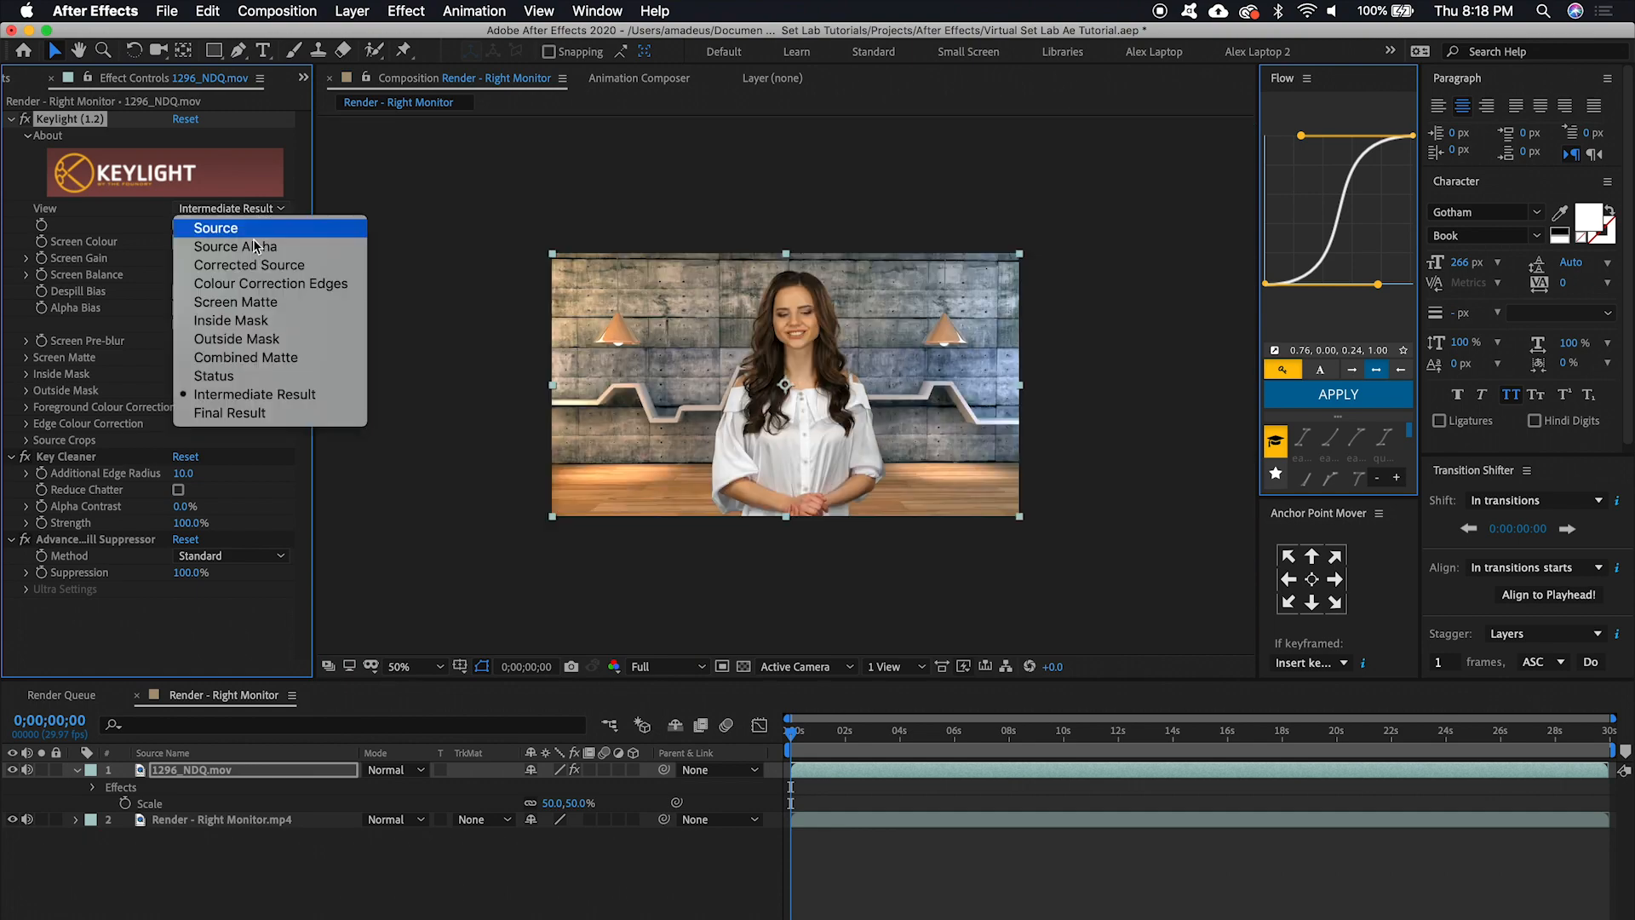
pyautogui.click(236, 301)
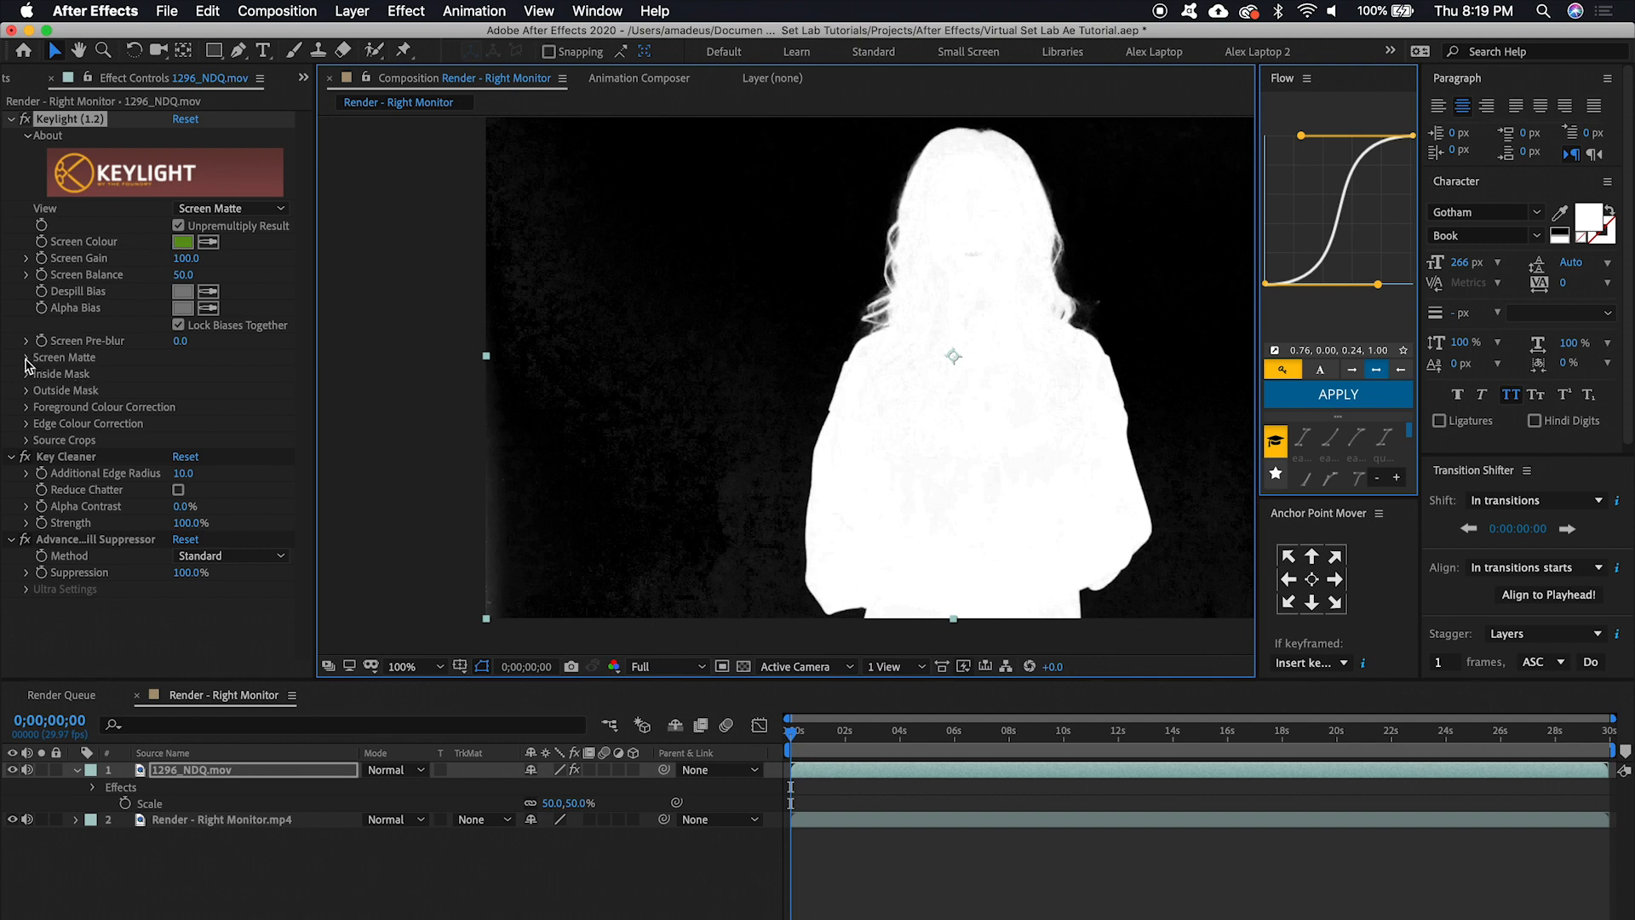
pyautogui.click(64, 357)
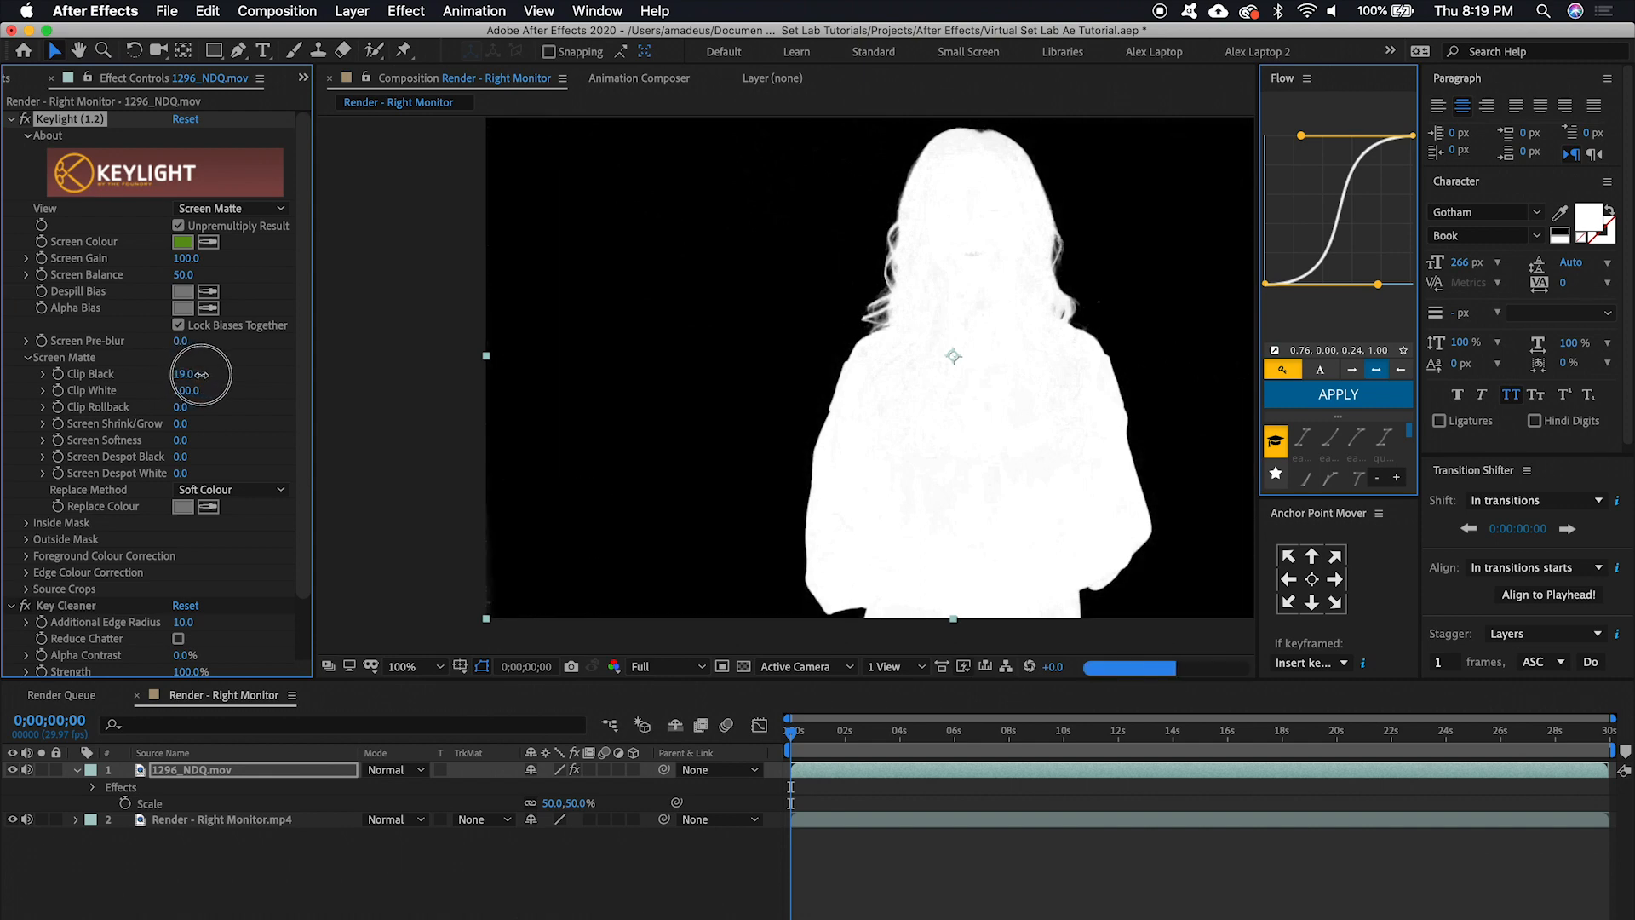
pyautogui.moveTo(184, 373); pyautogui.dragTo(209, 373)
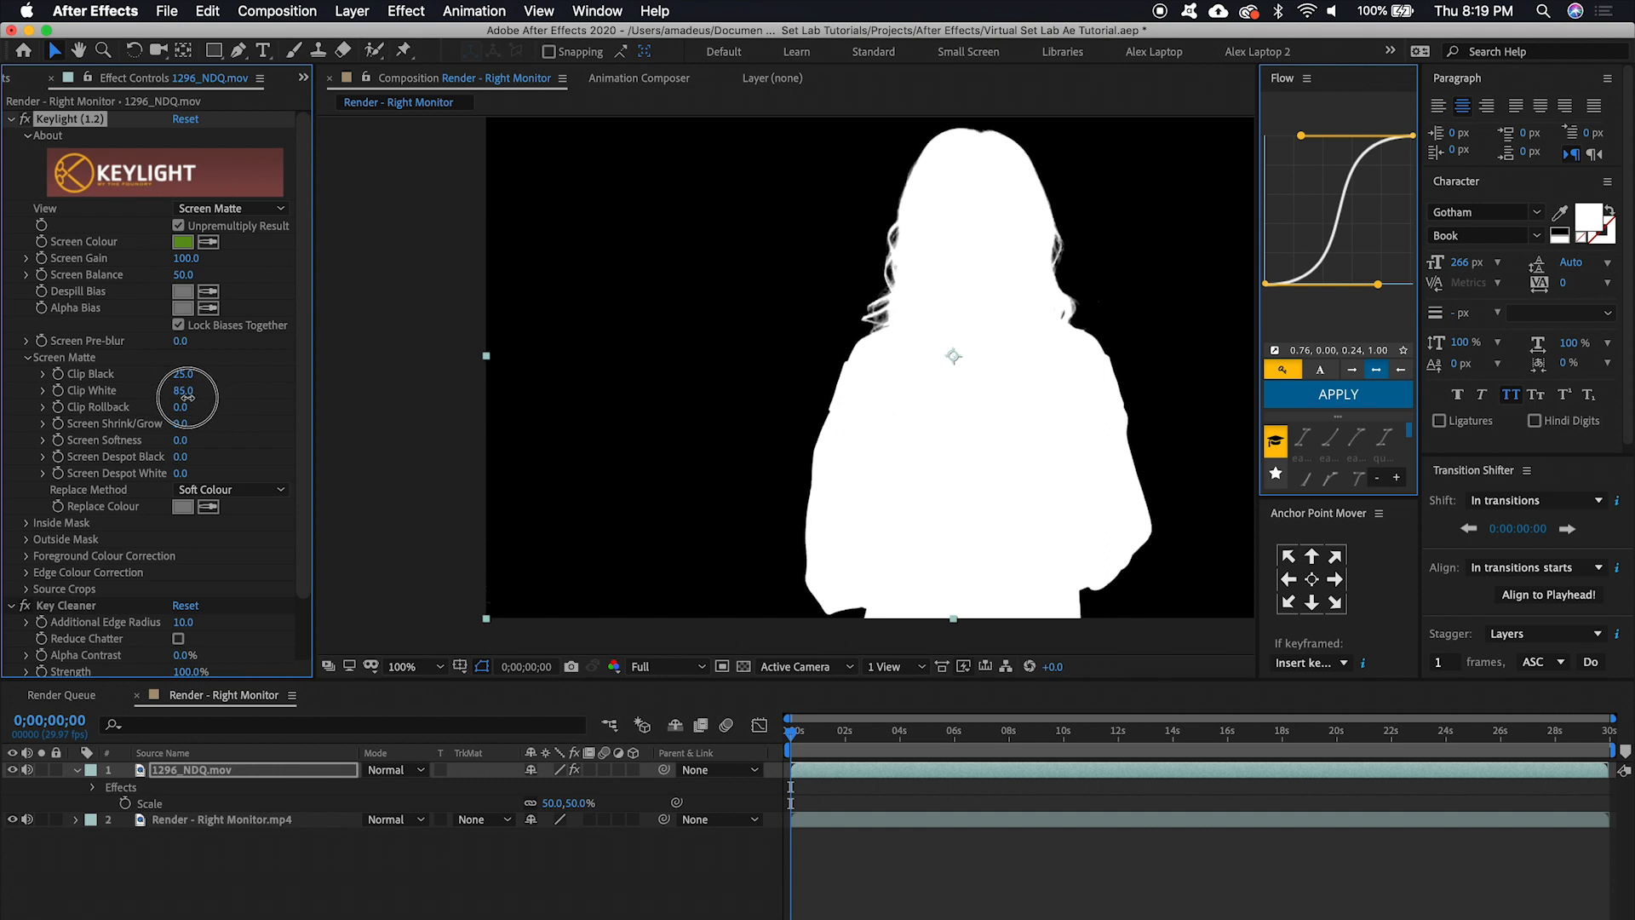
pyautogui.click(229, 208)
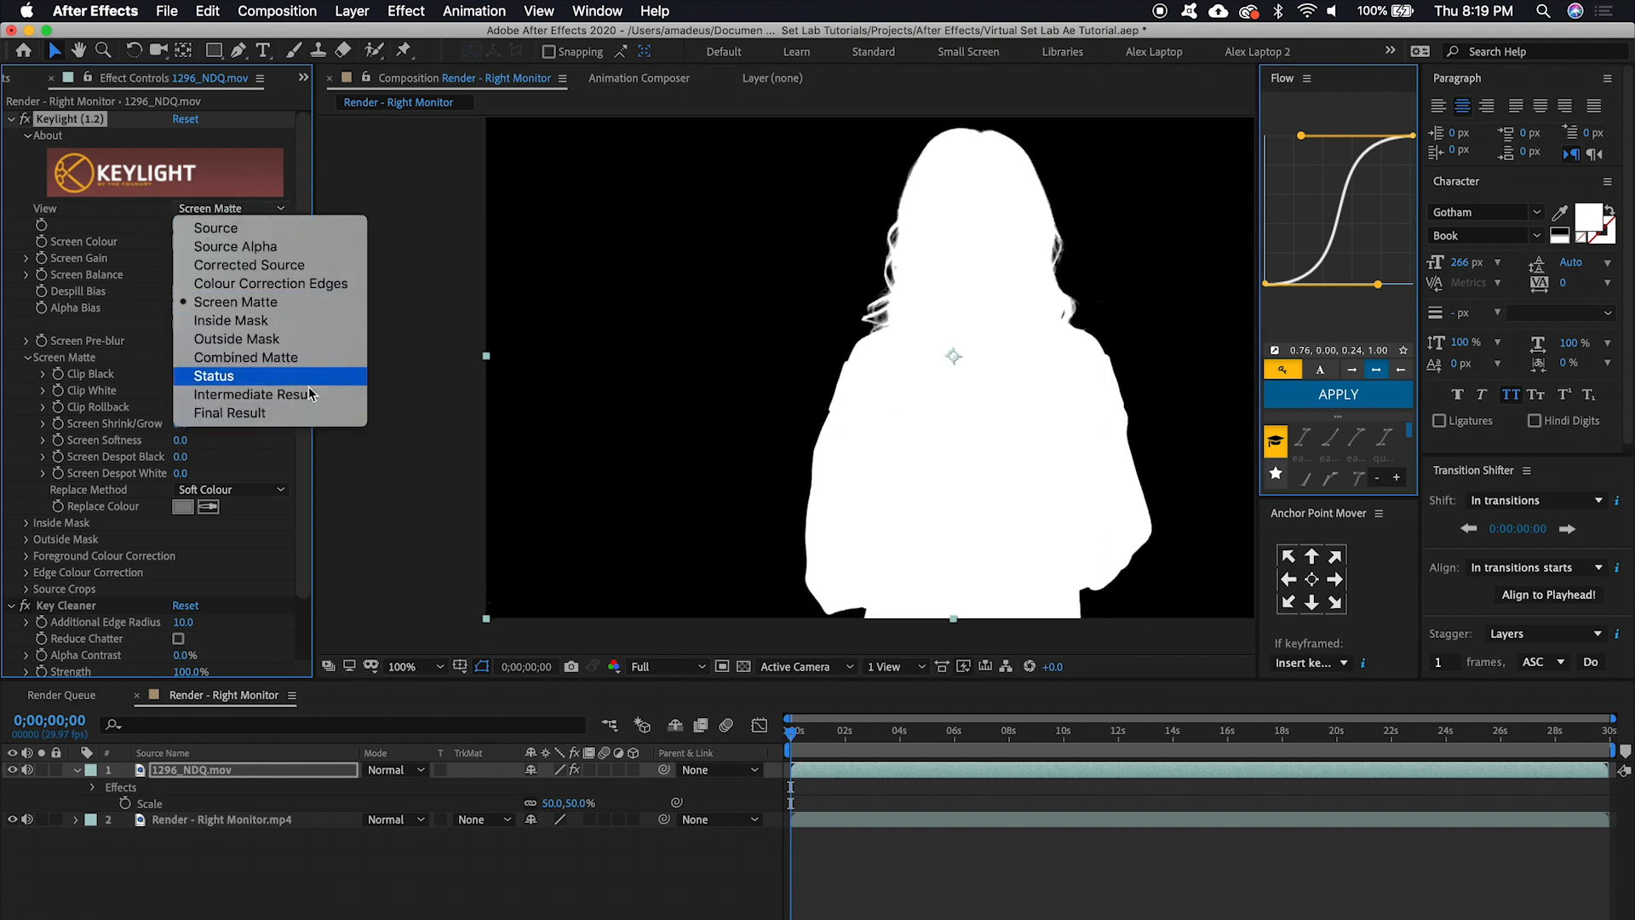
pyautogui.click(254, 394)
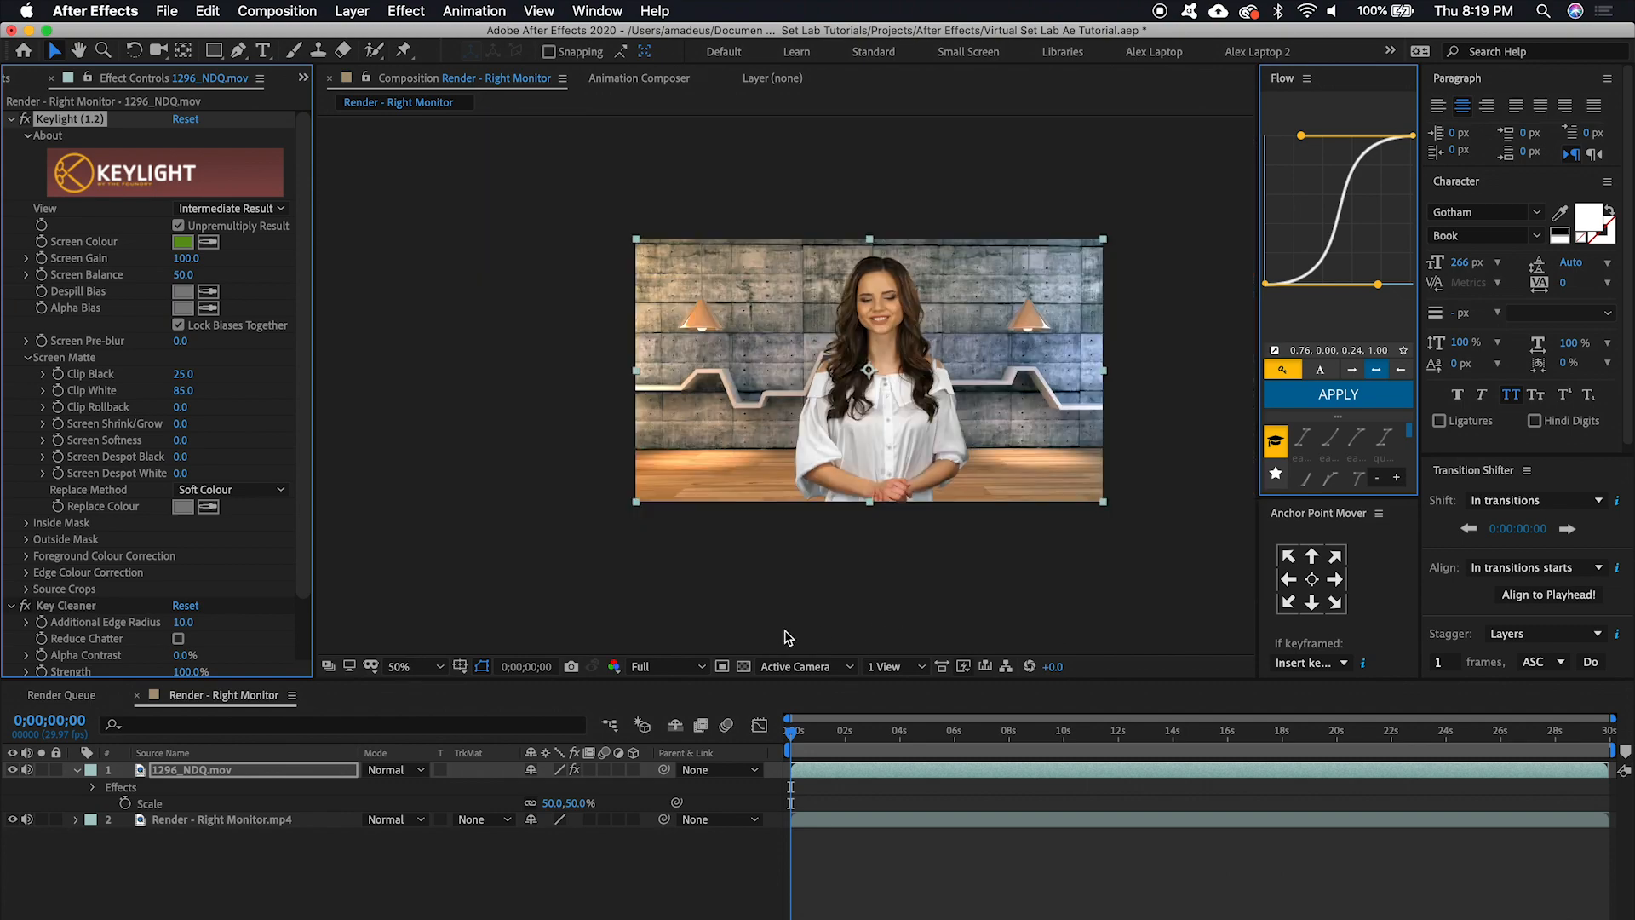
# Drop the preview resolution to Quarter and play the keyed composite
pyautogui.click(663, 666)
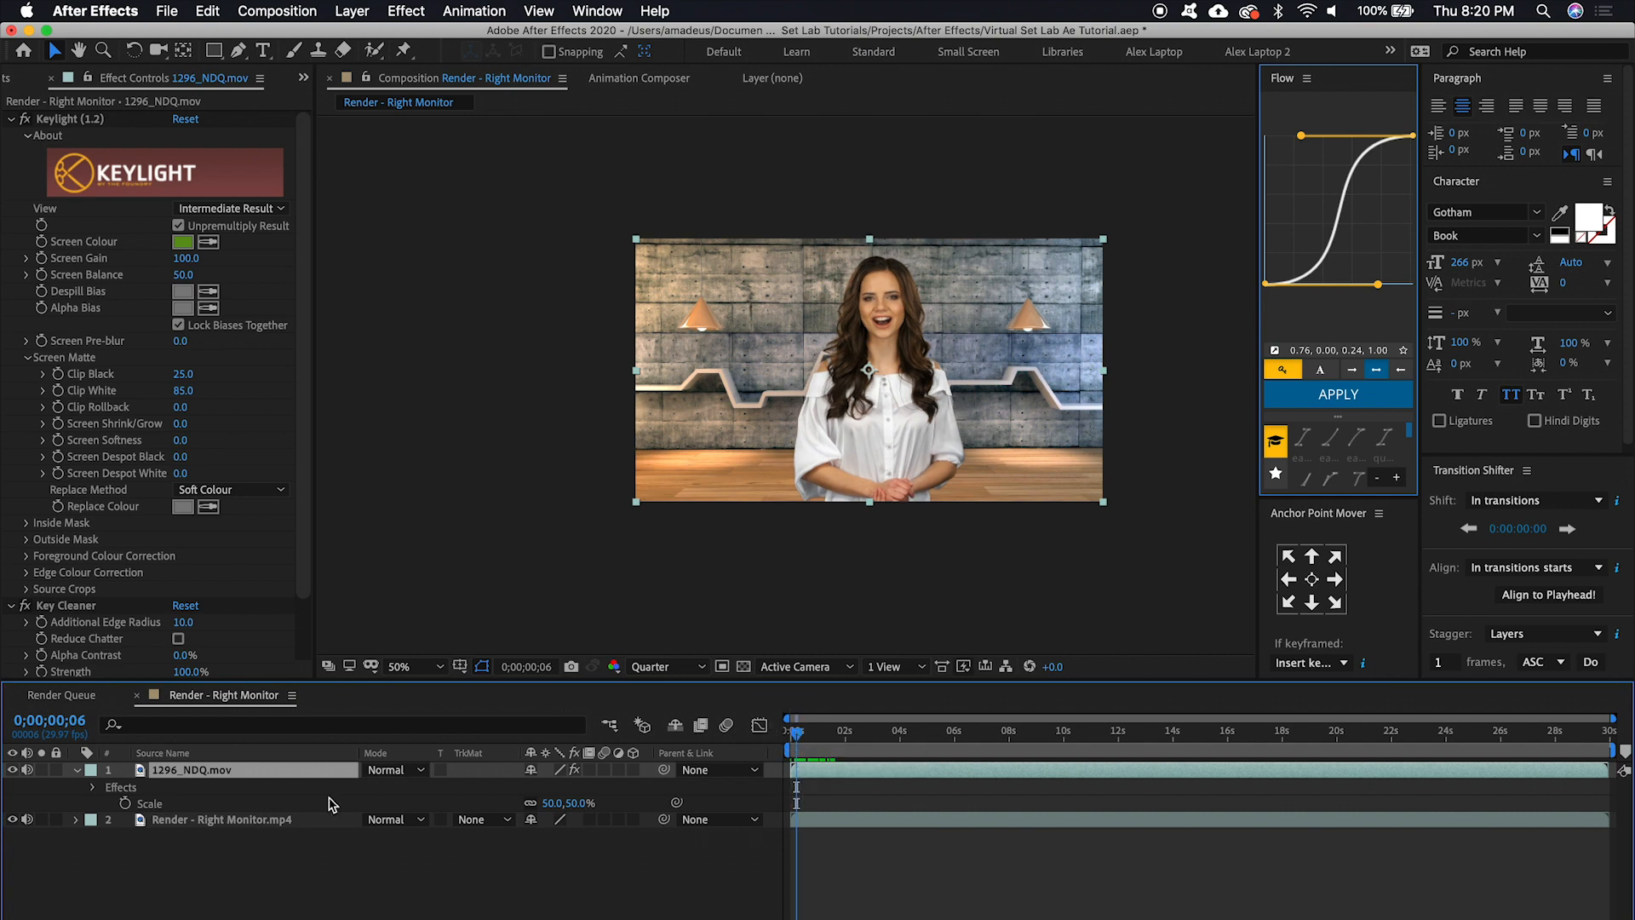
# Duplicate the Render - Right Monitor.mp4 layer and explore the copy's Time options
pyautogui.click(219, 818)
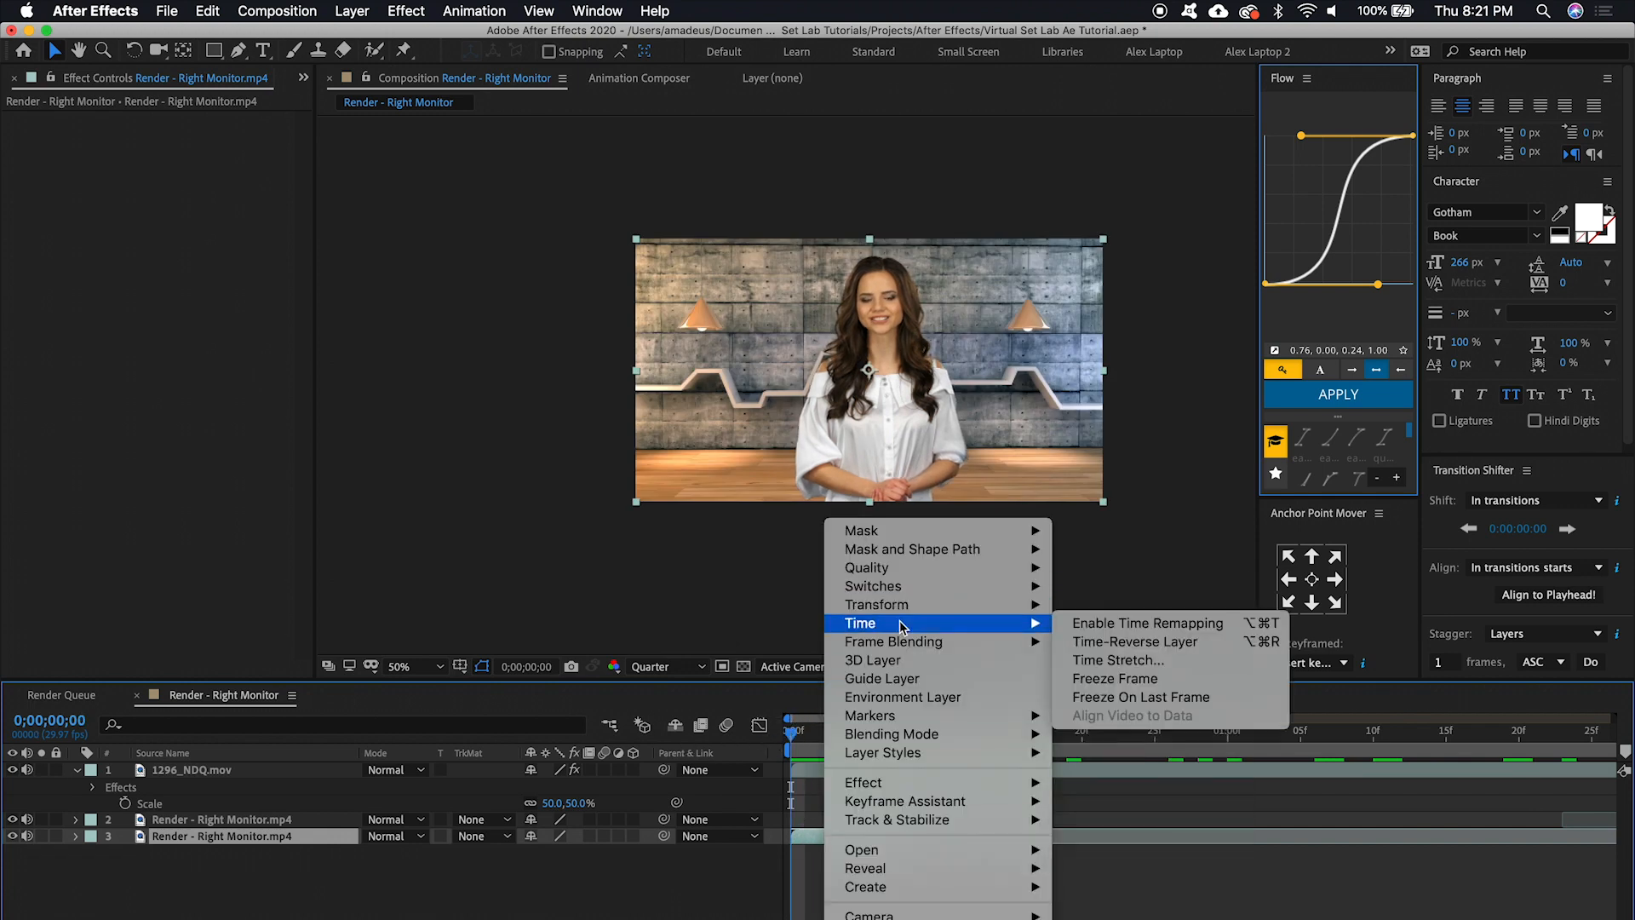
# Freeze the copied monitor layer on one frame and trim it to a short opening stretch
pyautogui.click(1147, 622)
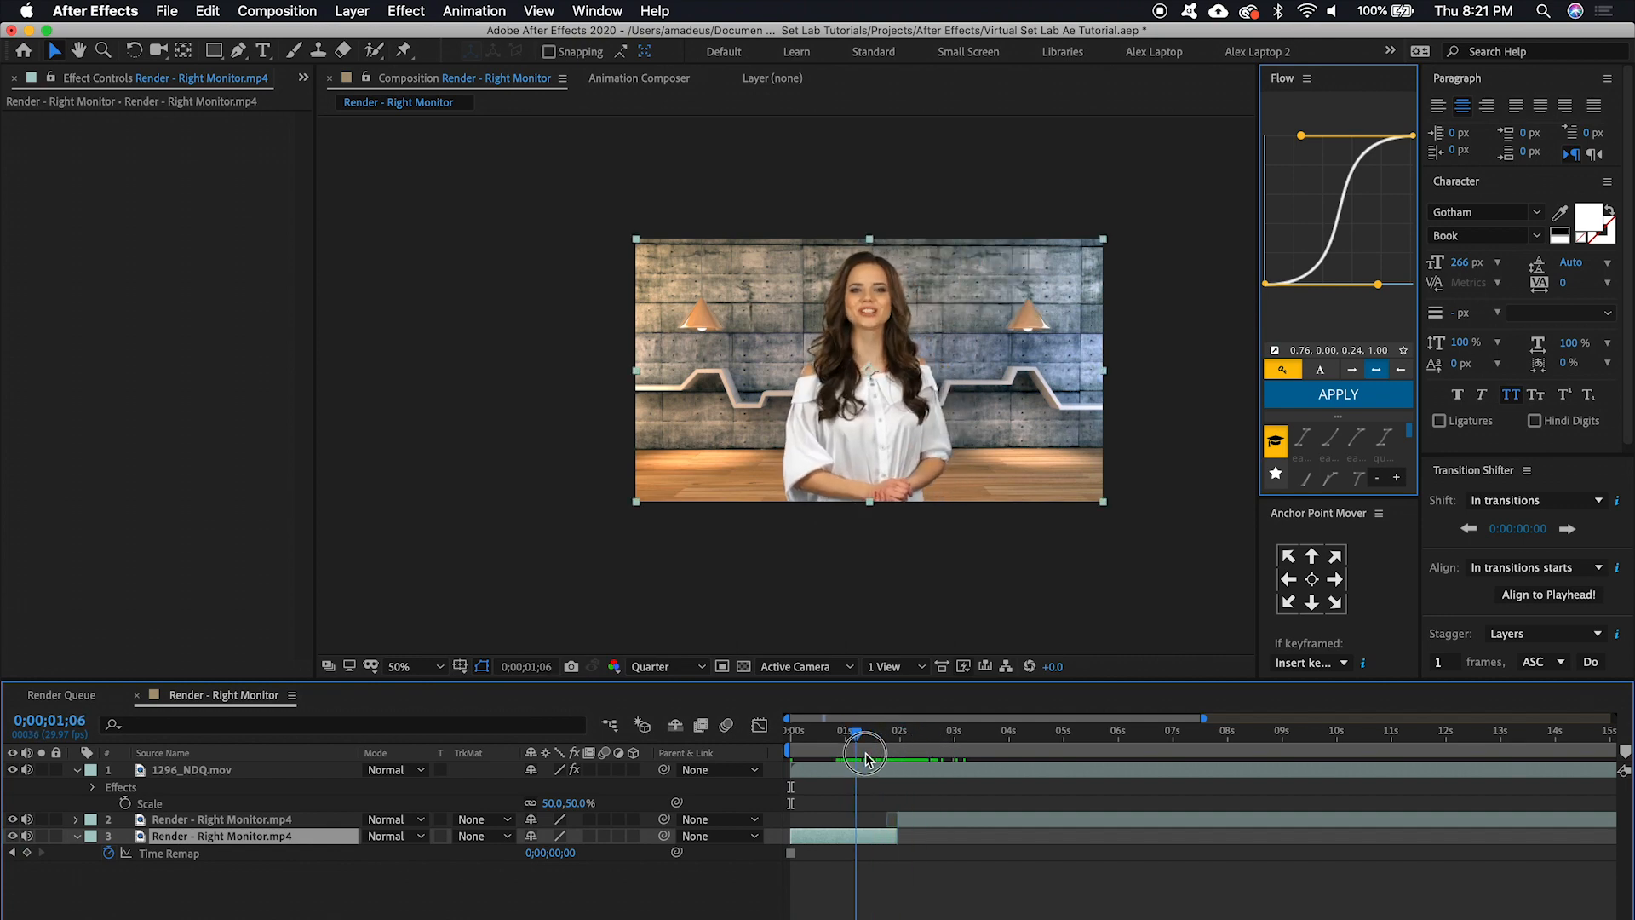
pyautogui.click(881, 729)
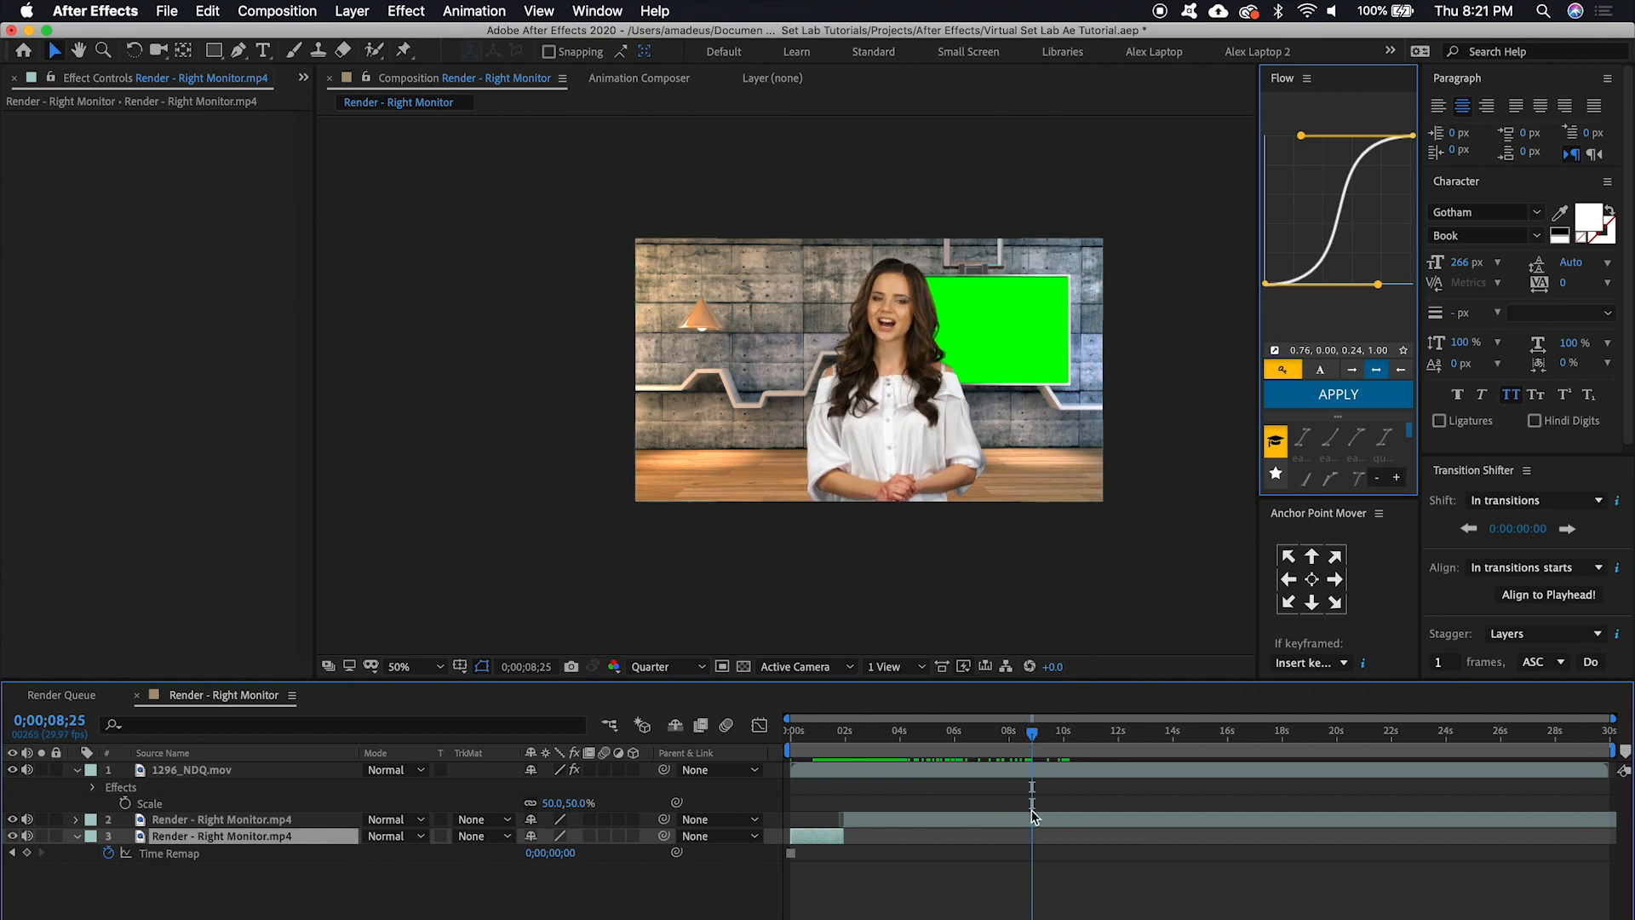
# Select the room render monitor layer so a copy can cover the later section
pyautogui.click(219, 818)
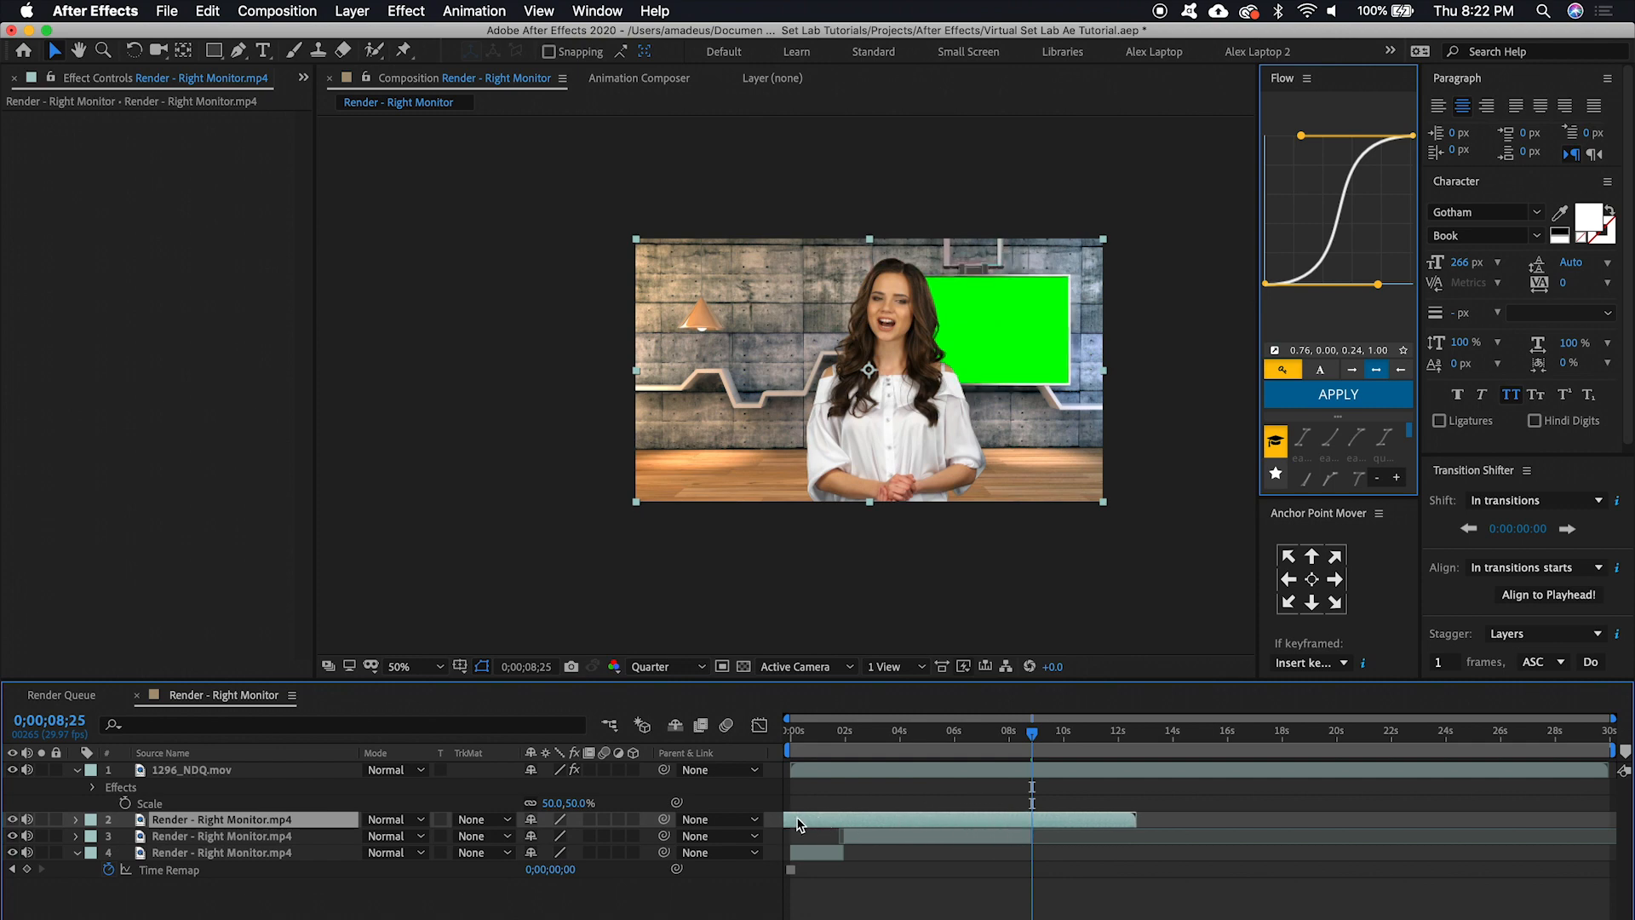
pyautogui.moveTo(1108, 803)
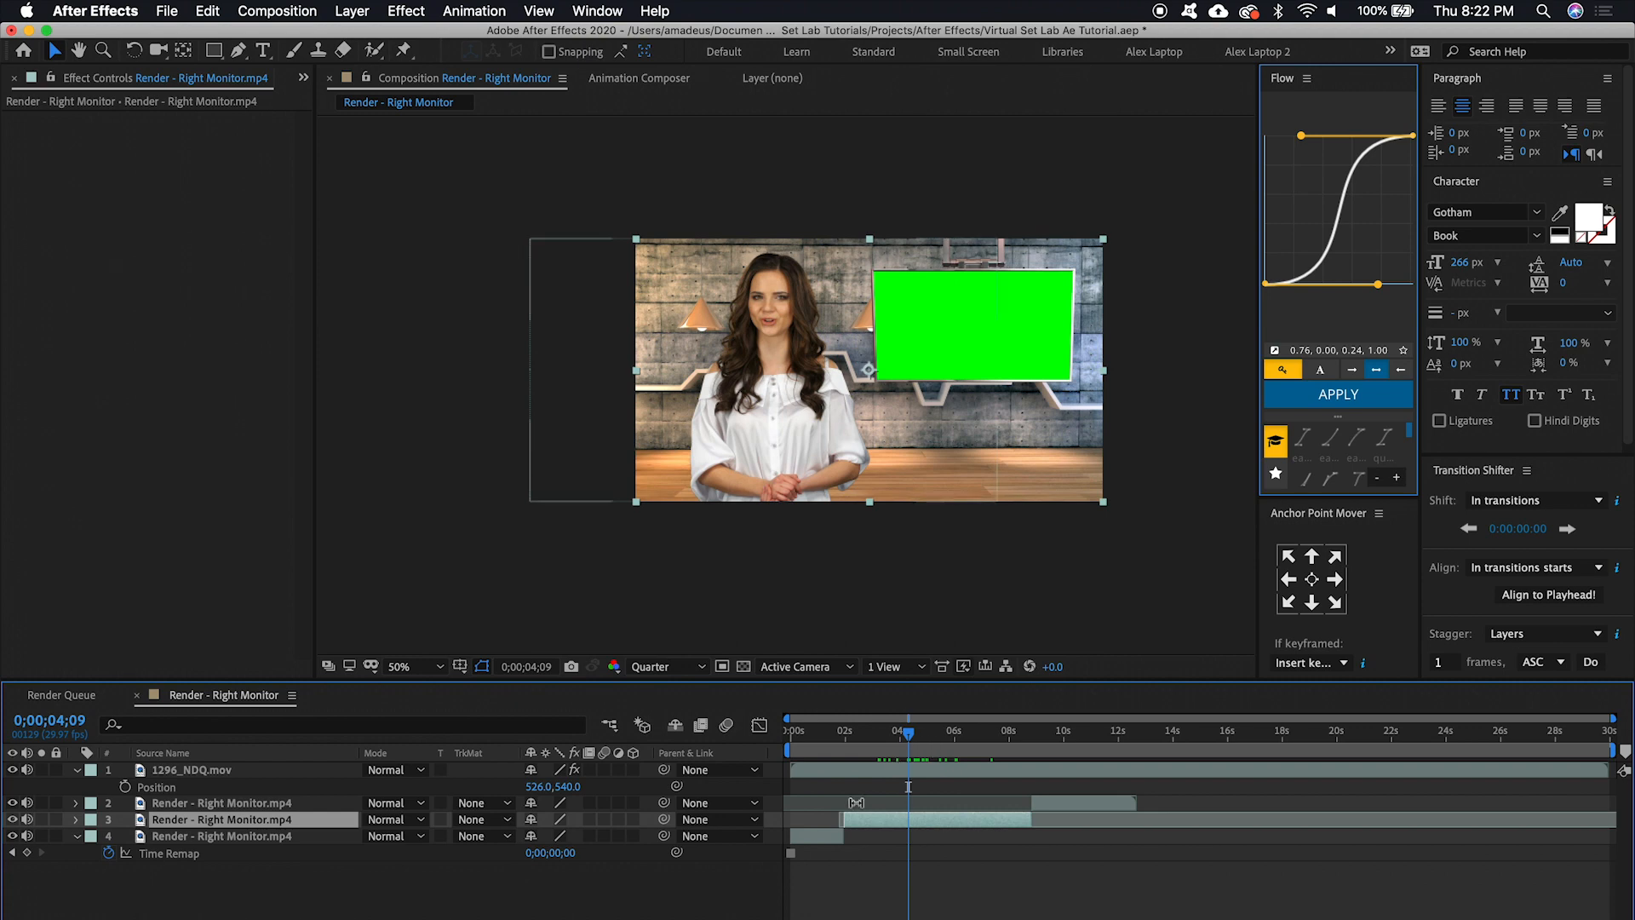
# Find the Keylight + Key Cleaner + Advanced Spill Suppressor preset in Effects & Presets
pyautogui.click(82, 77)
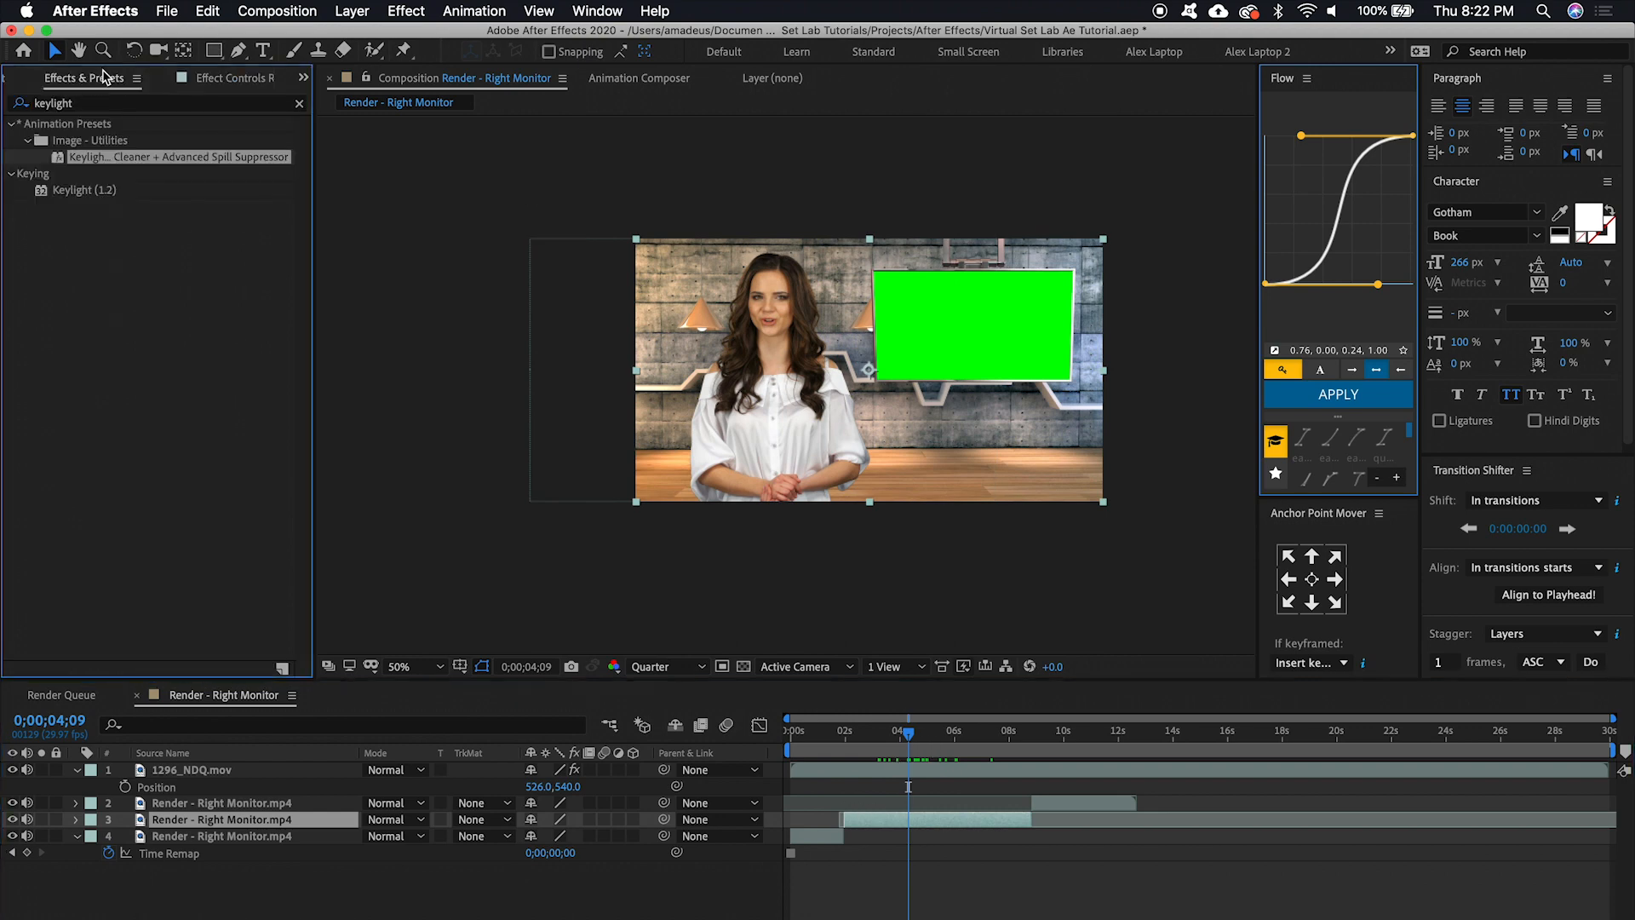
pyautogui.moveTo(167, 162)
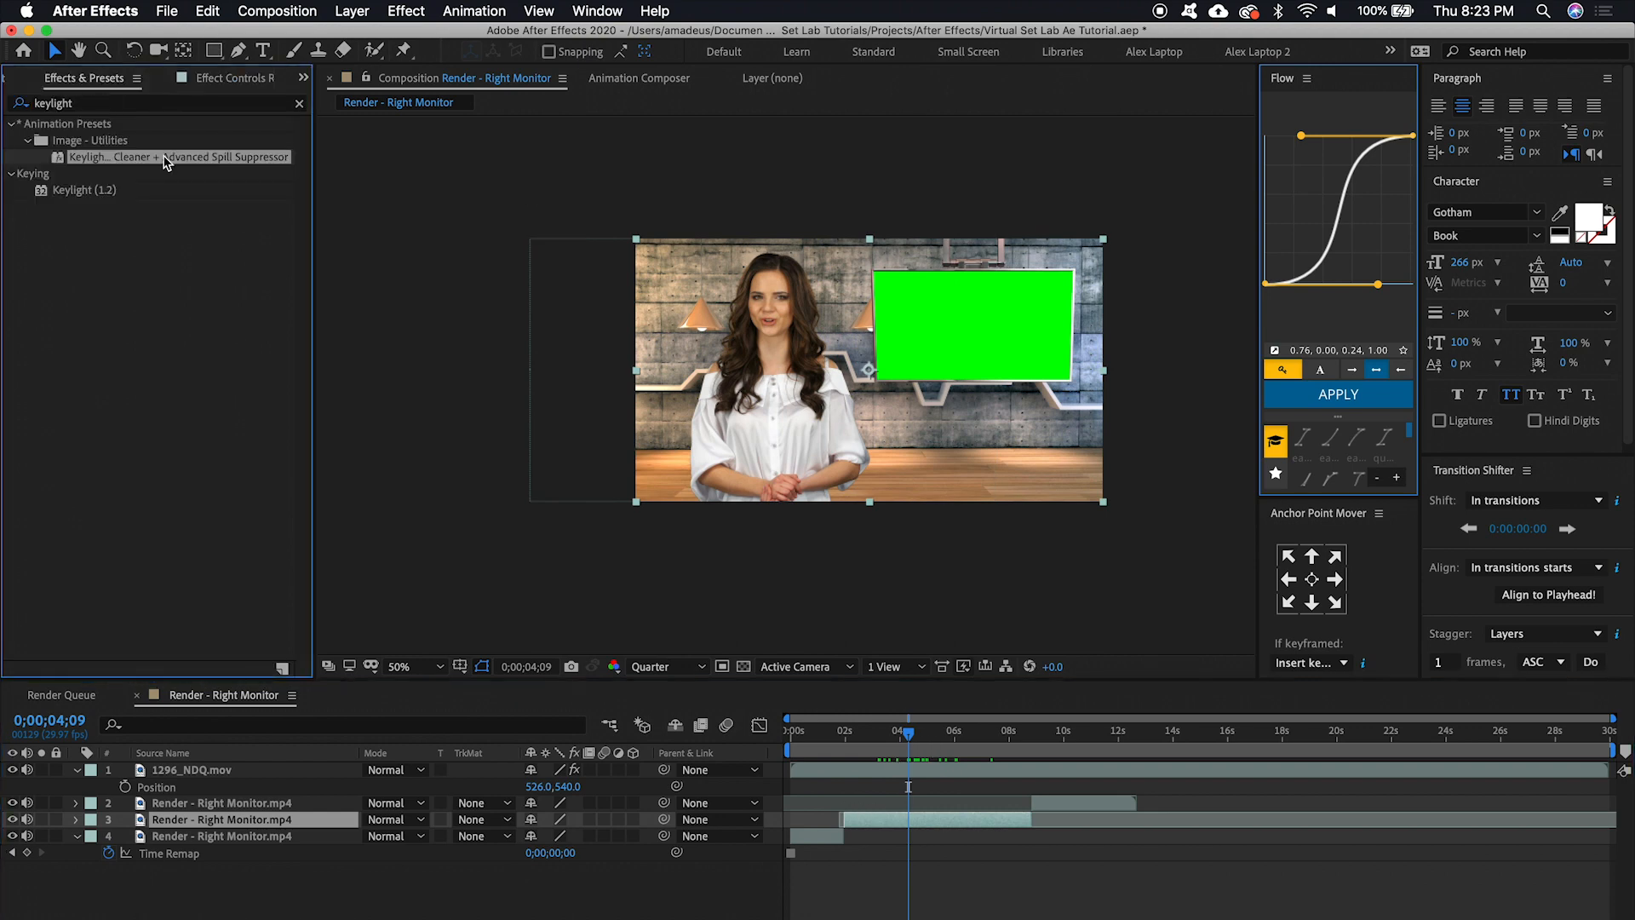
pyautogui.moveTo(297, 618)
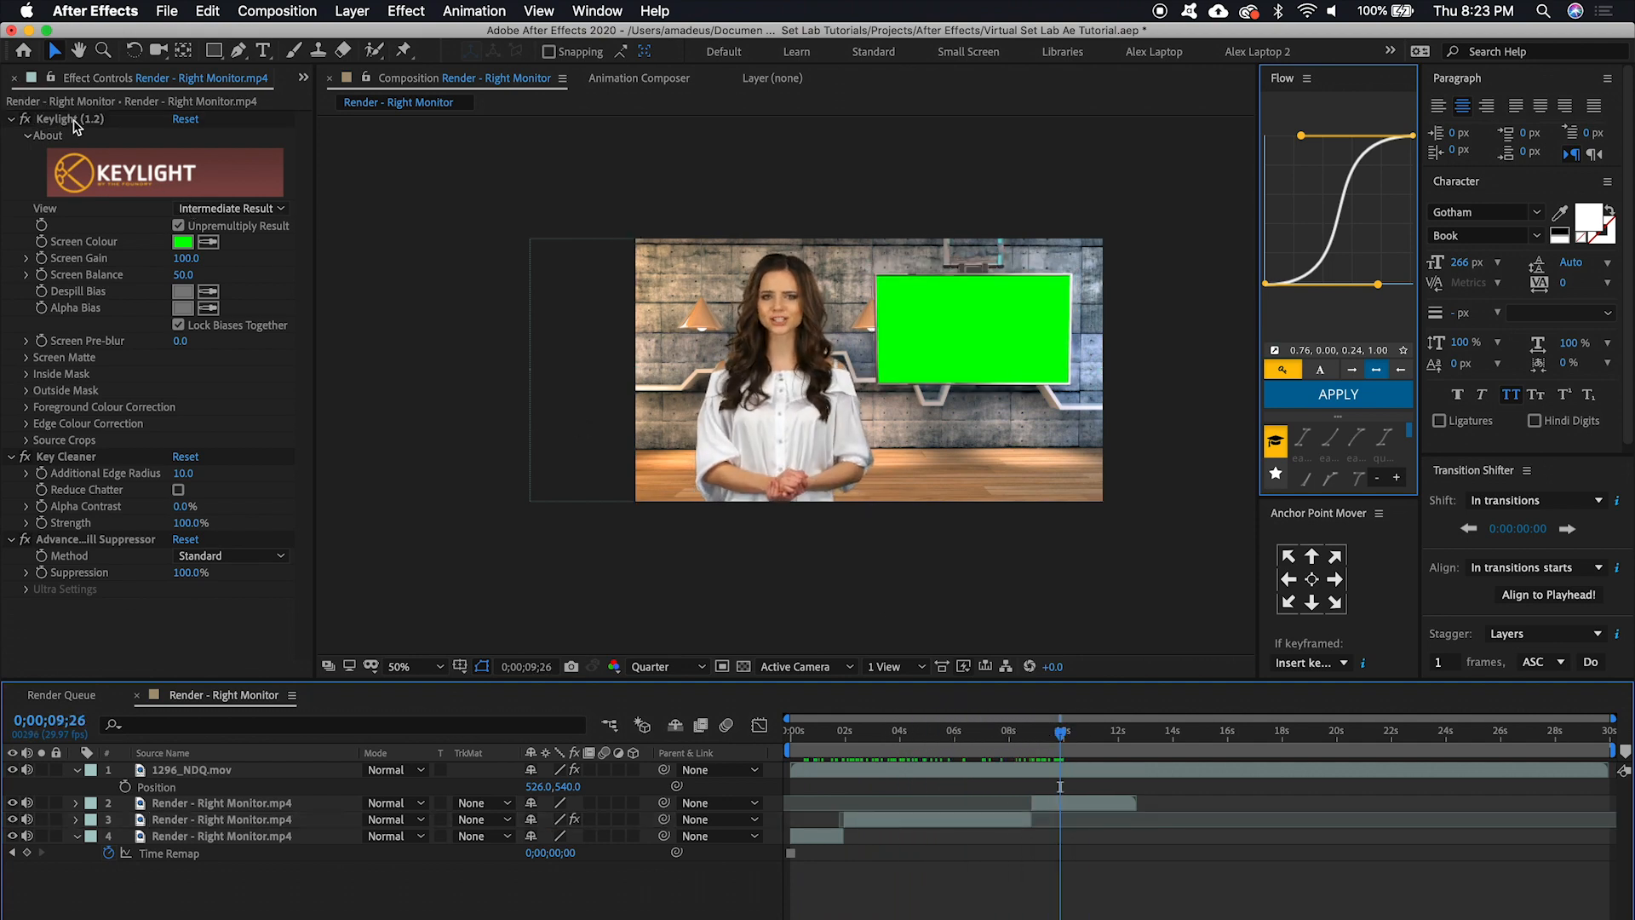
# Copy the Keylight preset effects onto monitor layer 2, then show the Project footage list
pyautogui.click(219, 818)
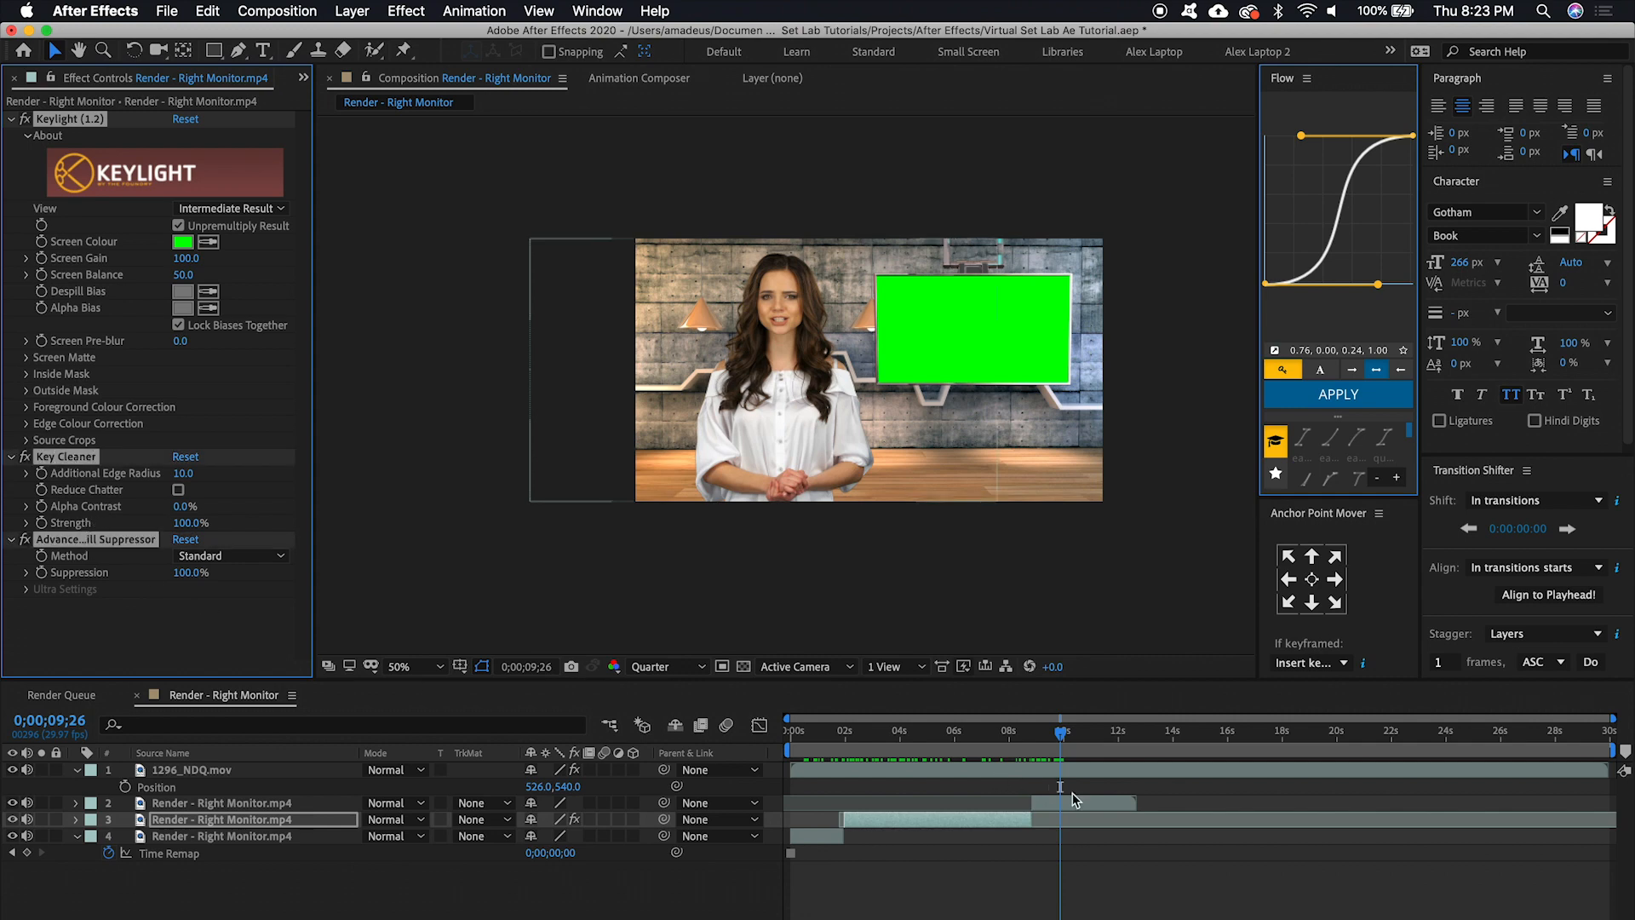
pyautogui.click(219, 802)
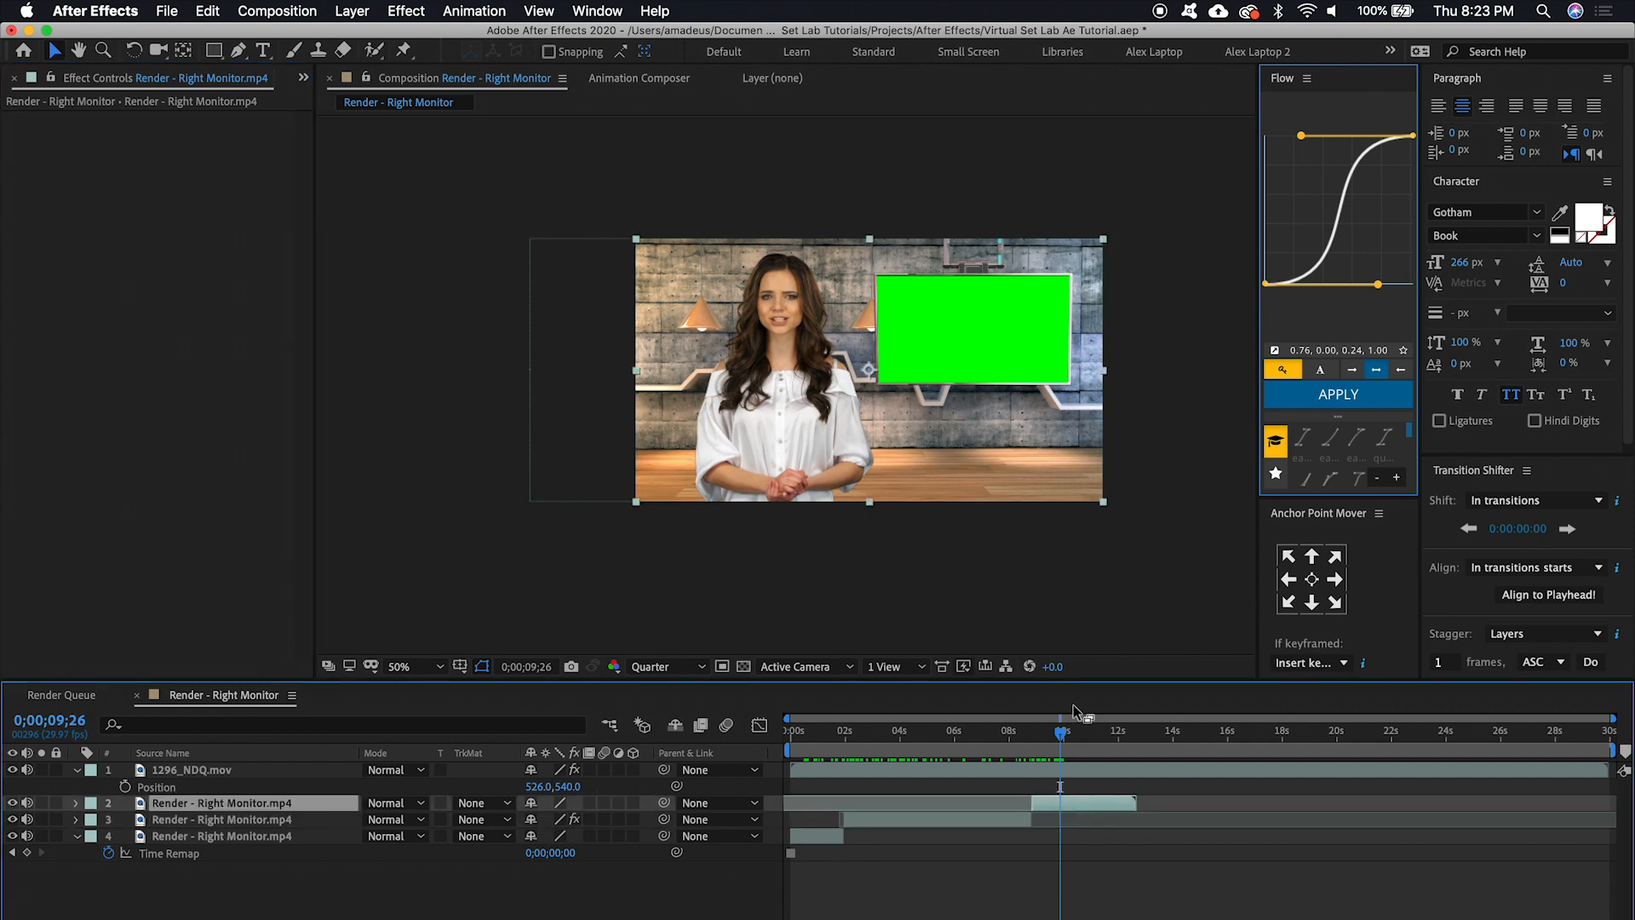
pyautogui.click(1062, 733)
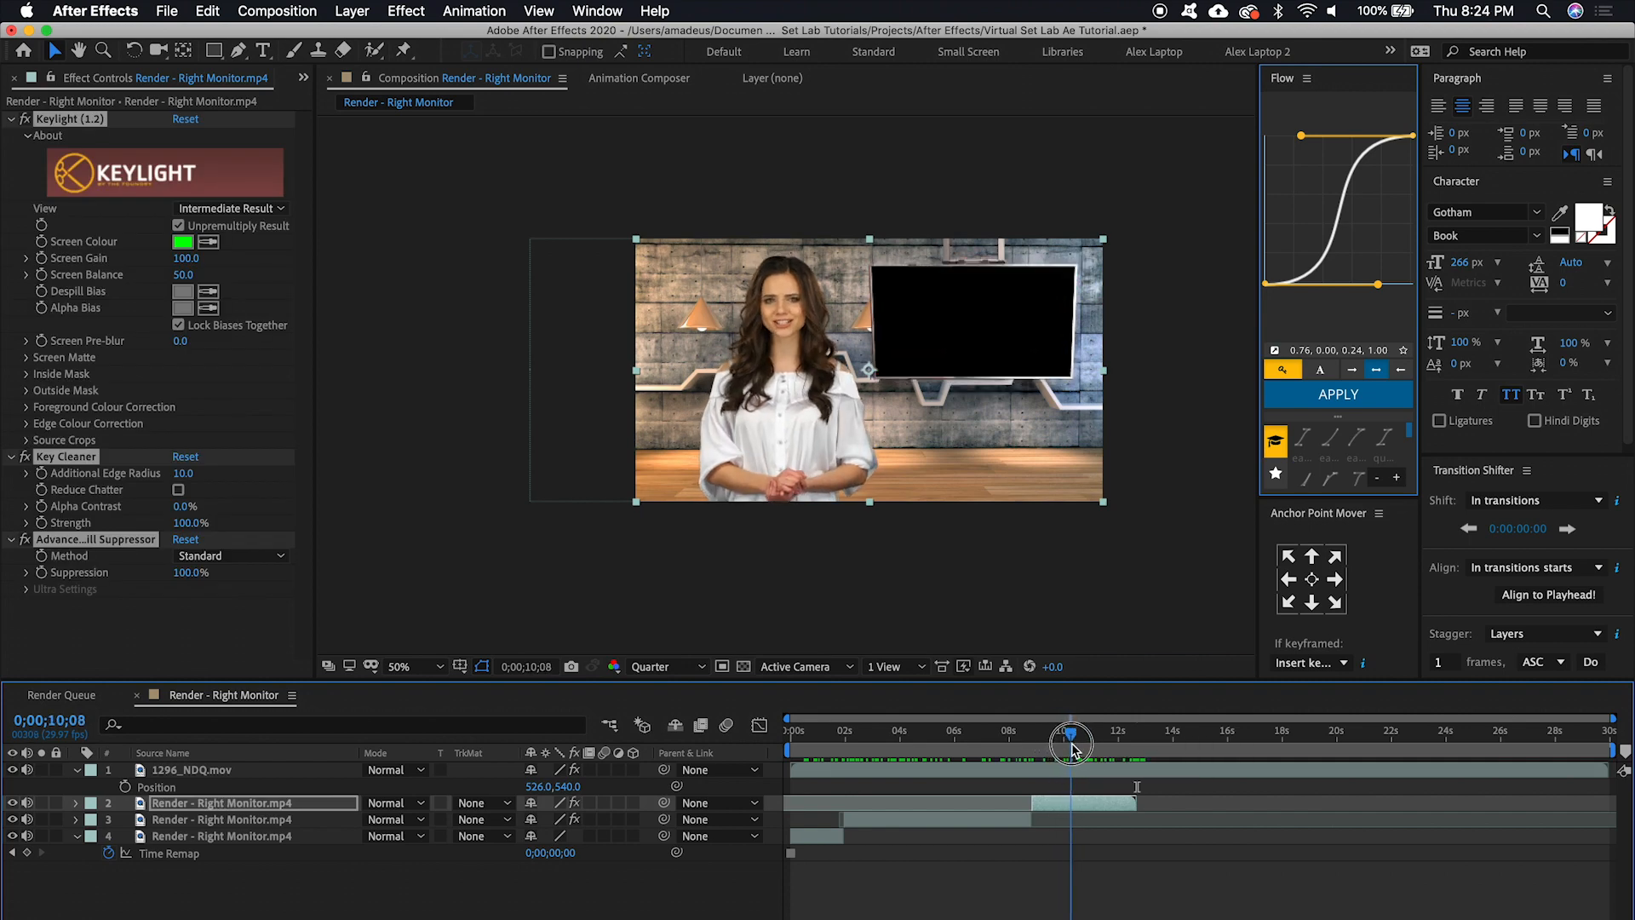
pyautogui.click(28, 78)
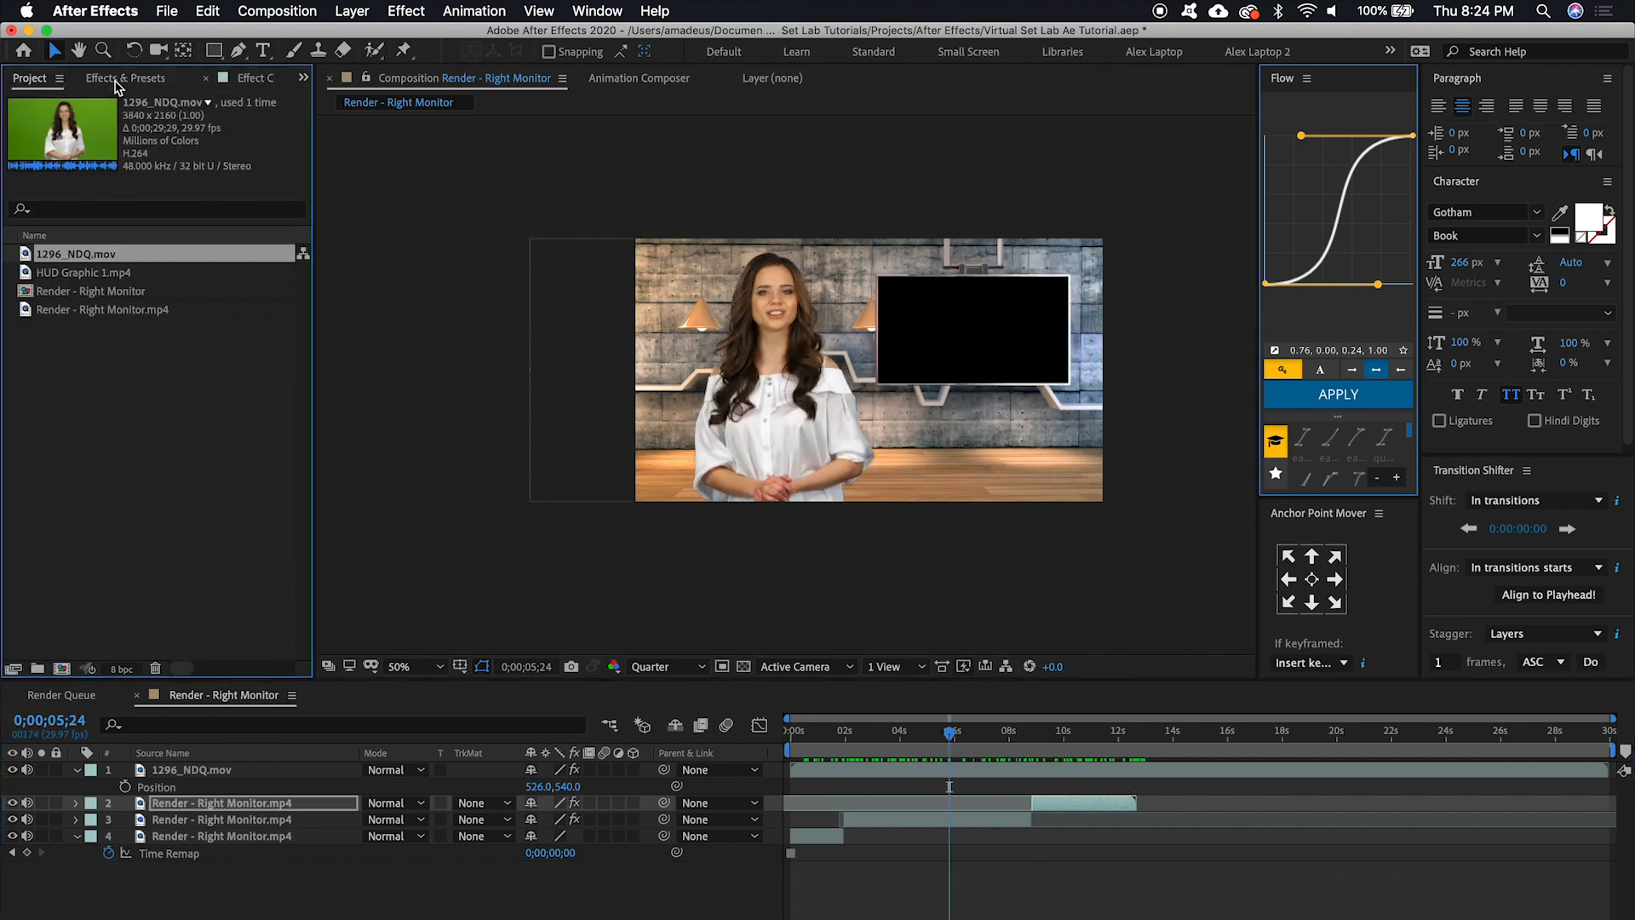
# Add HUD Graphic 1.mp4 to the timeline at 41% scale over the monitor area
pyautogui.click(85, 272)
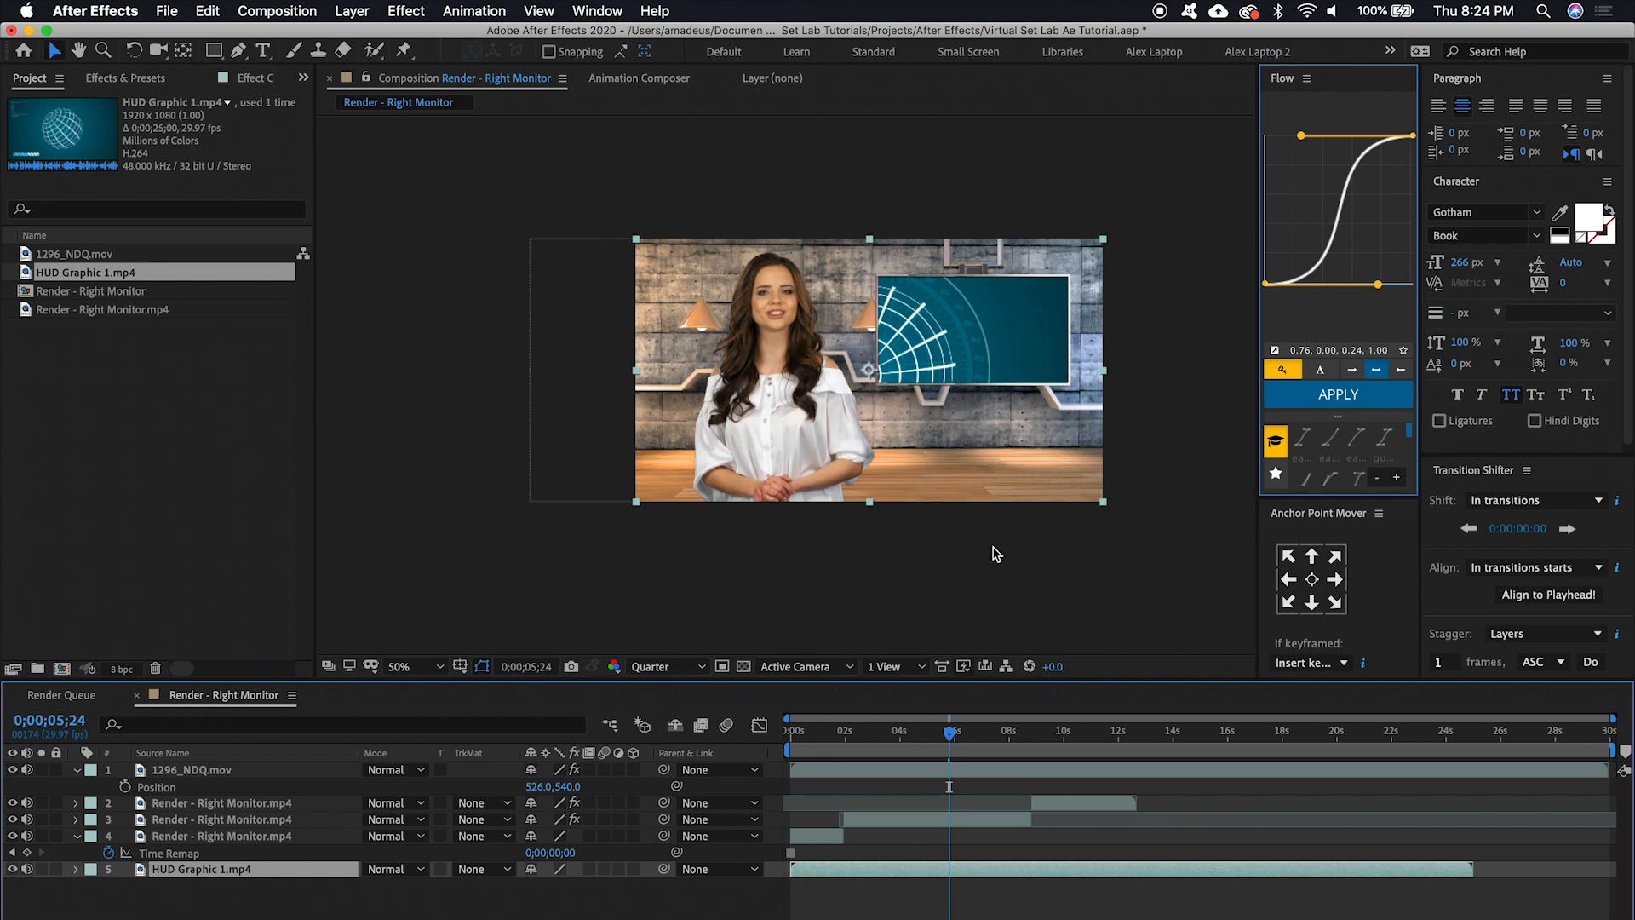
pyautogui.moveTo(1166, 224)
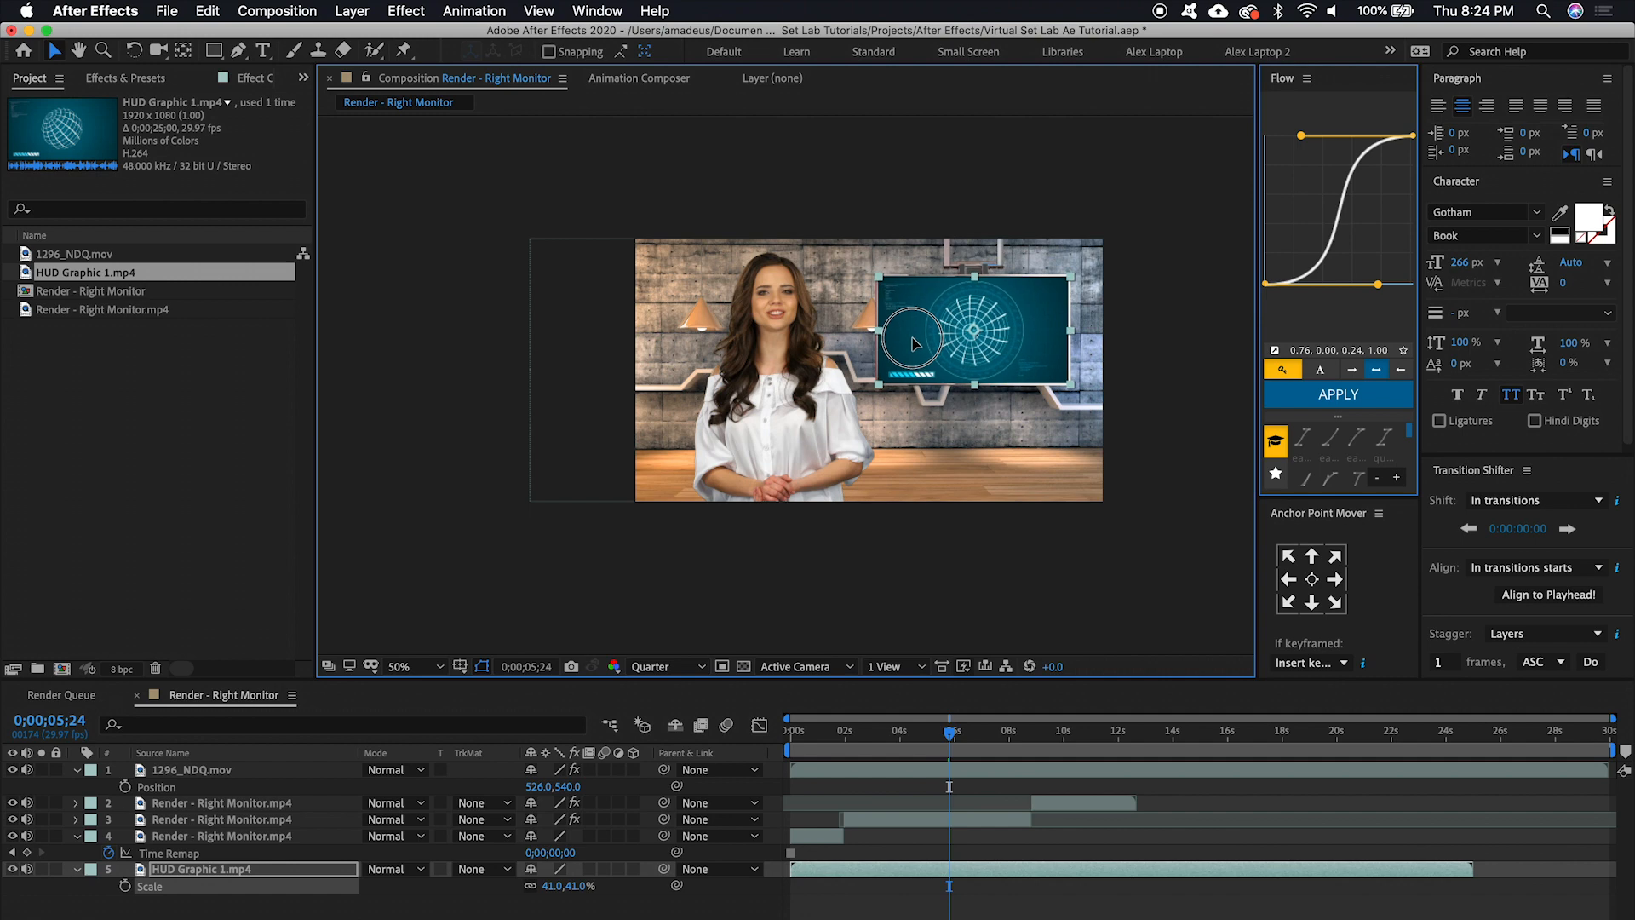
pyautogui.click(404, 666)
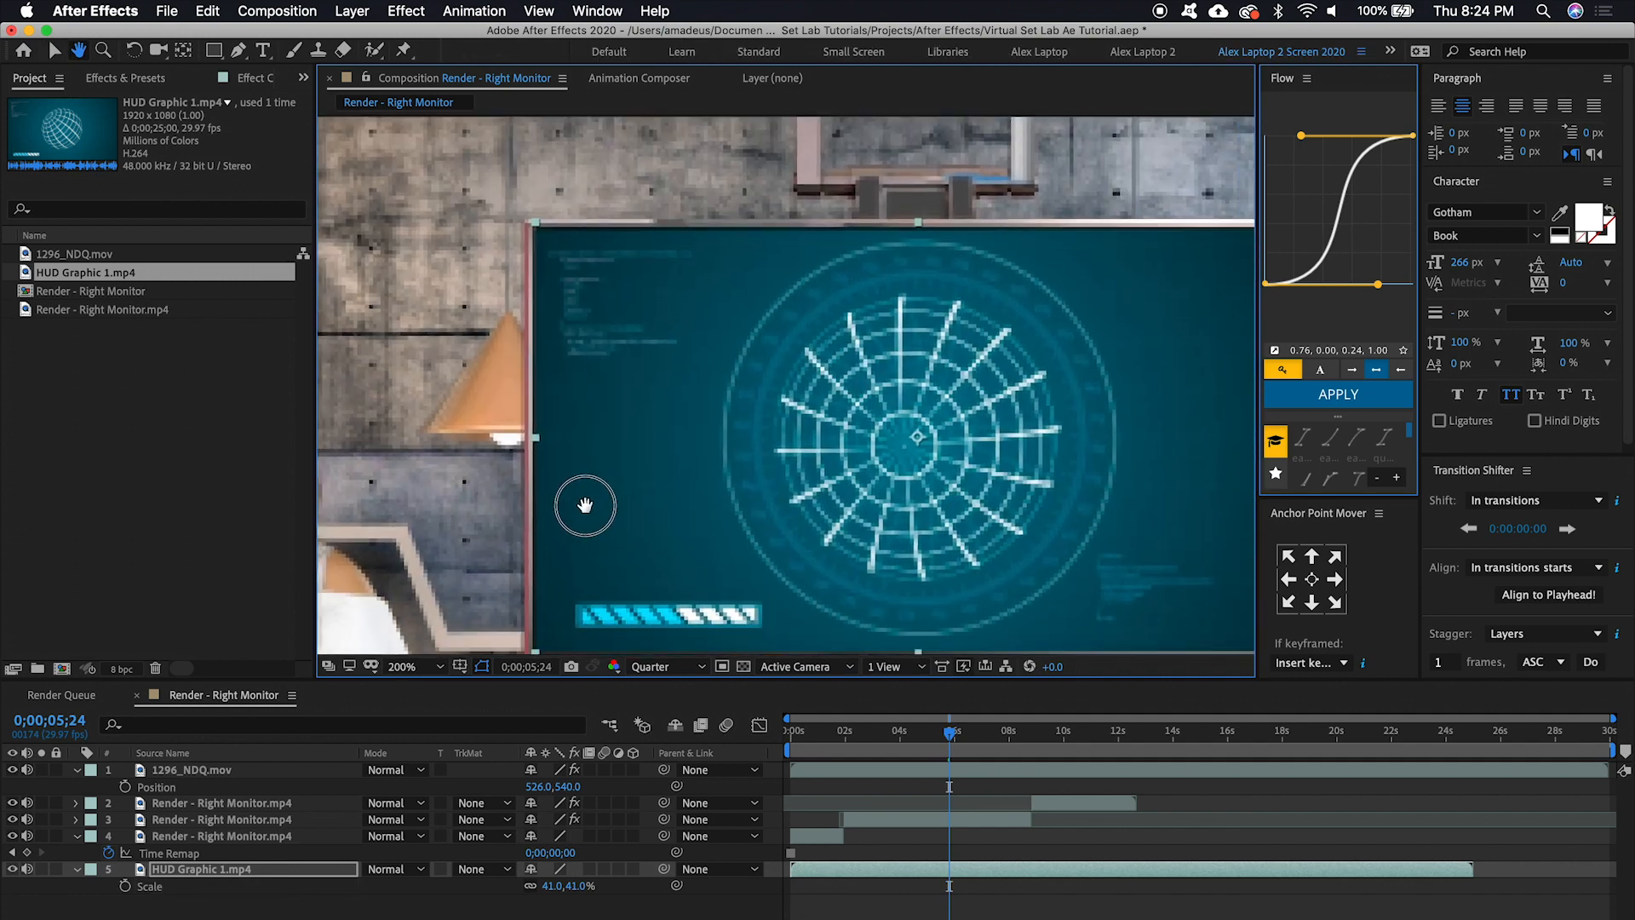
# Zoom the Composition view in to inspect the HUD fit, then back out
pyautogui.click(654, 666)
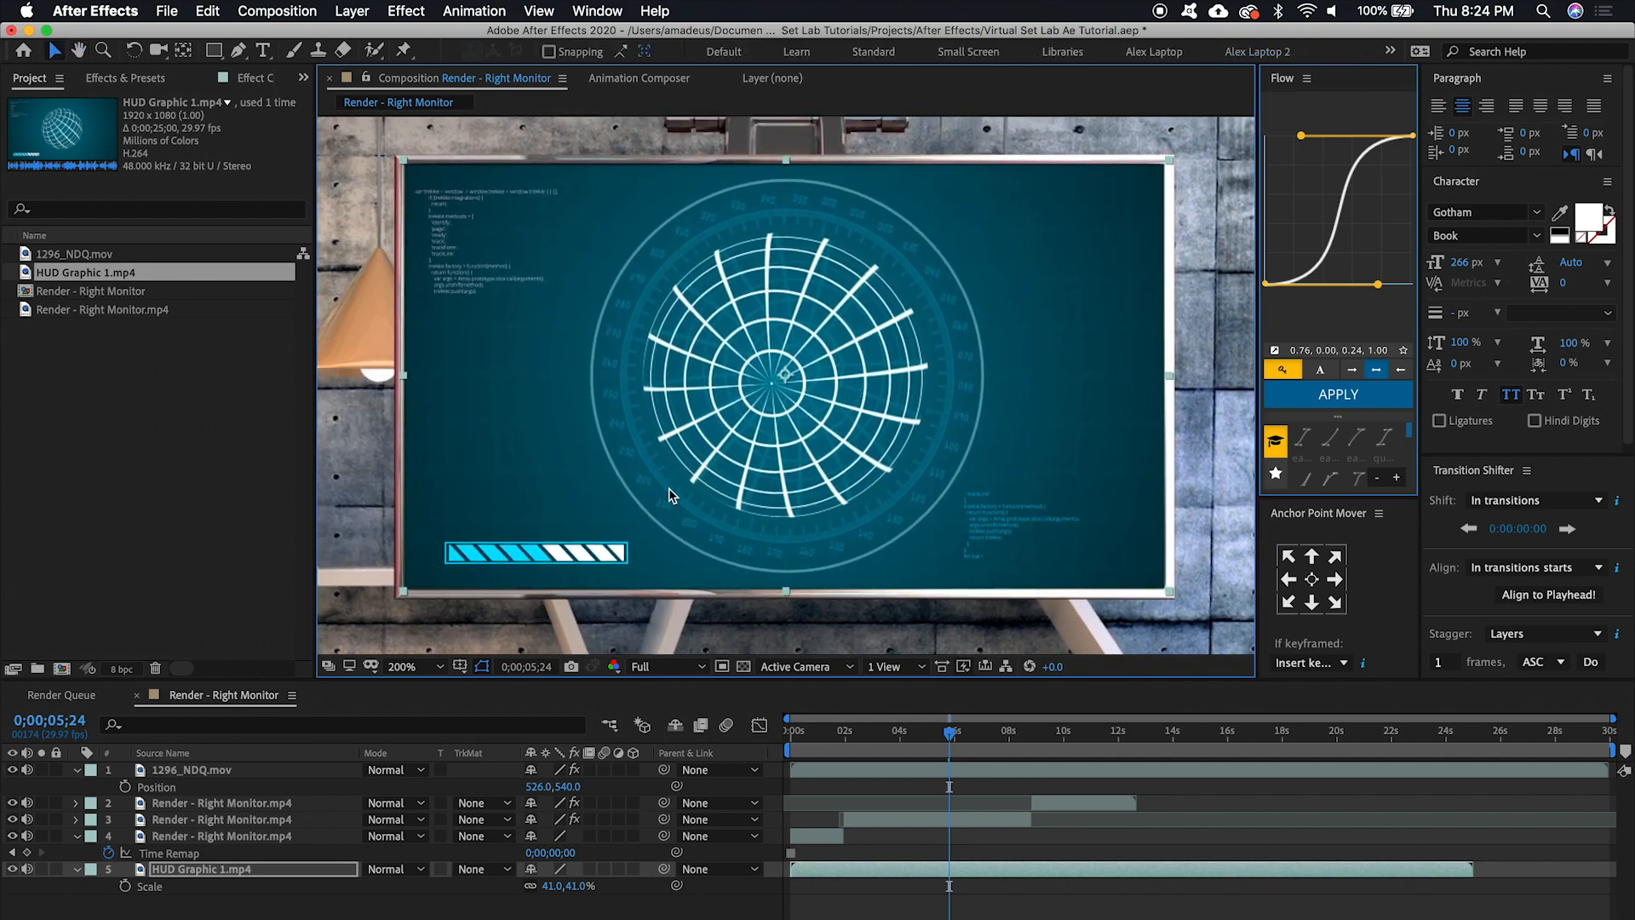
pyautogui.click(405, 666)
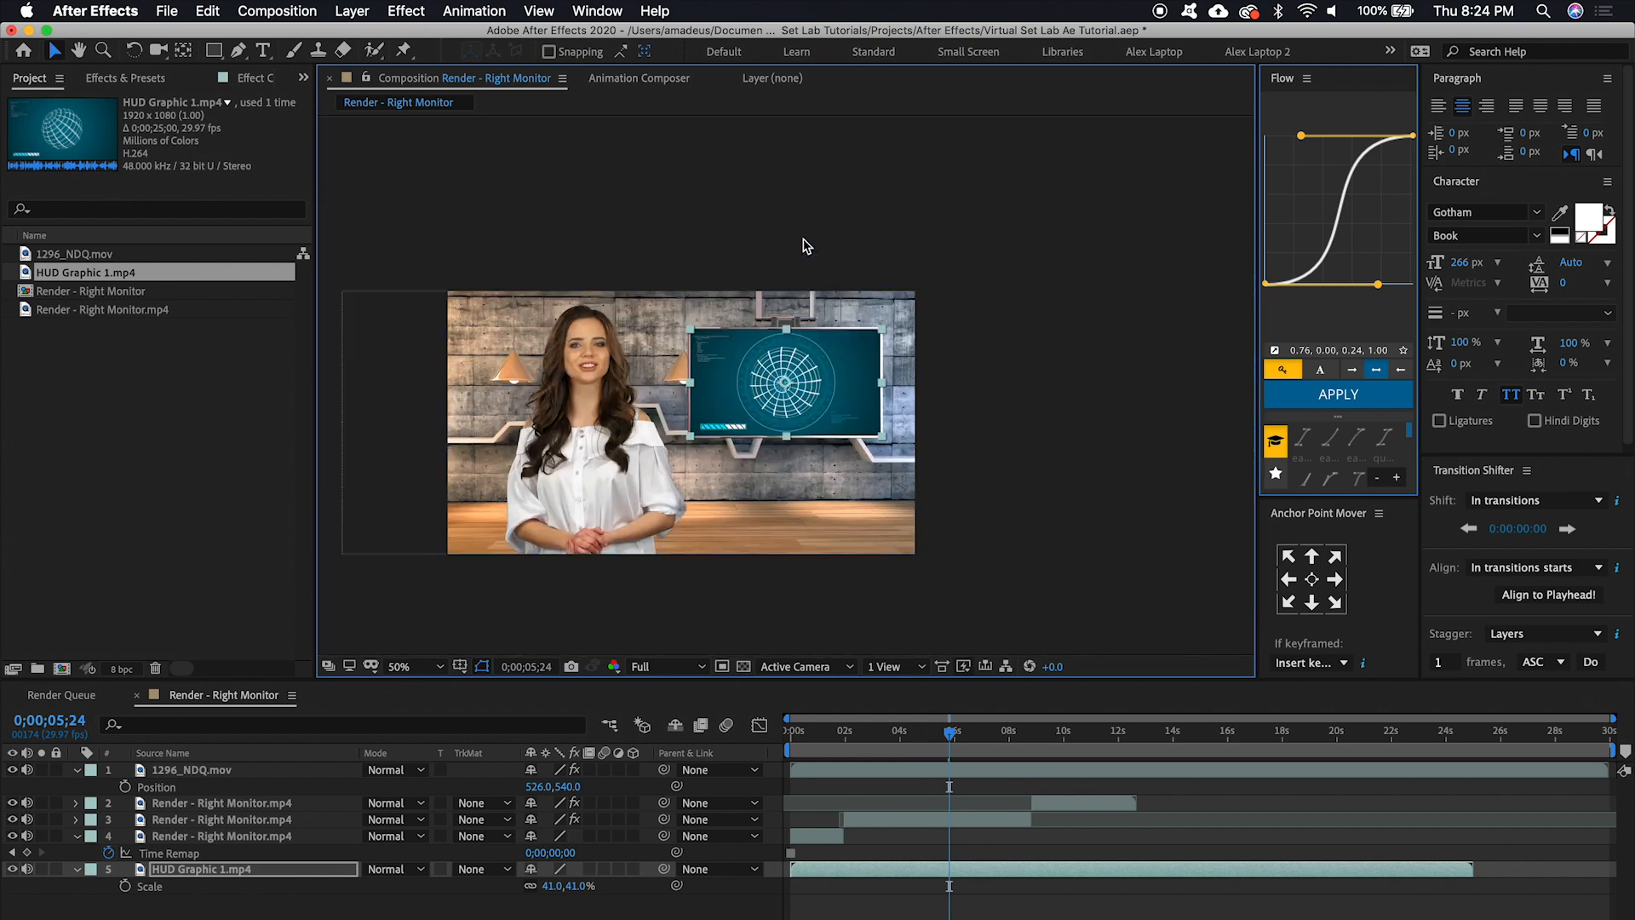
pyautogui.moveTo(1022, 518)
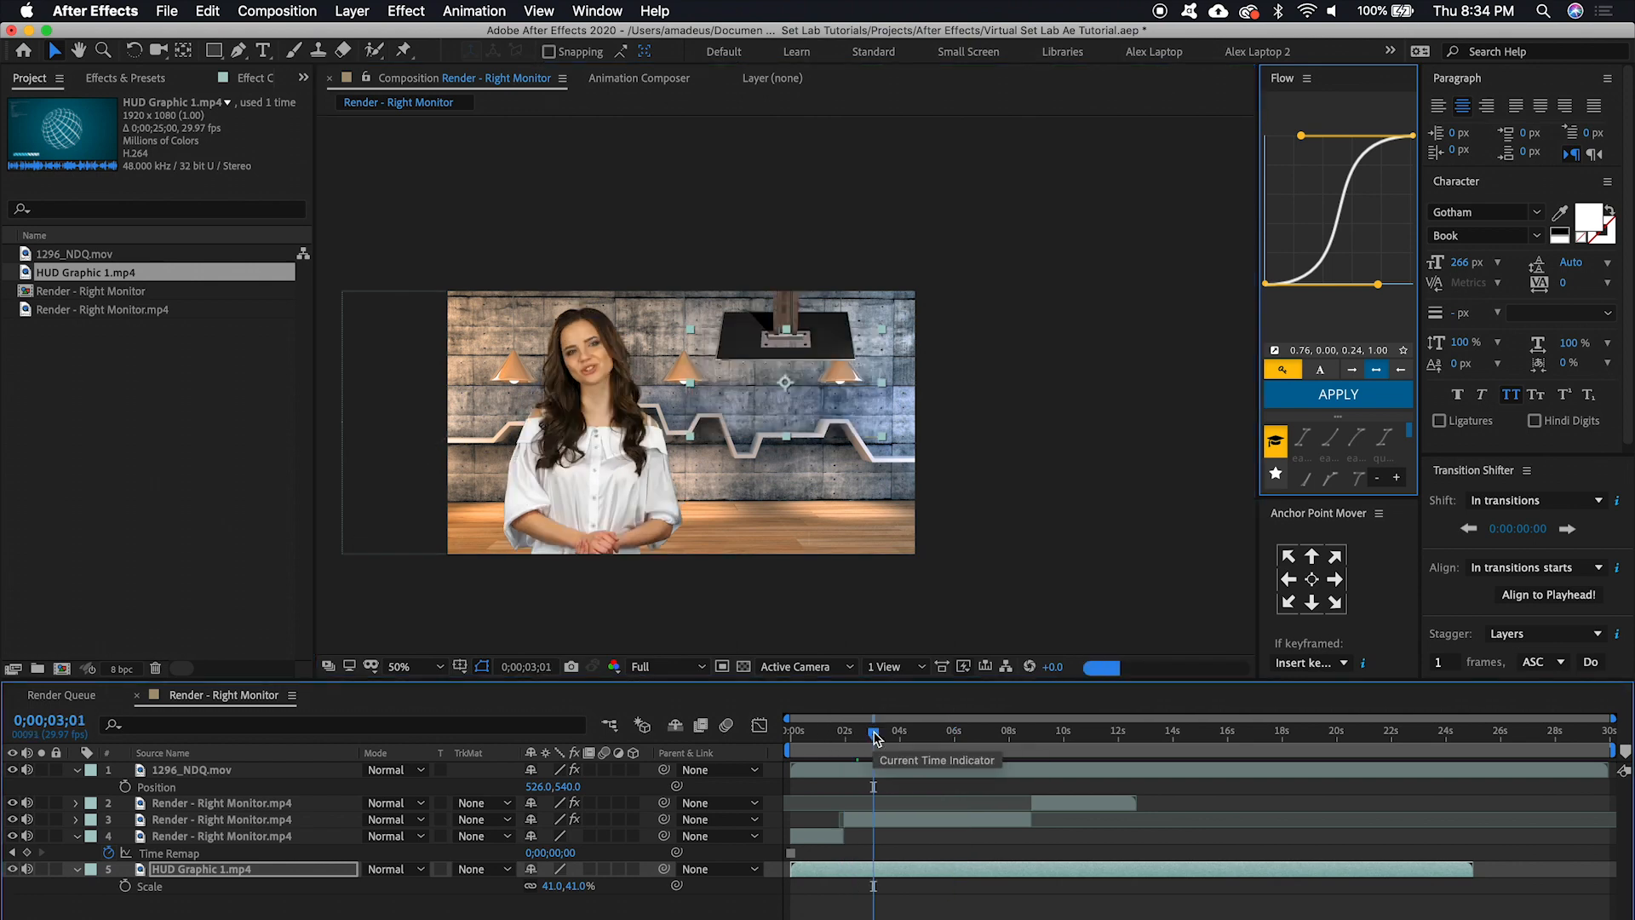
# Go to where the monitor starts lowering and set preview resolution to Quarter
pyautogui.click(665, 666)
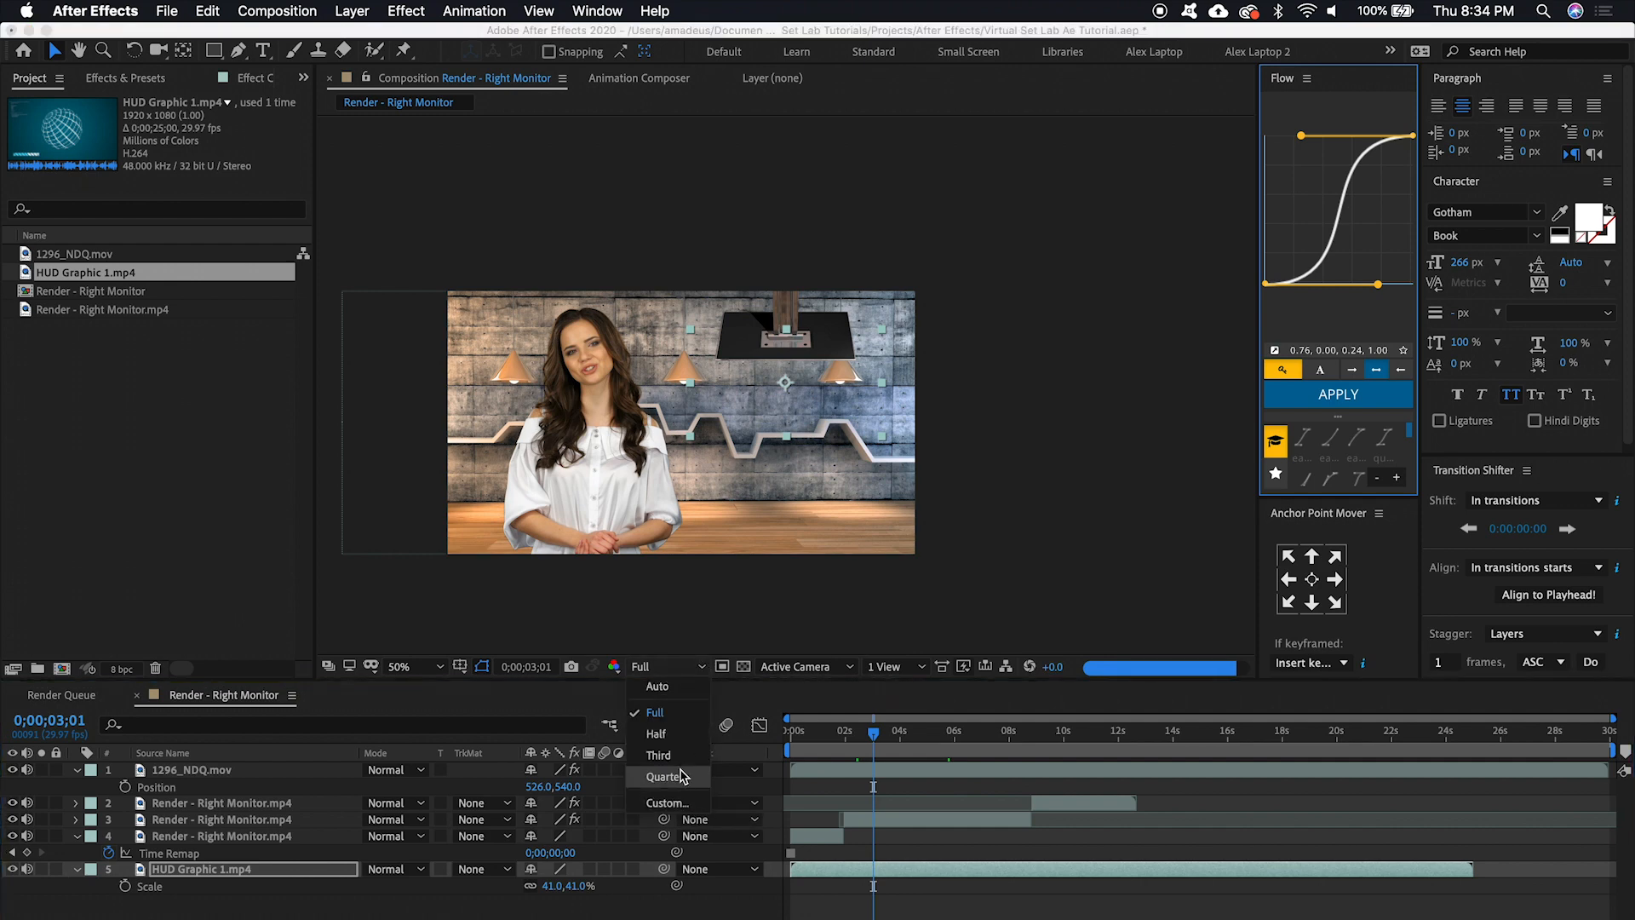
pyautogui.click(664, 775)
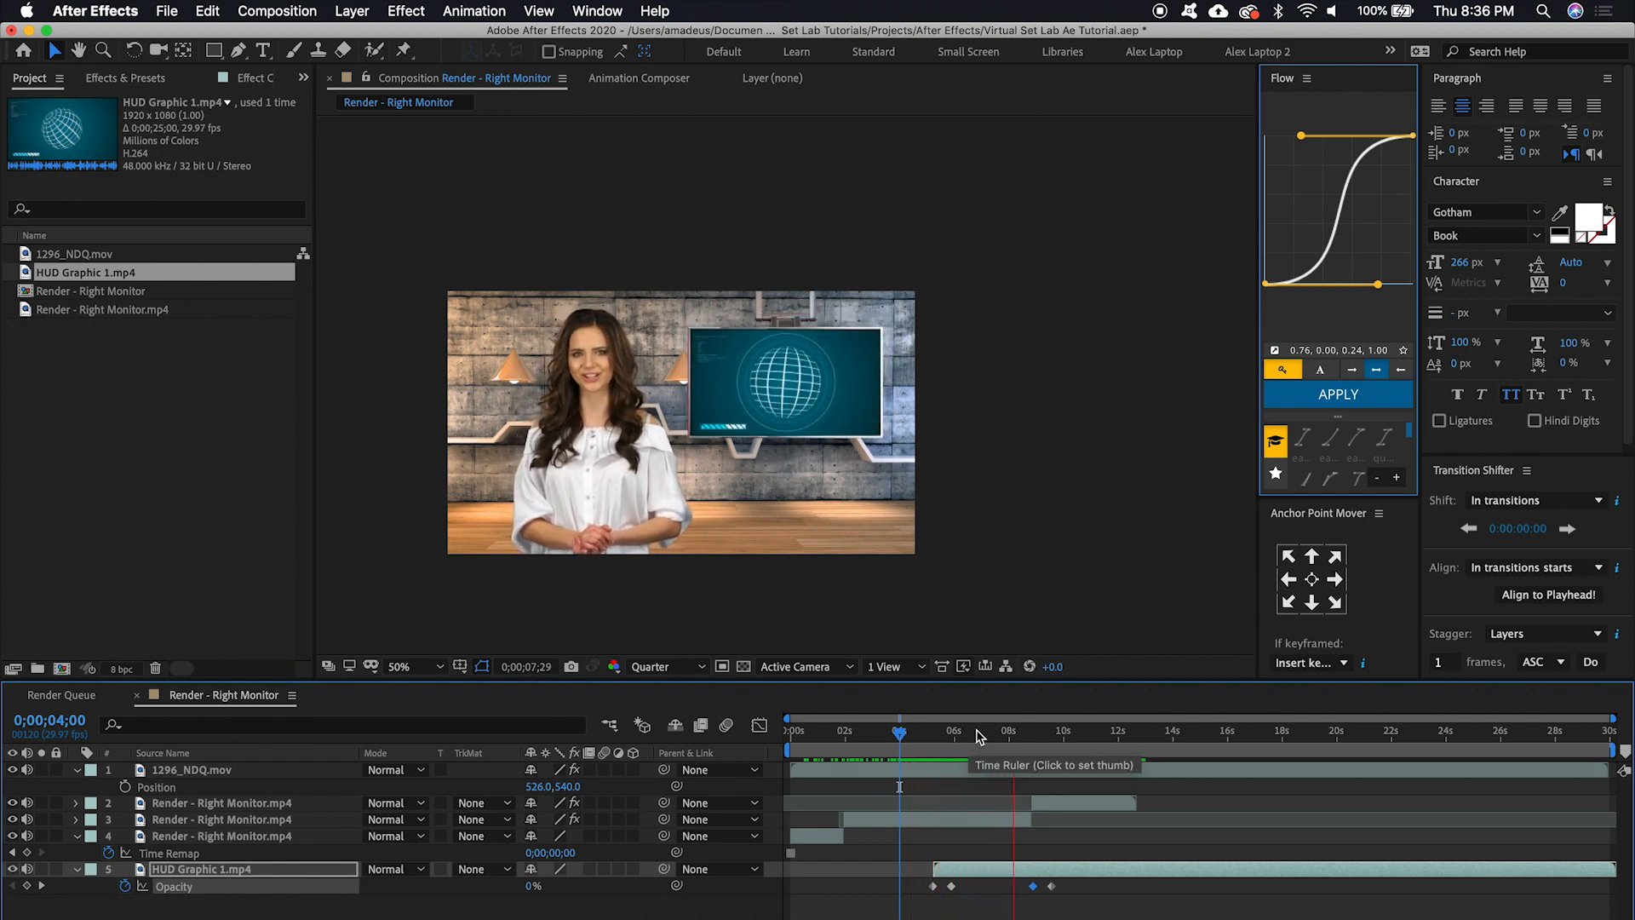
# Keyframe the HUD layer's Opacity from 100% down to 0% before the retract
pyautogui.click(1064, 730)
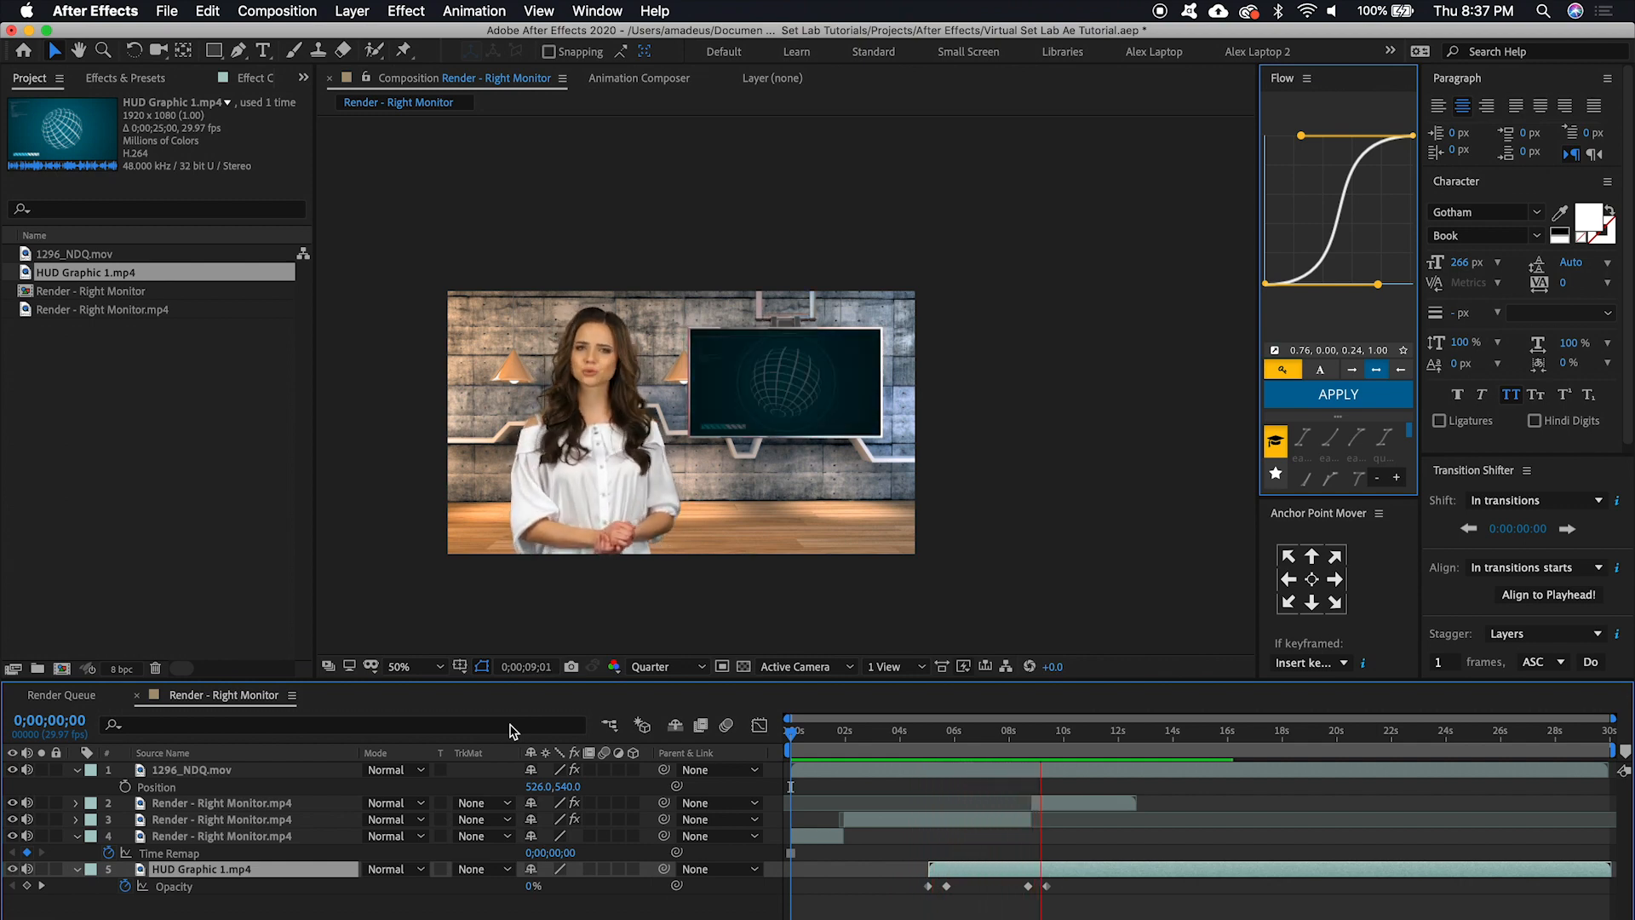
pyautogui.click(1091, 729)
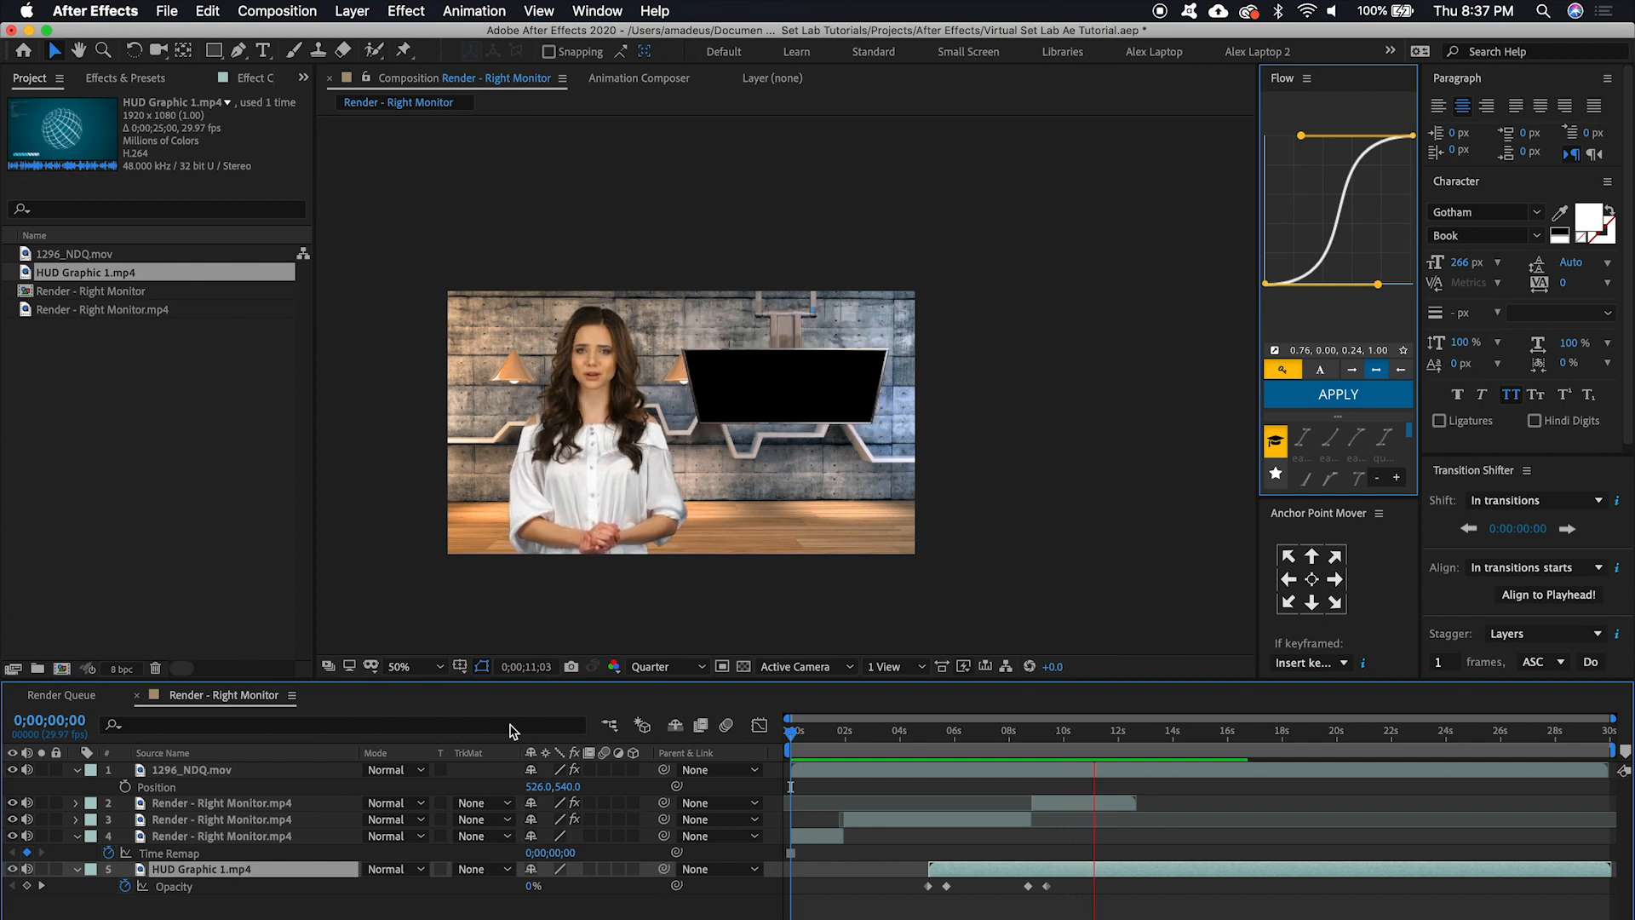